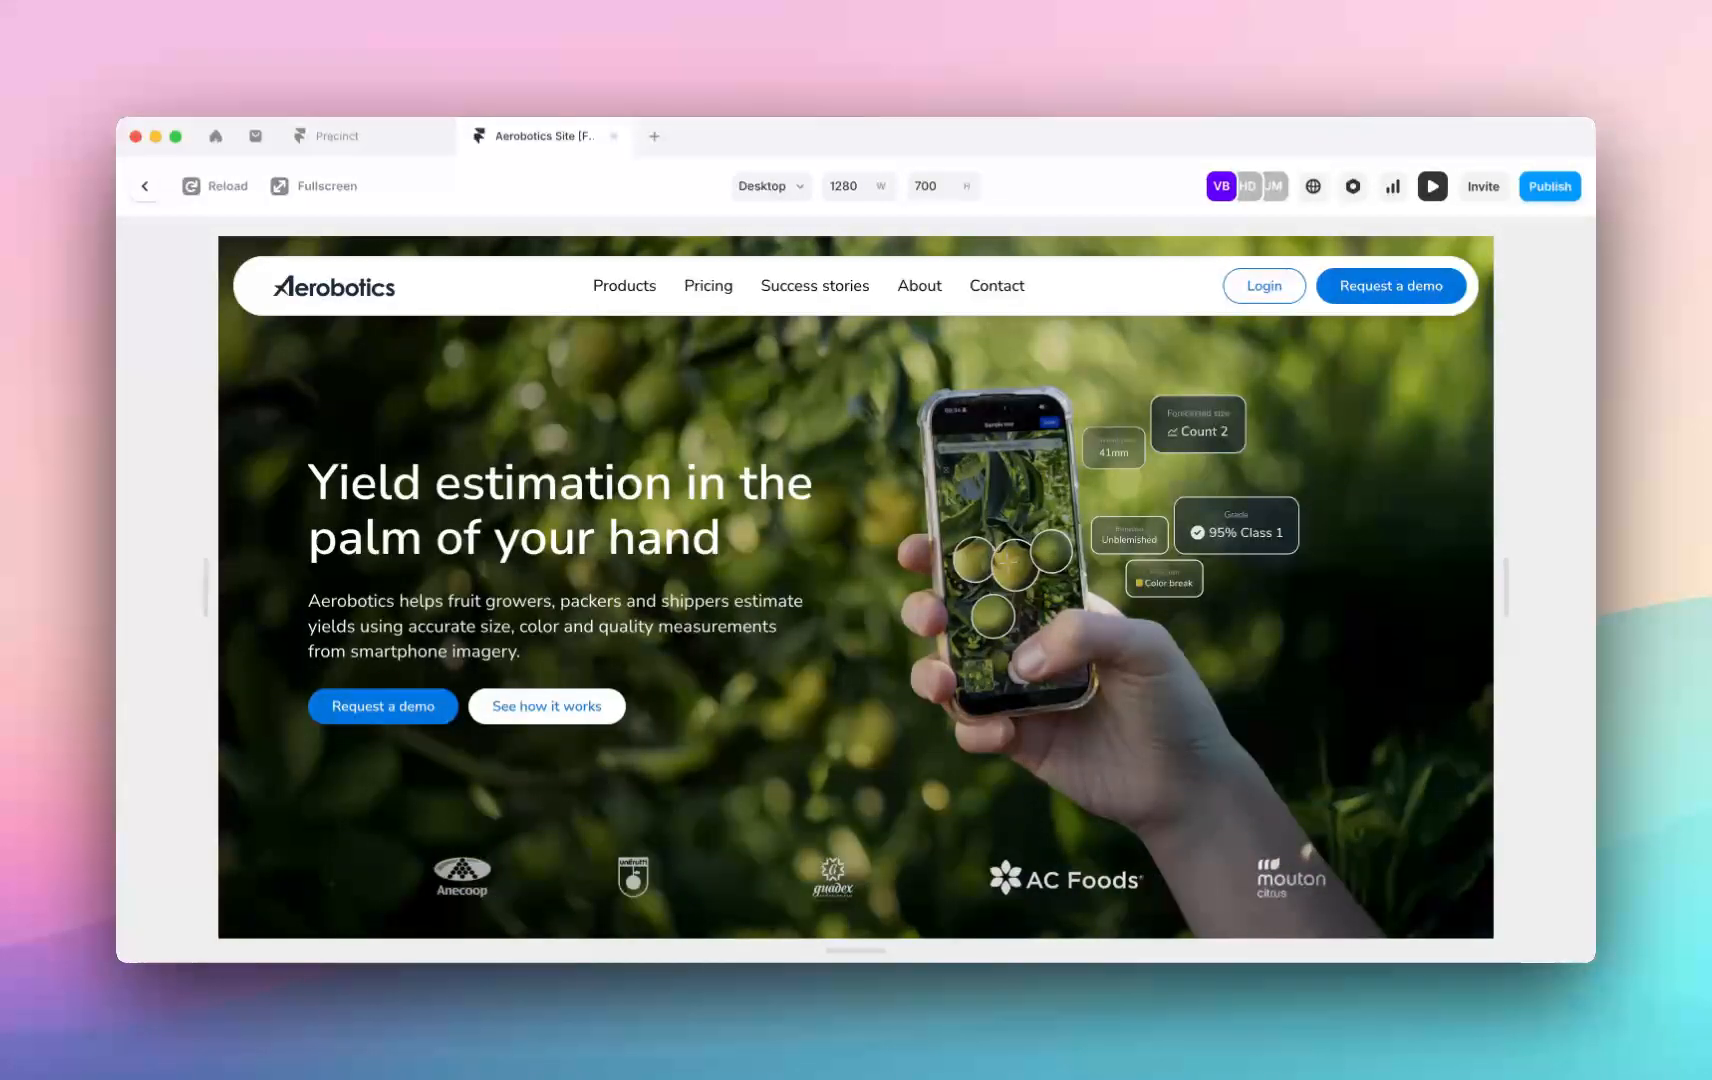
Open the home-with-scrolling draft page and reveal the stack holding its three product blocks
scroll(down, 3)
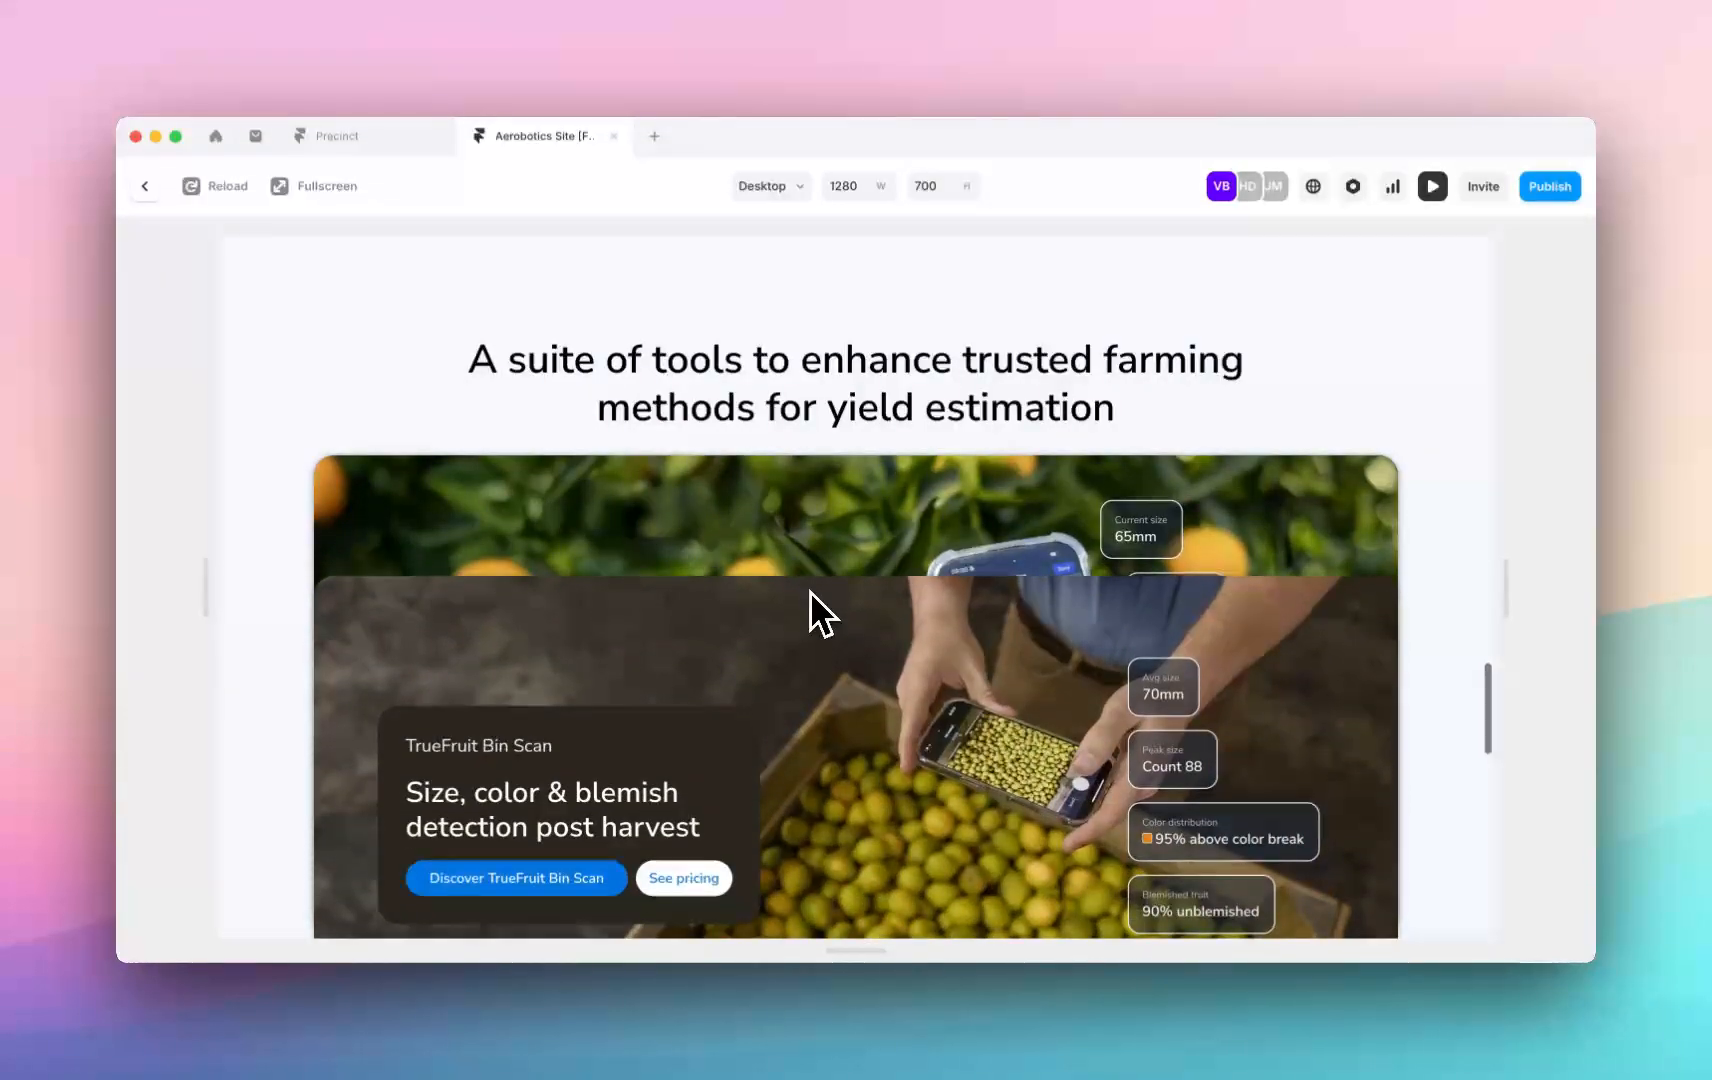
scroll(down, 3)
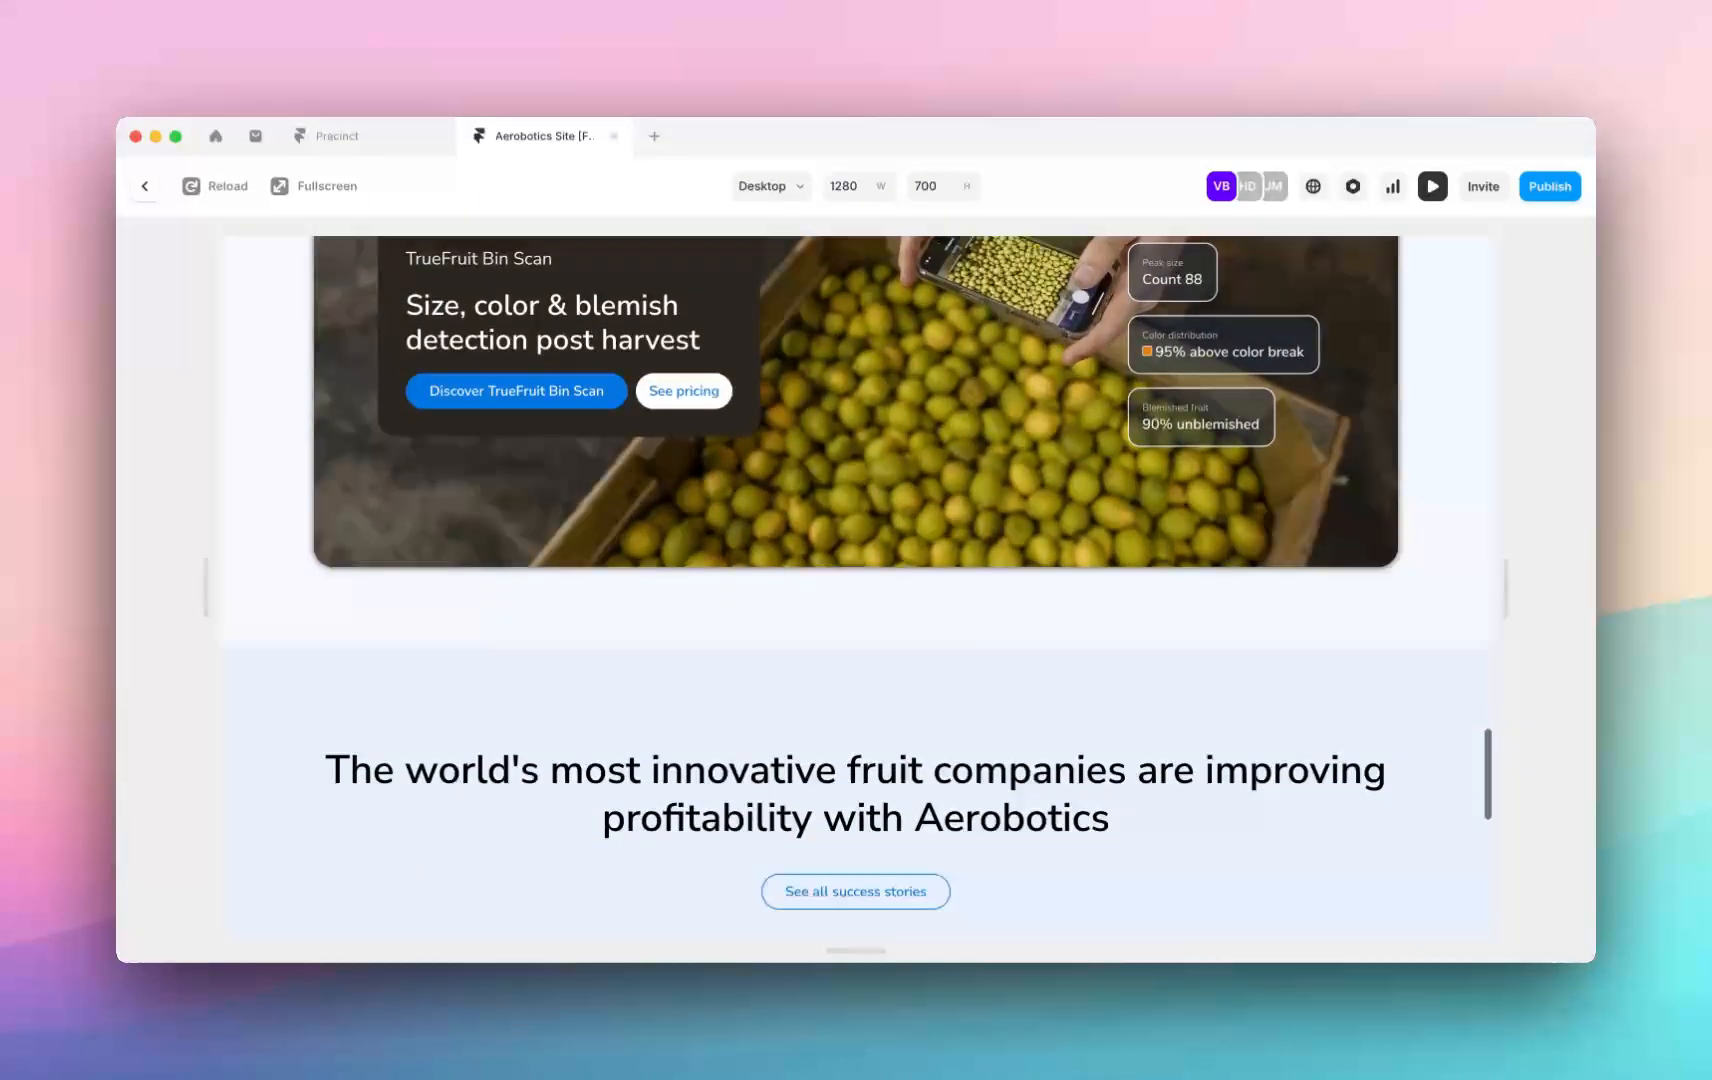
scroll(down, 3)
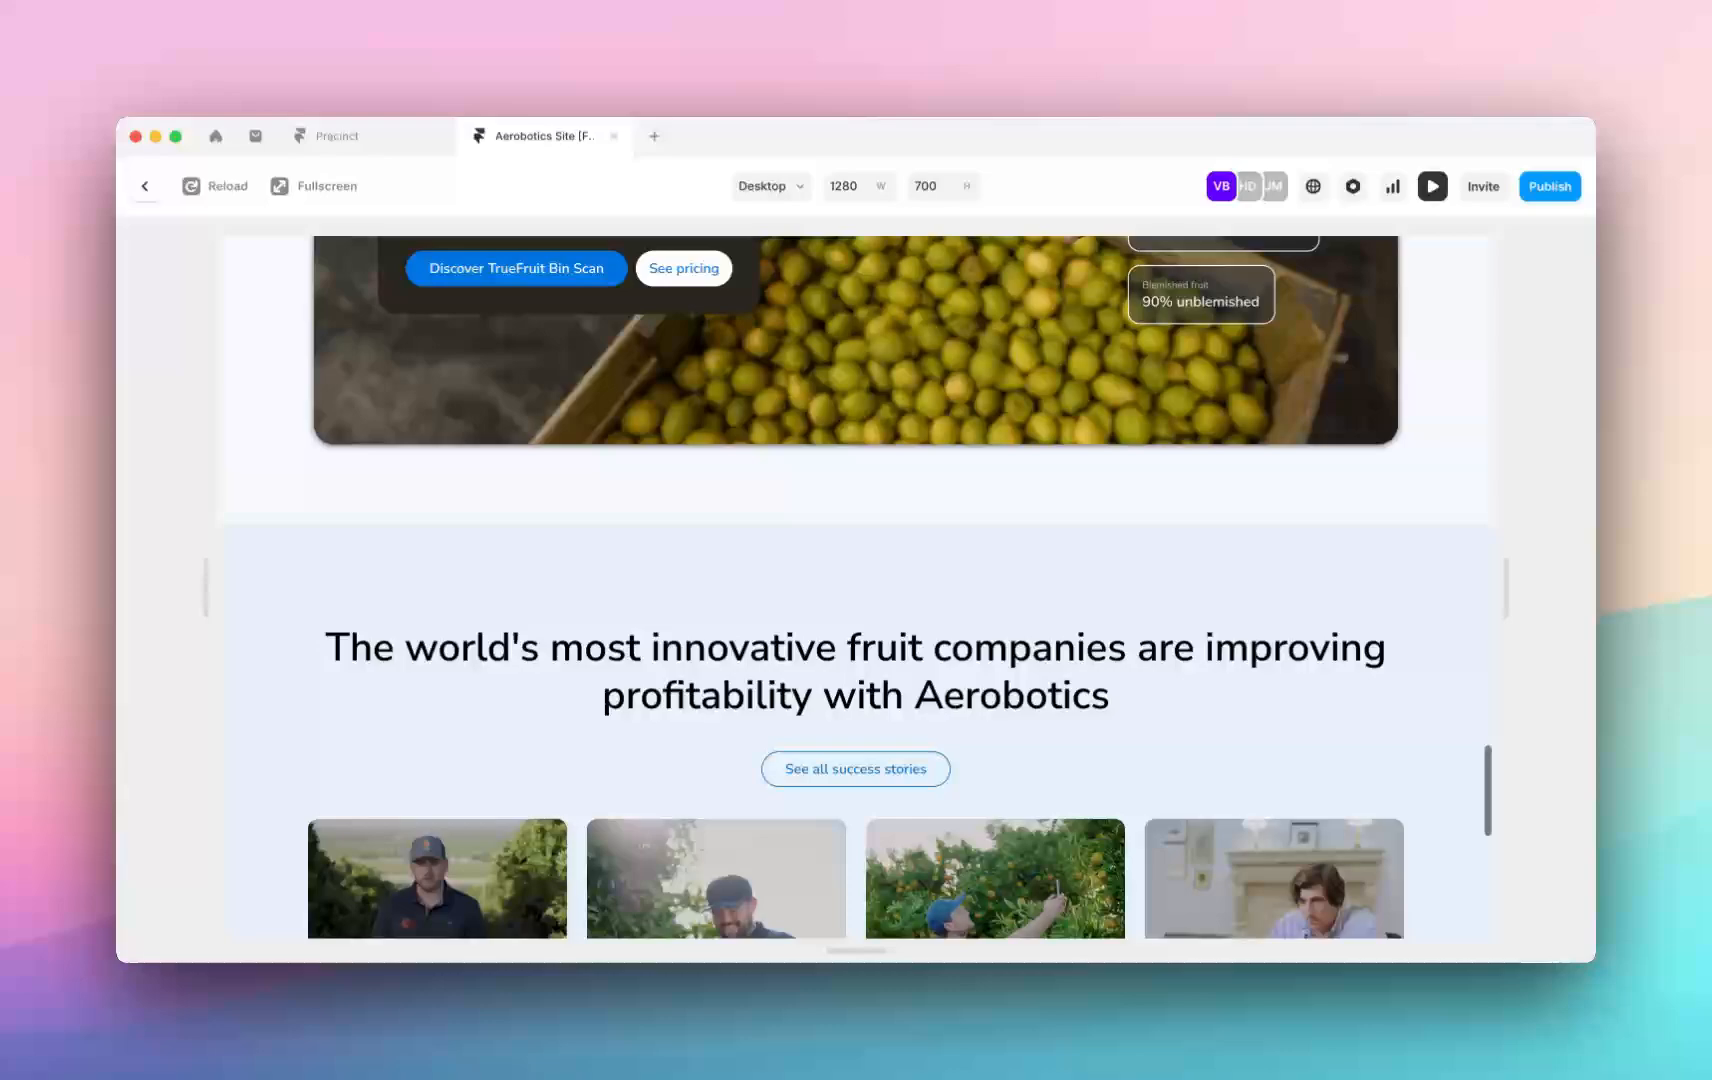
scroll(up, 3)
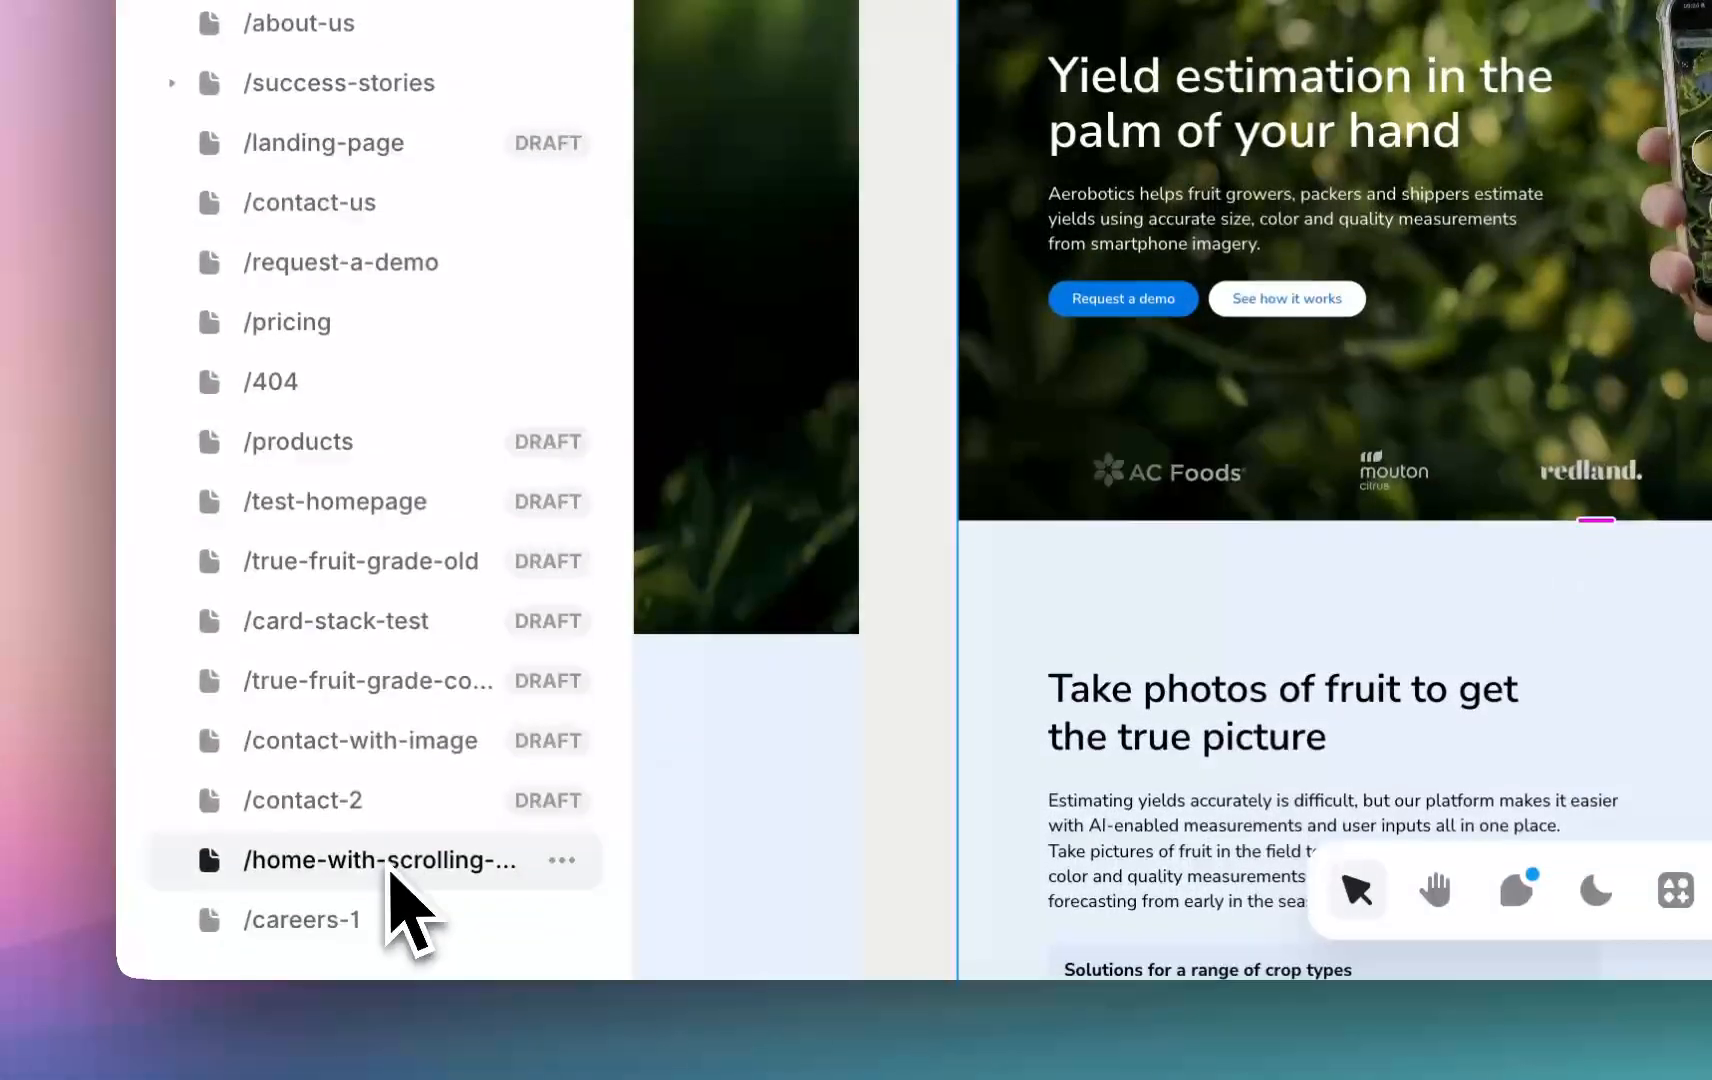
click(562, 860)
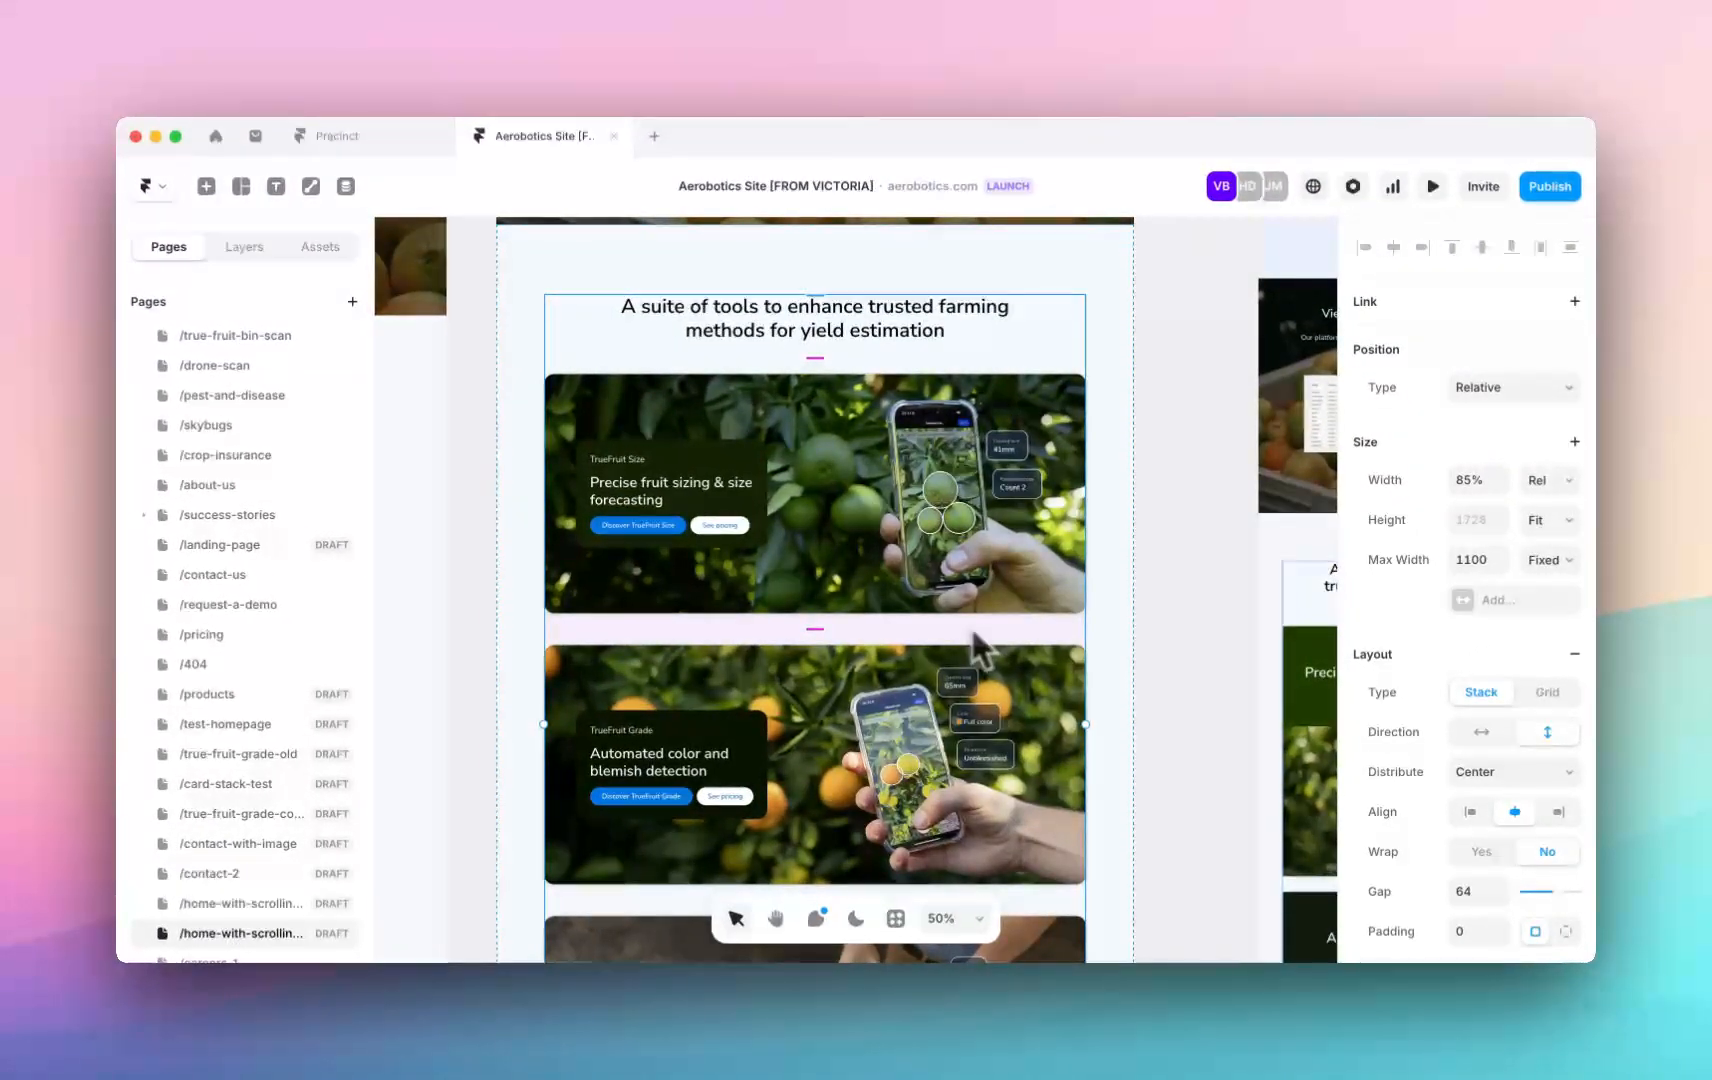
scroll(down, 3)
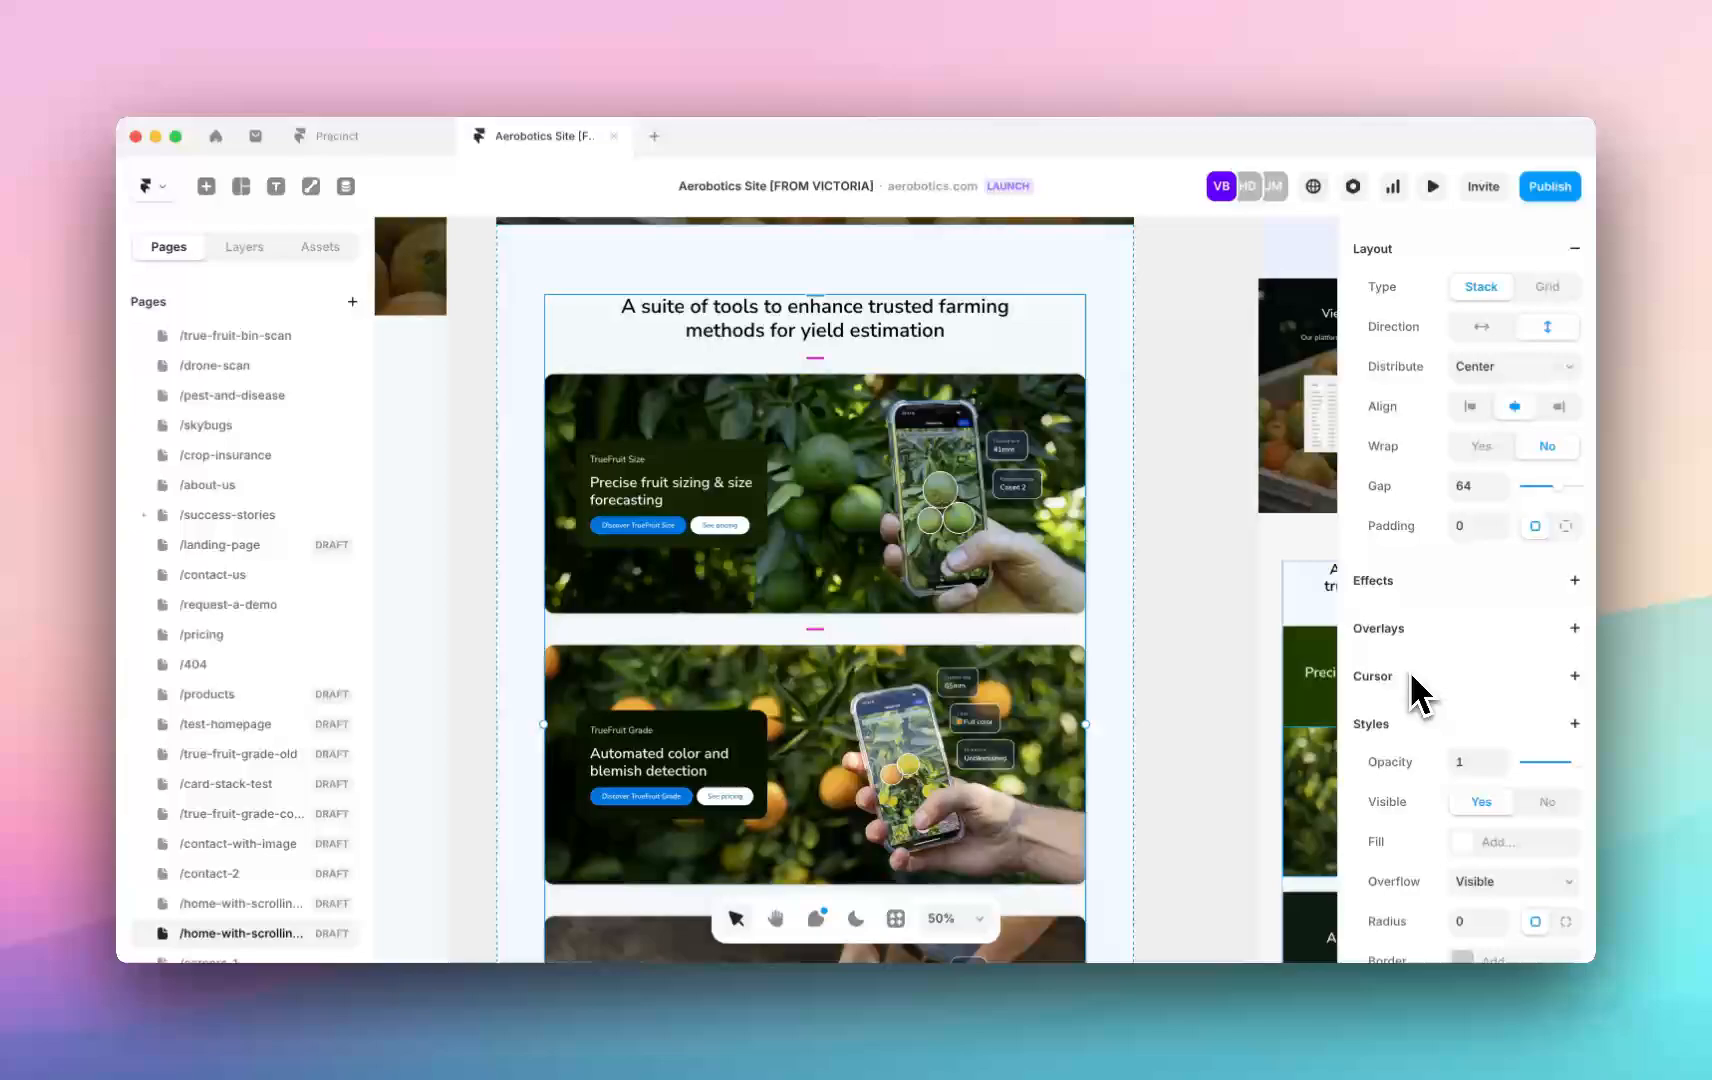
scroll(down, 3)
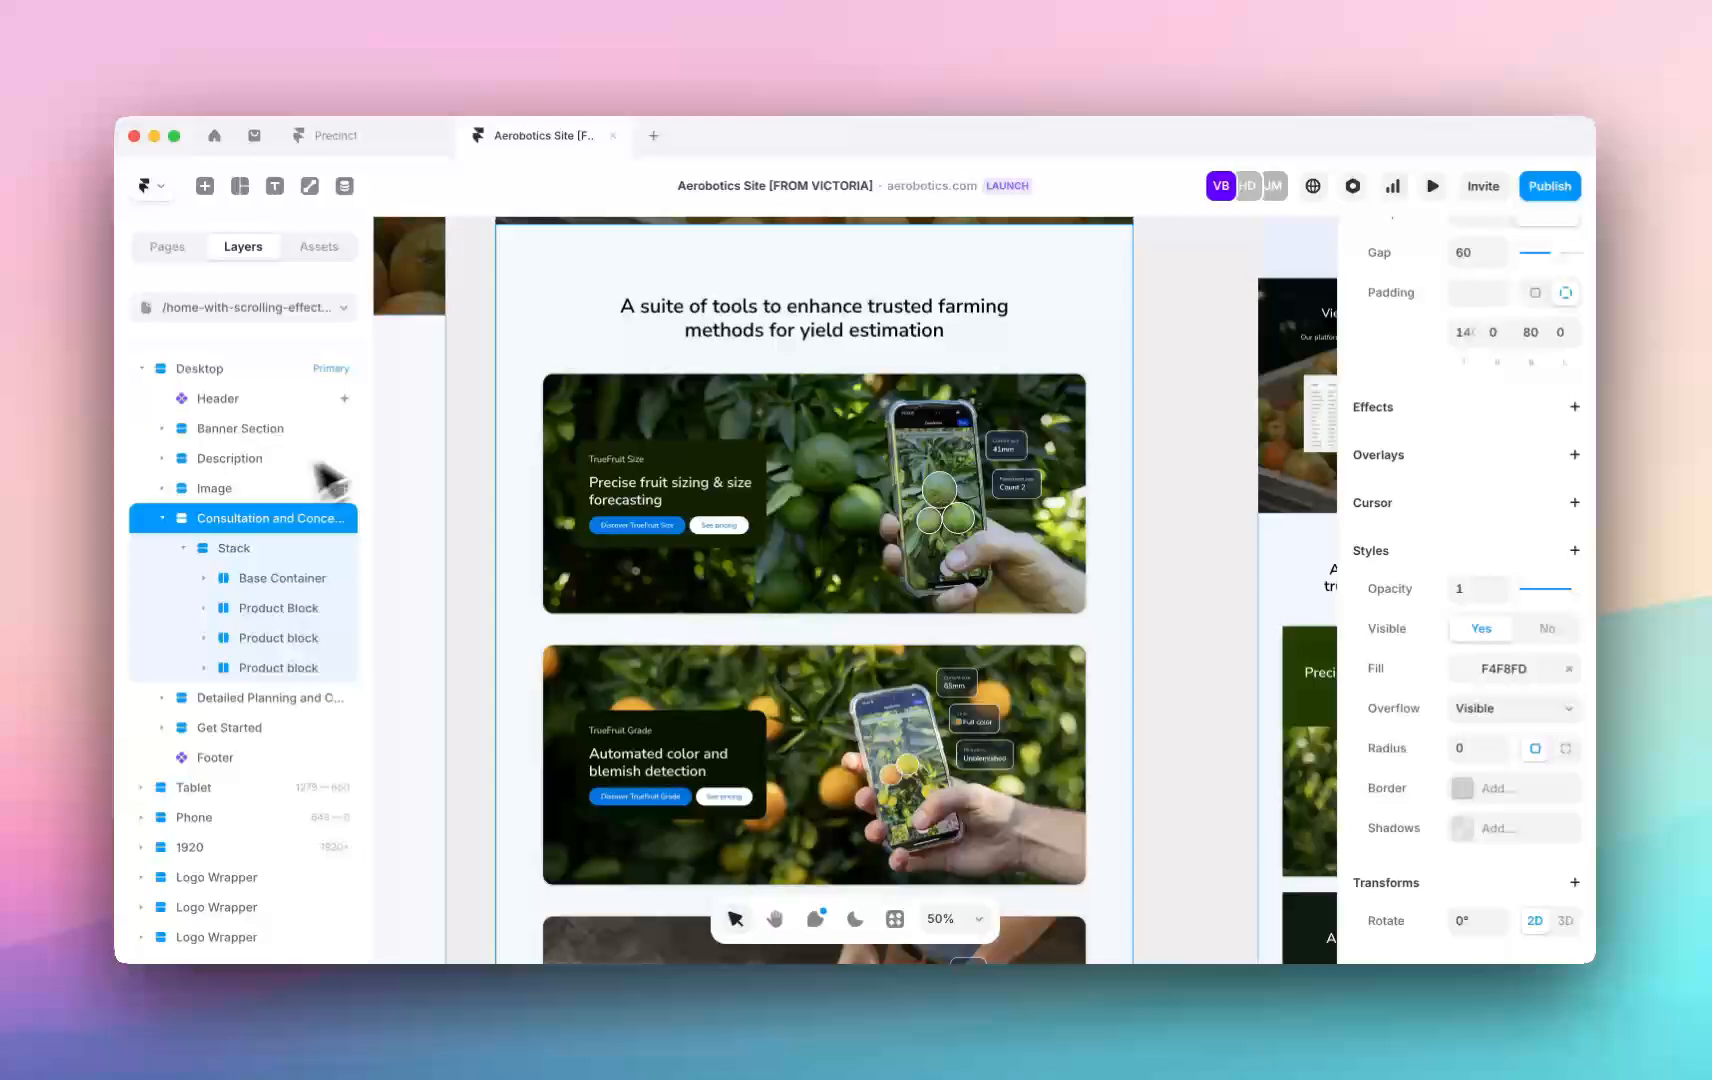
mouse_move(1076, 644)
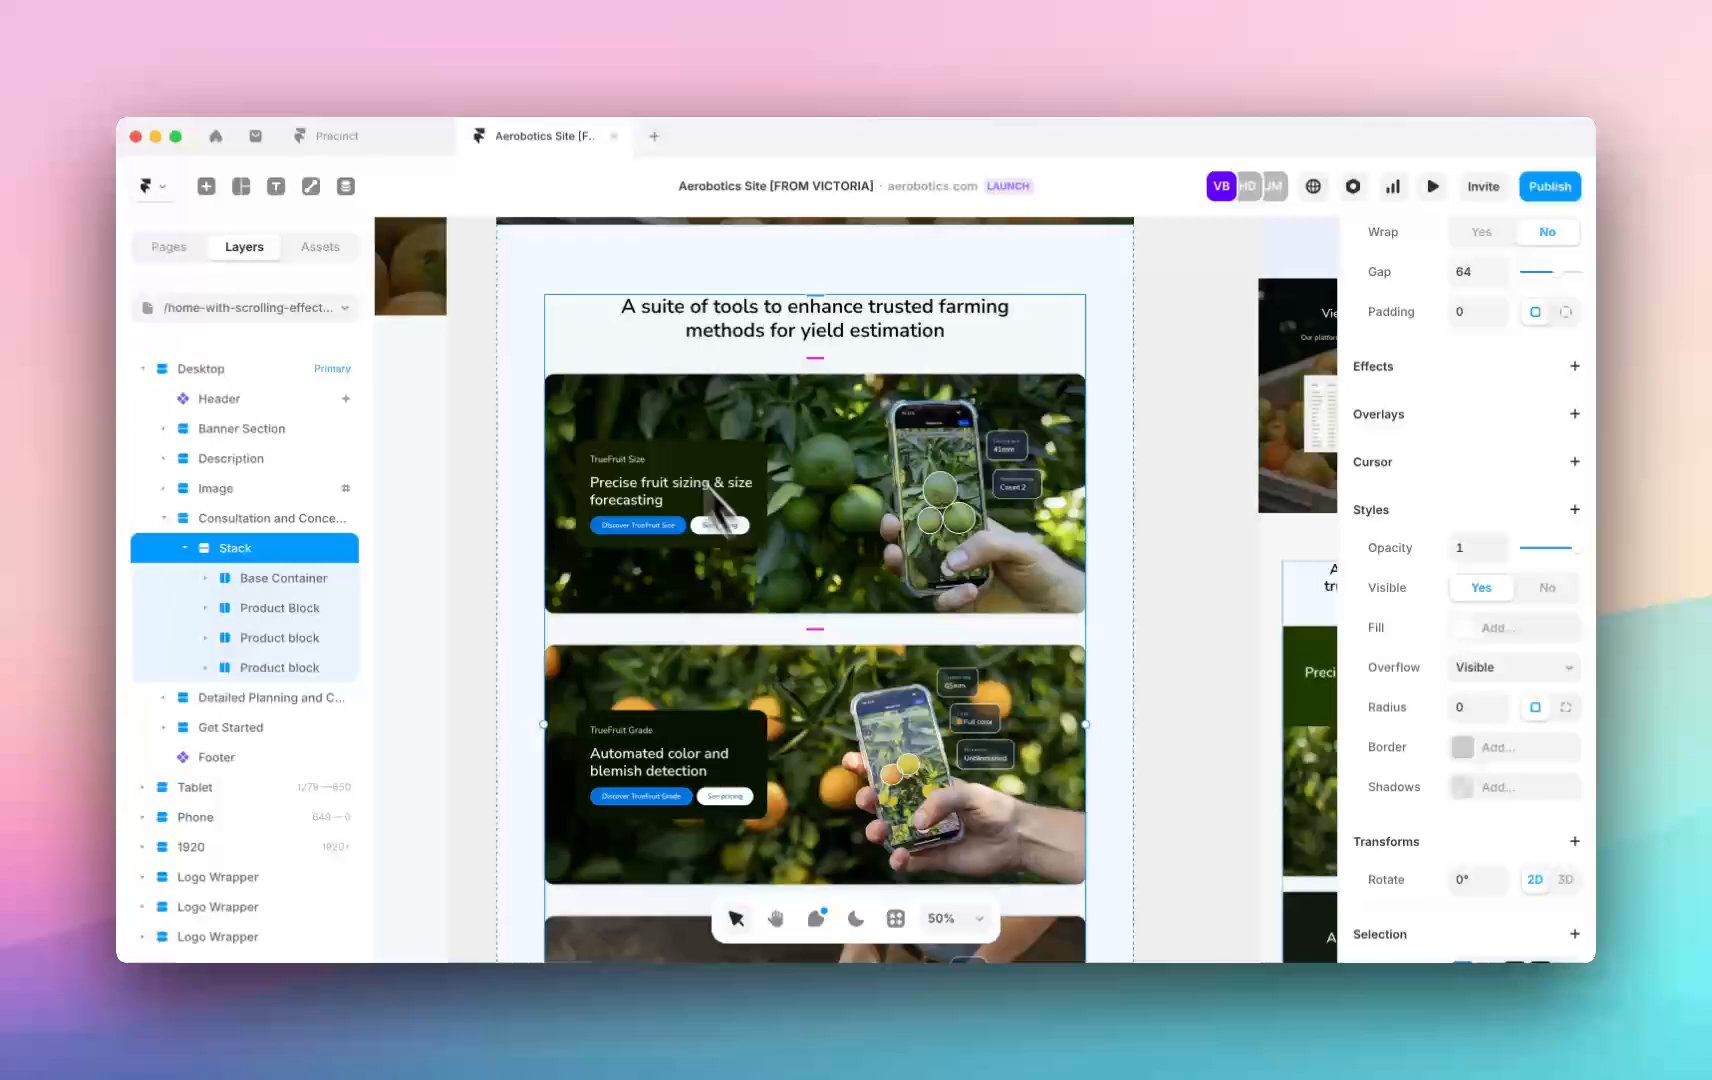
mouse_move(262, 584)
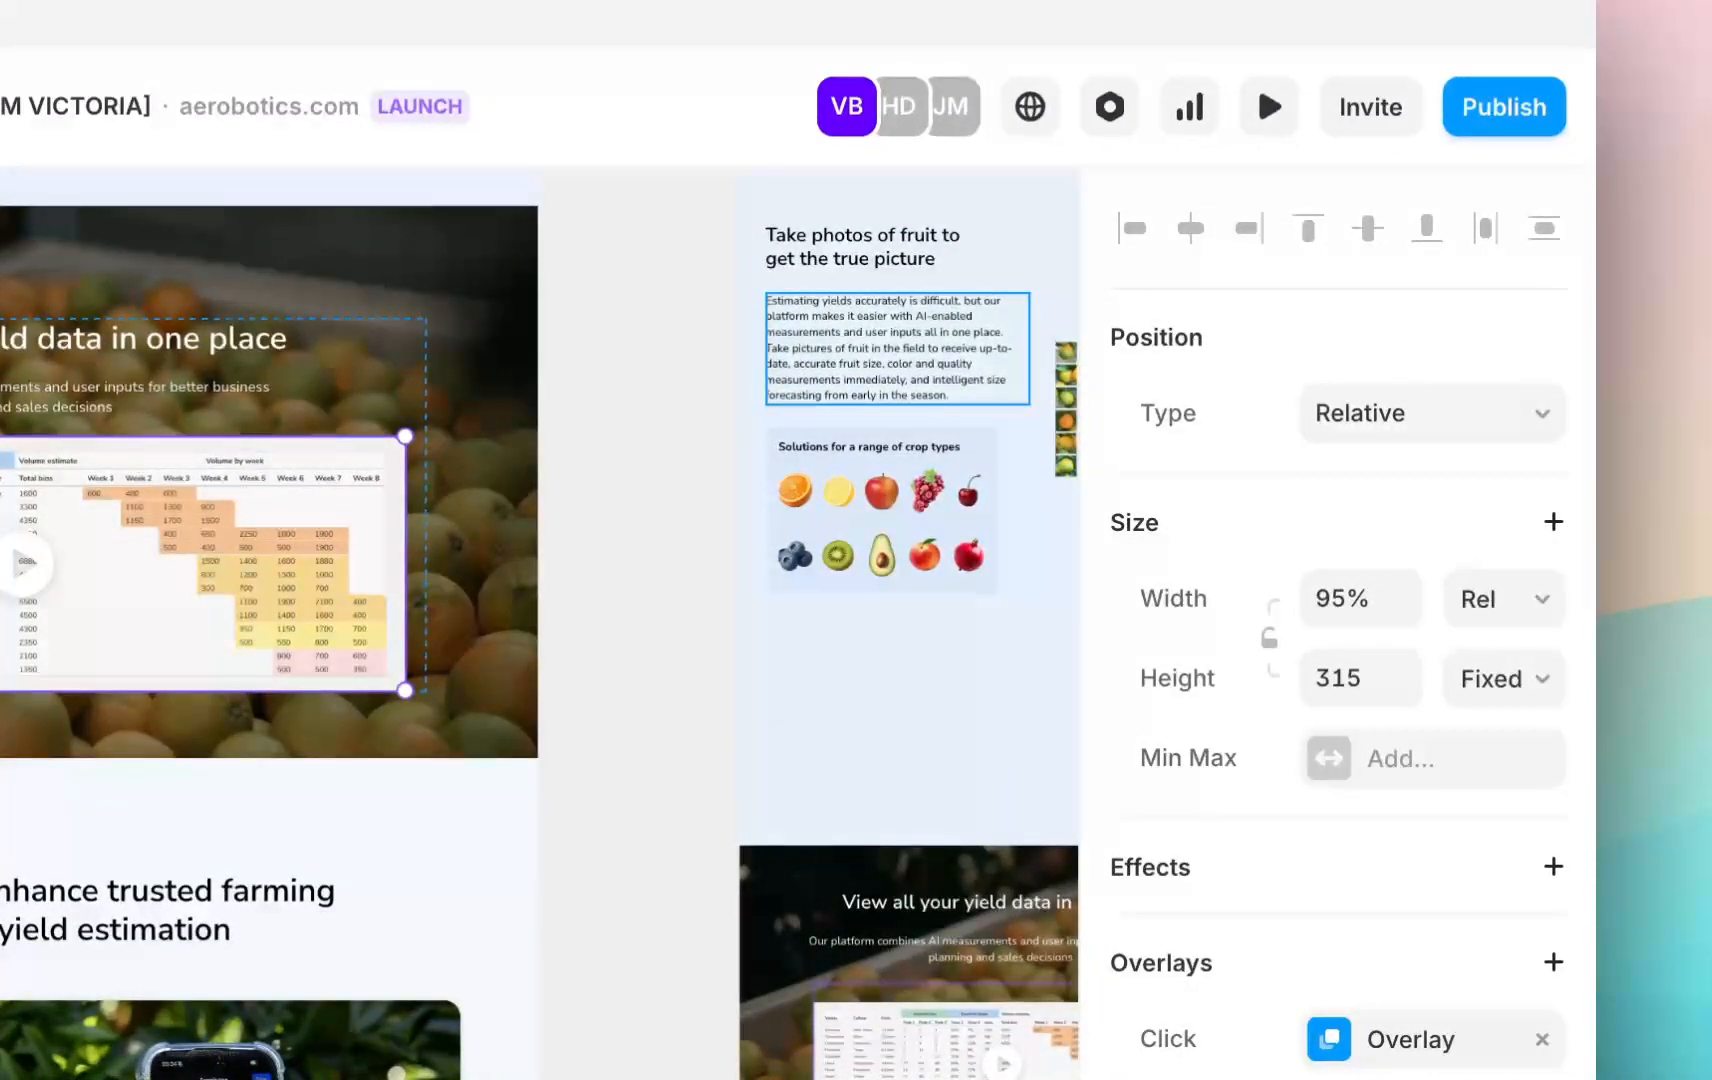
Give the first Product Block sticky positioning with a top offset of 220
click(1428, 412)
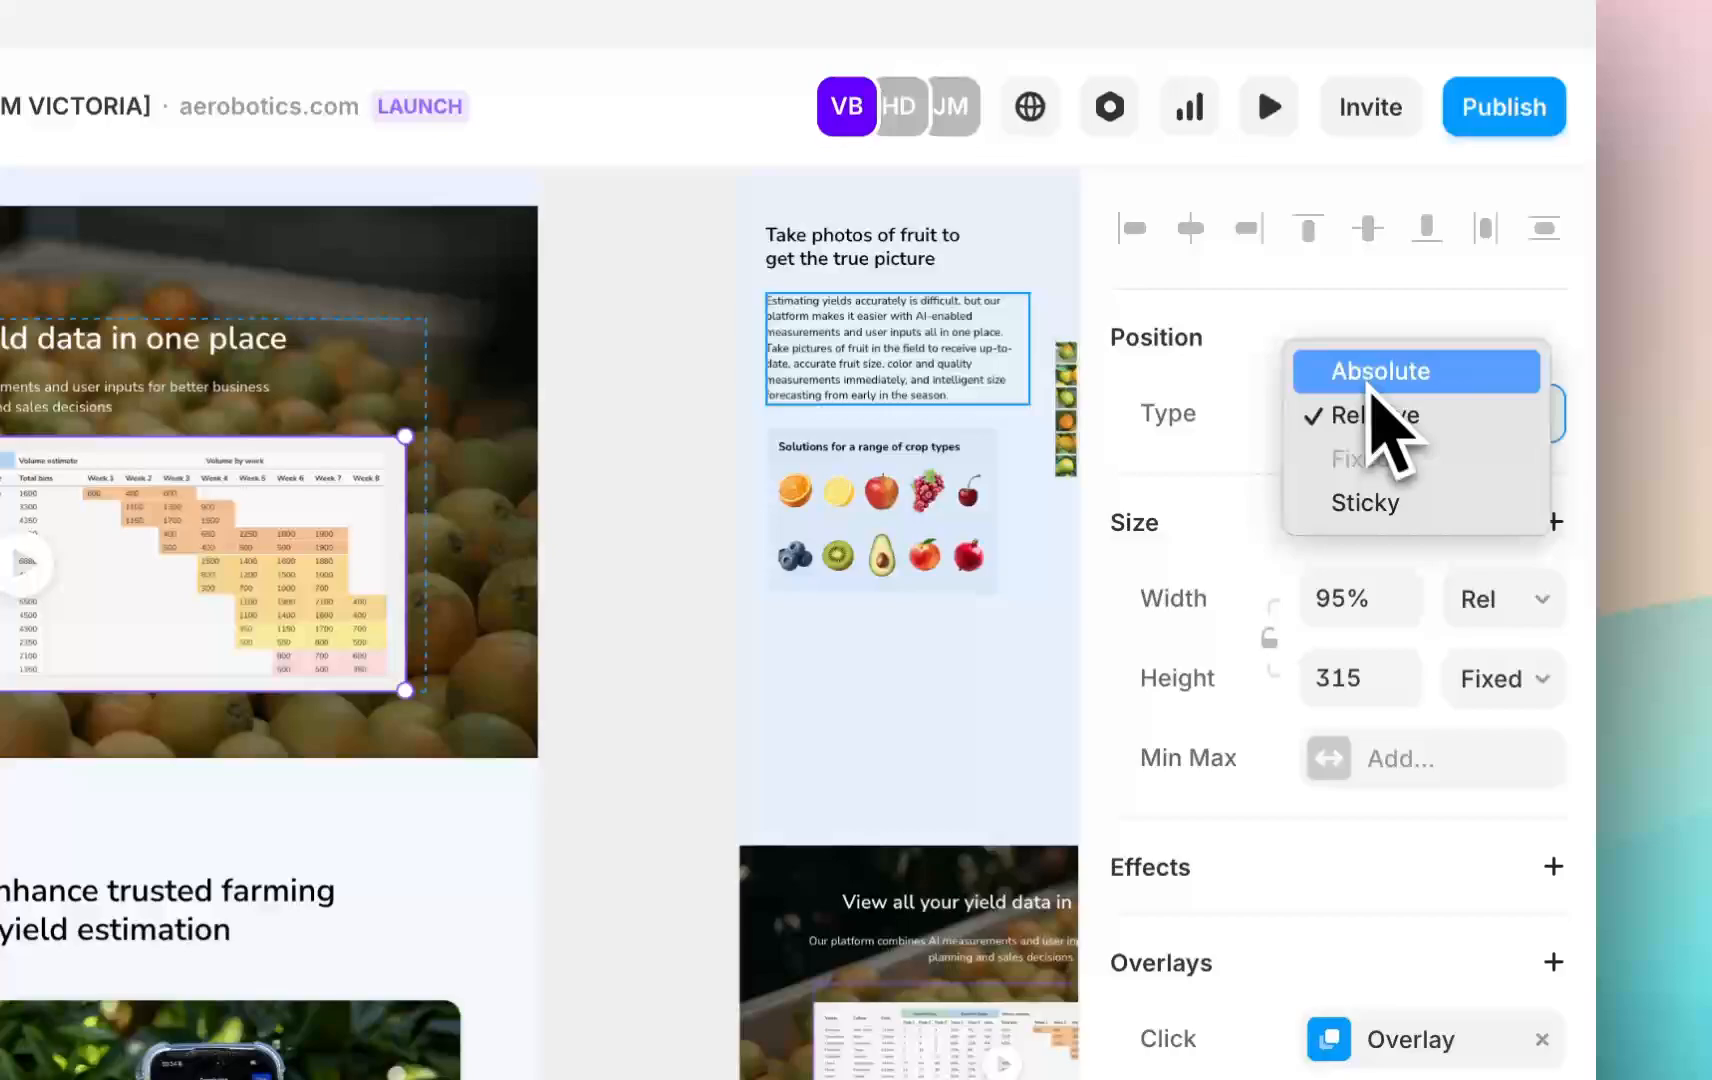
click(1370, 414)
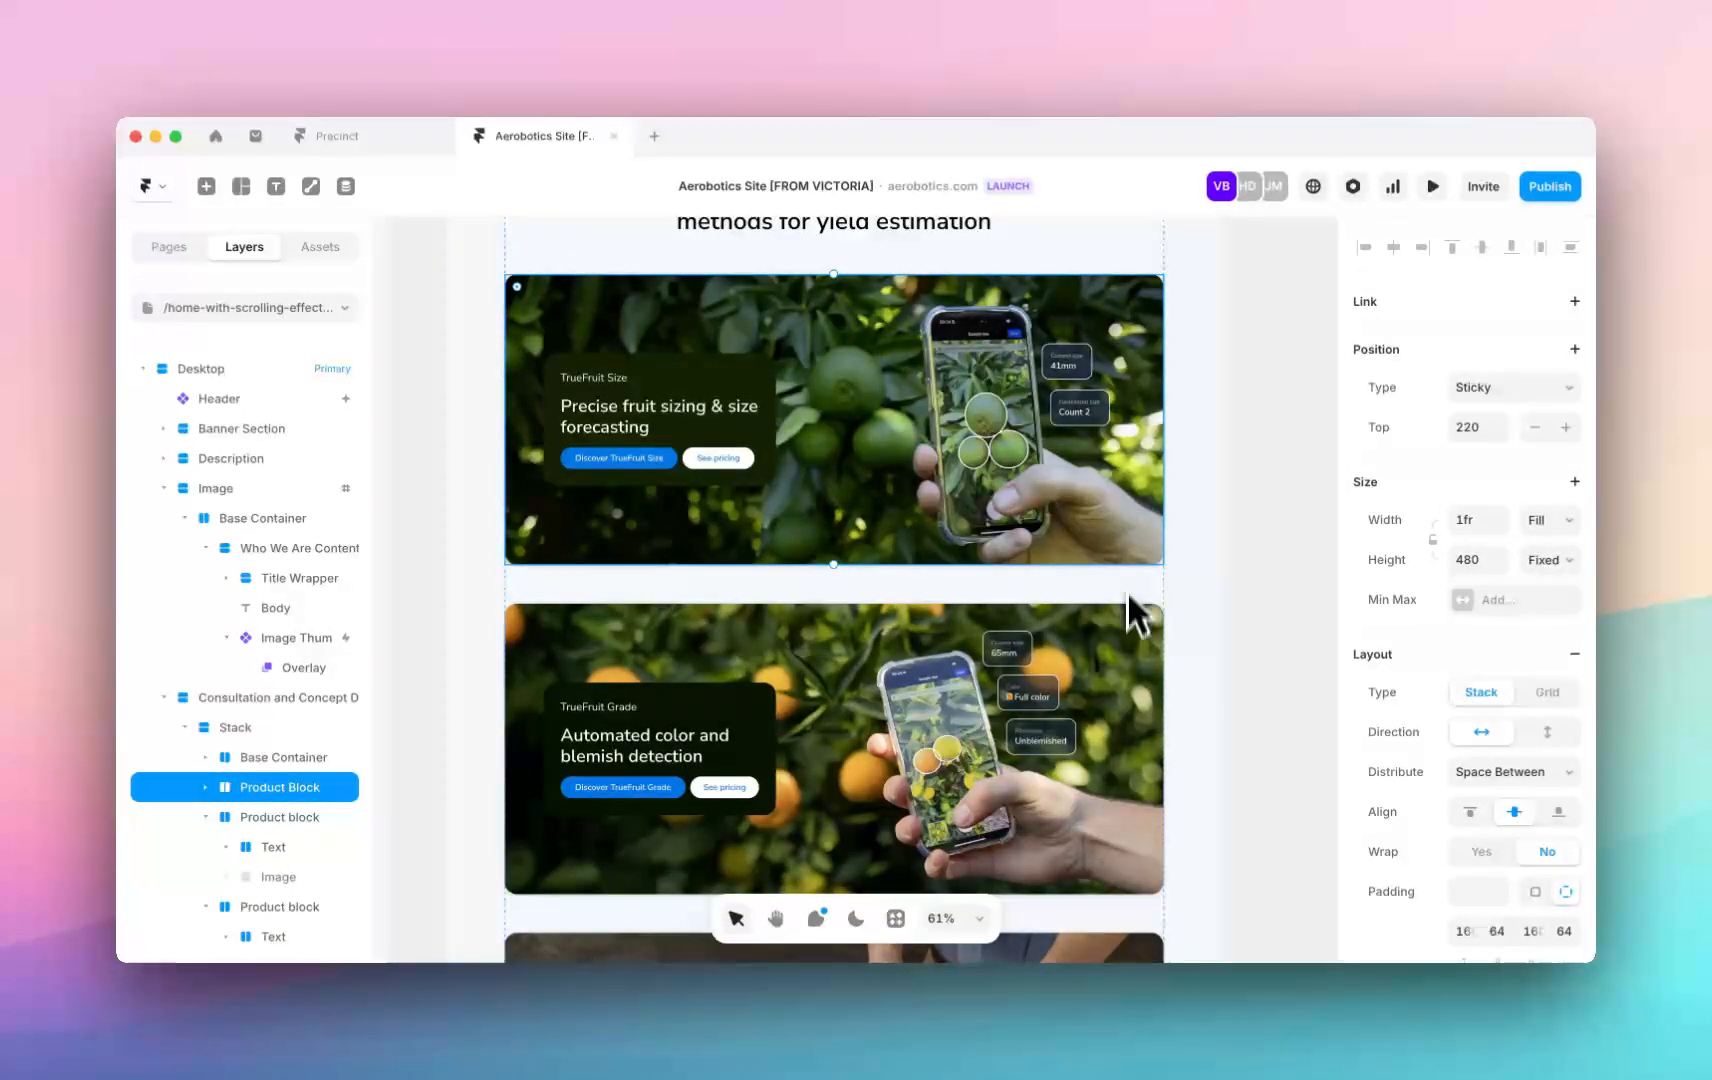
scroll(down, 3)
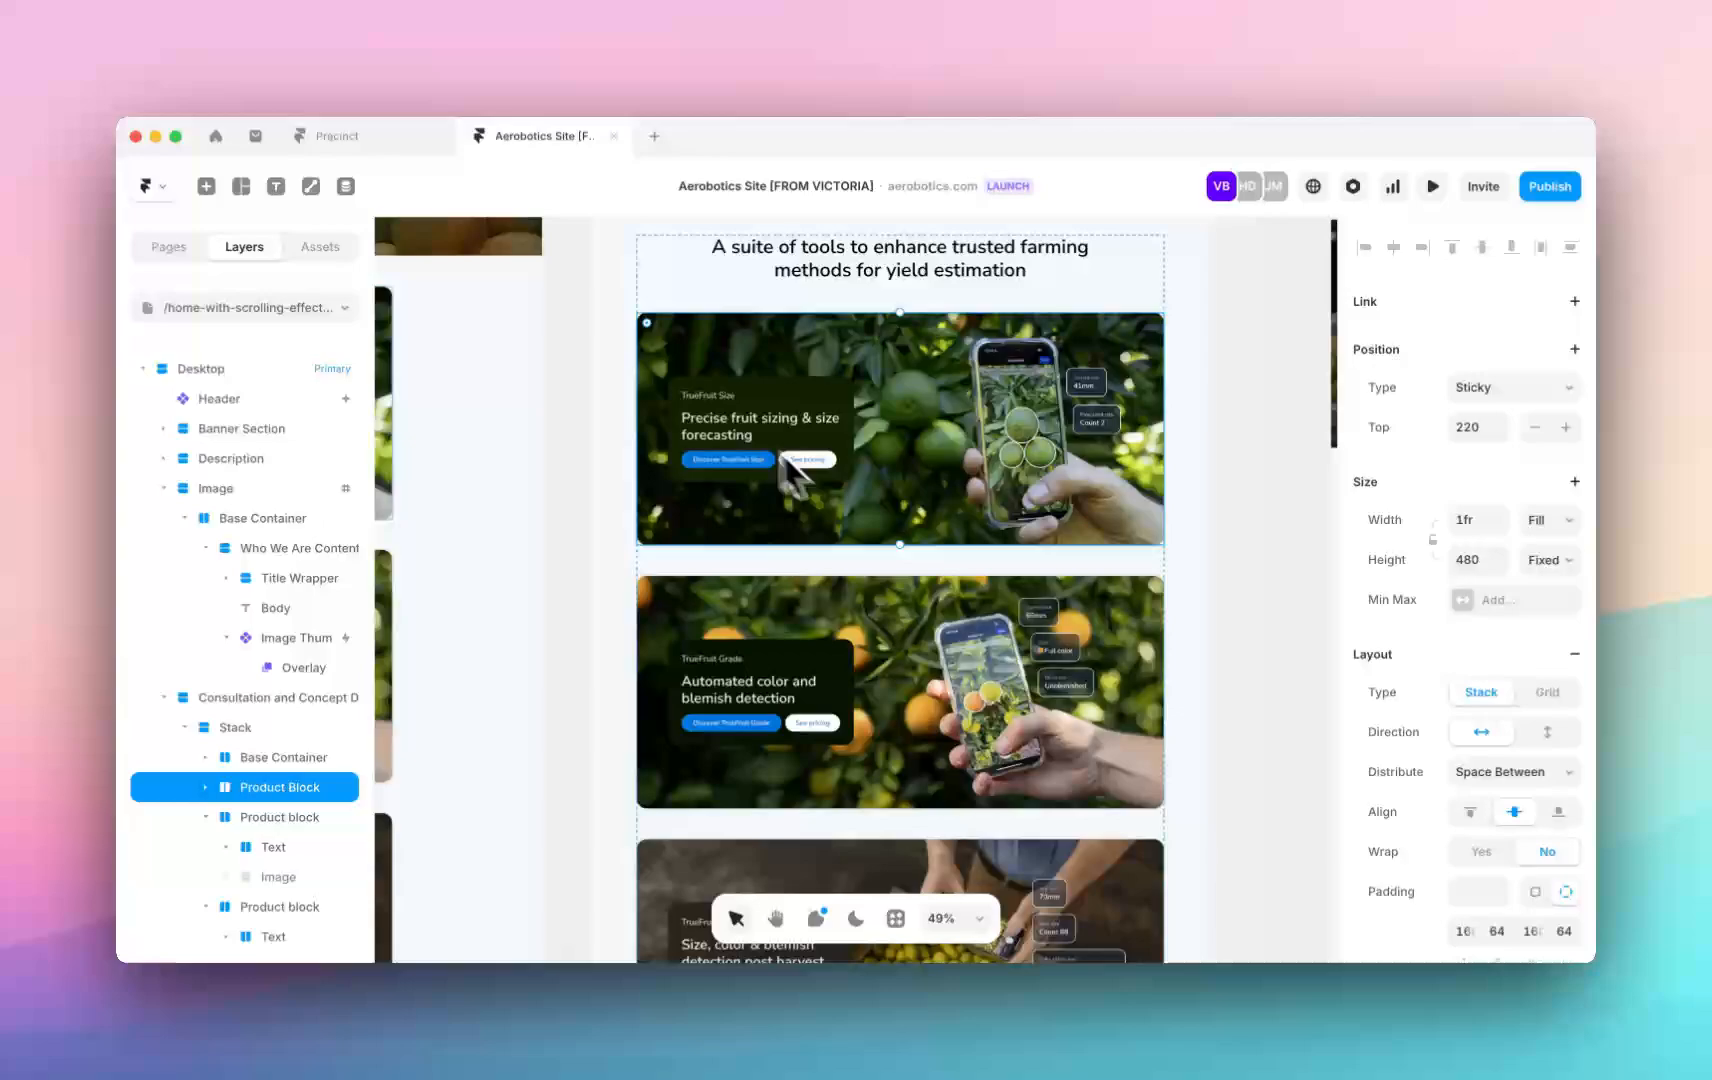
scroll(down, 3)
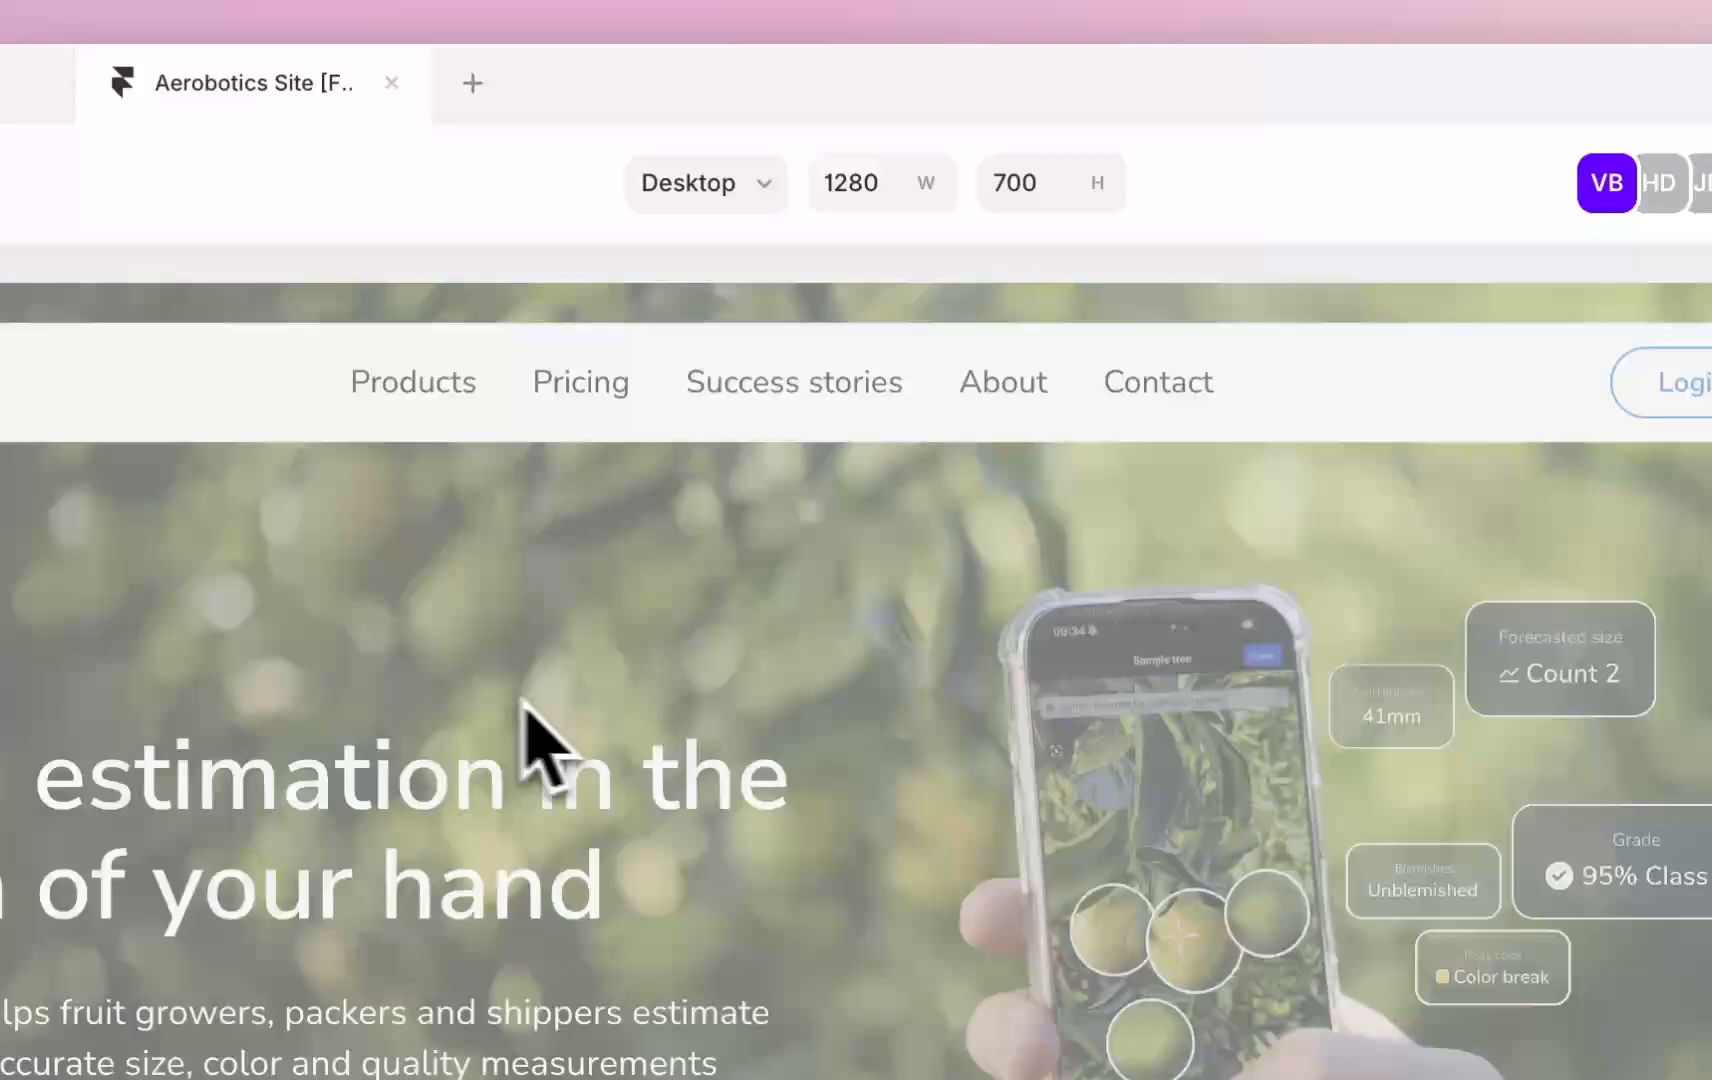
scroll(down, 3)
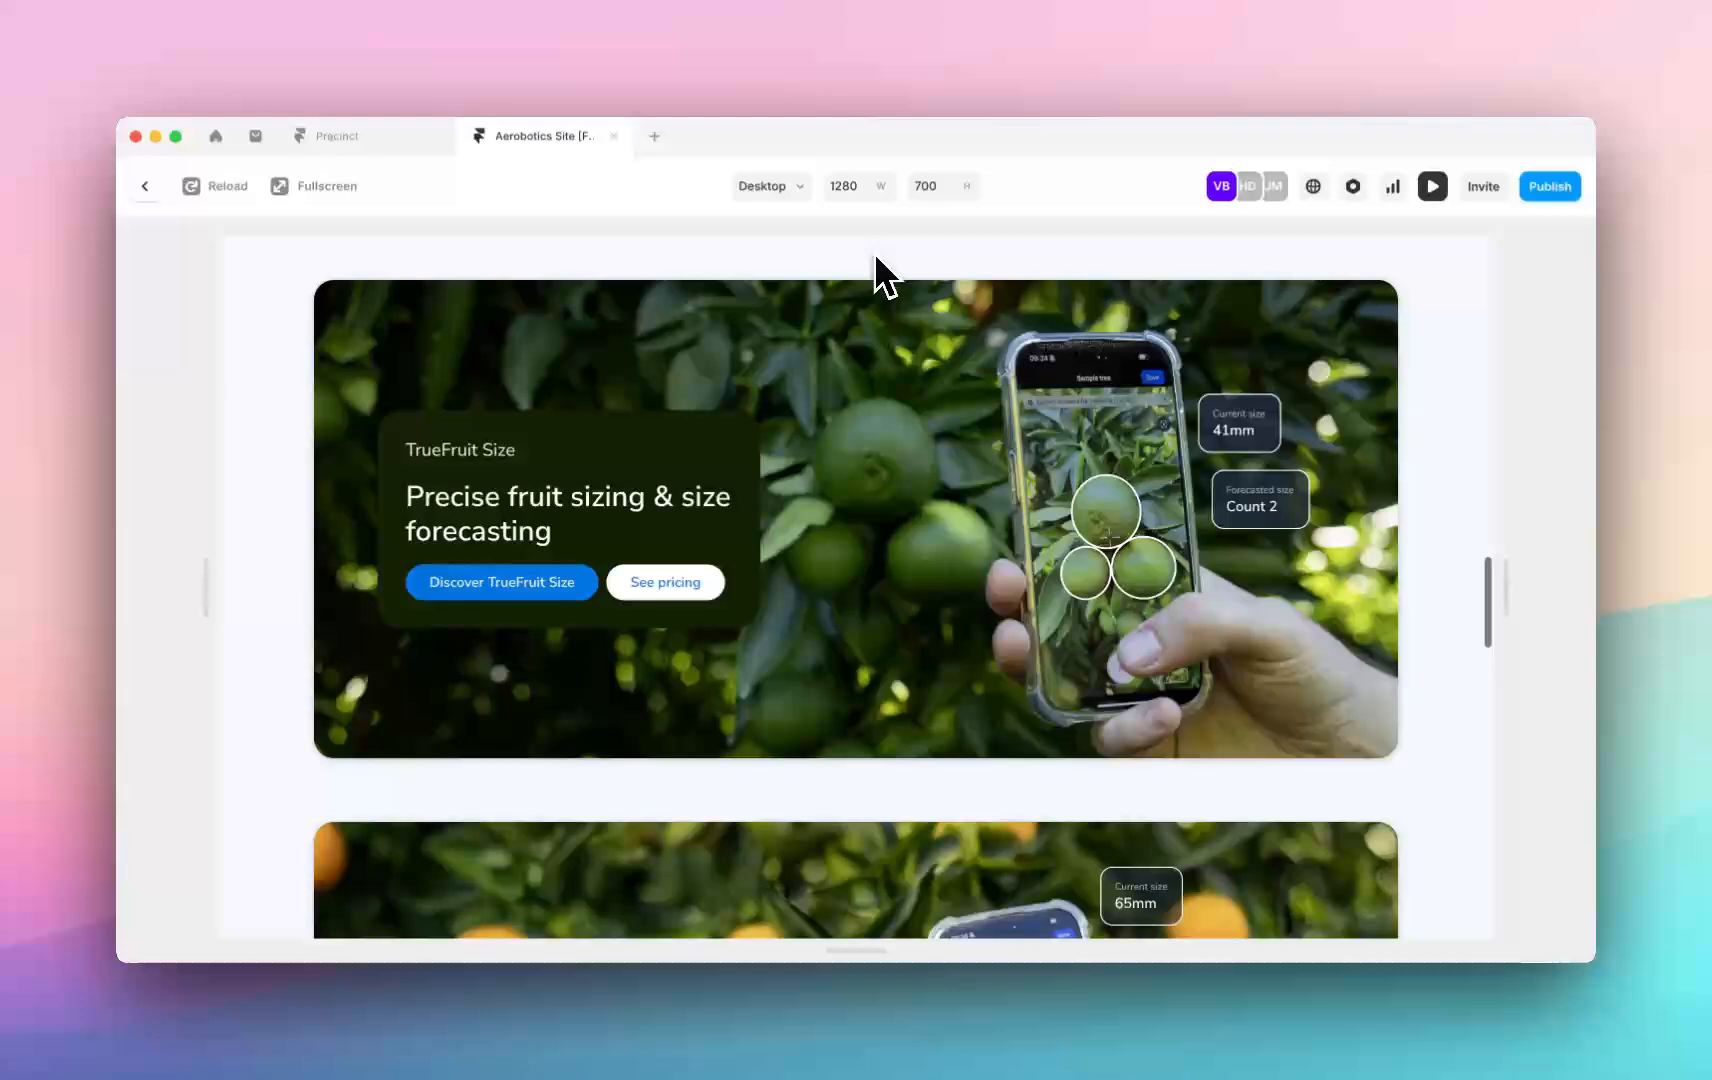
scroll(down, 3)
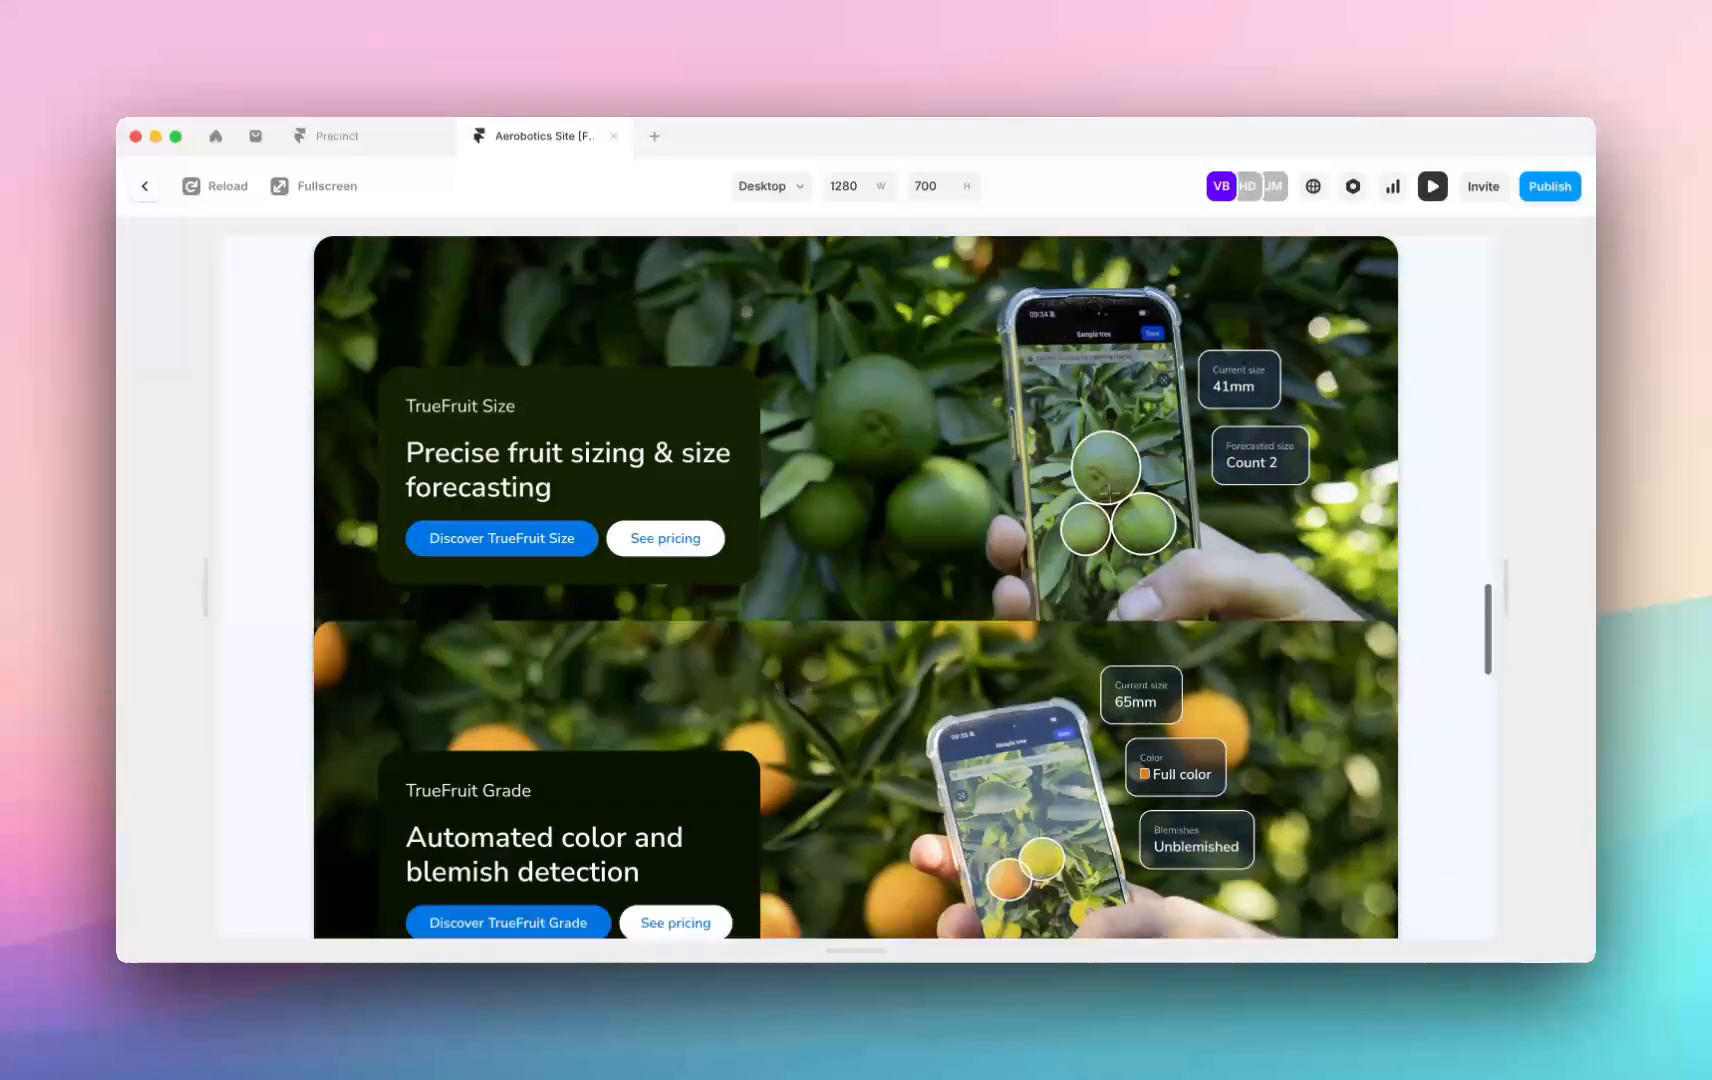
scroll(down, 3)
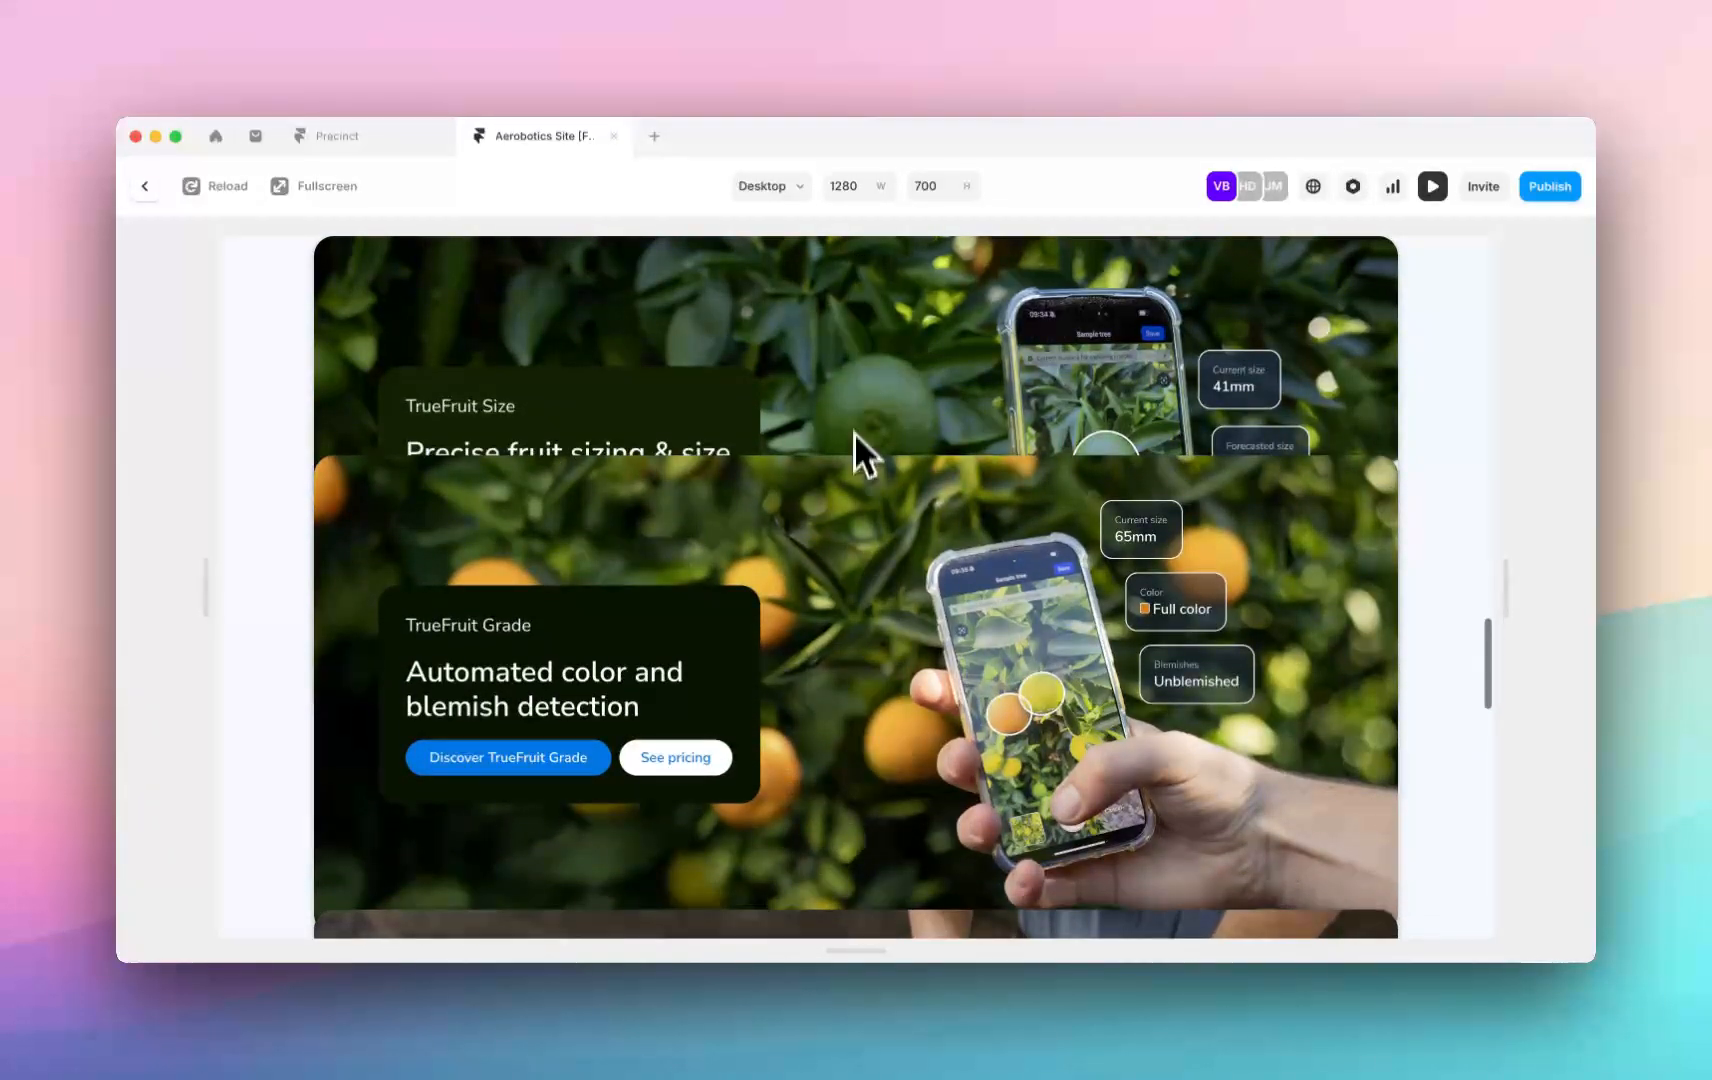
mouse_move(818, 556)
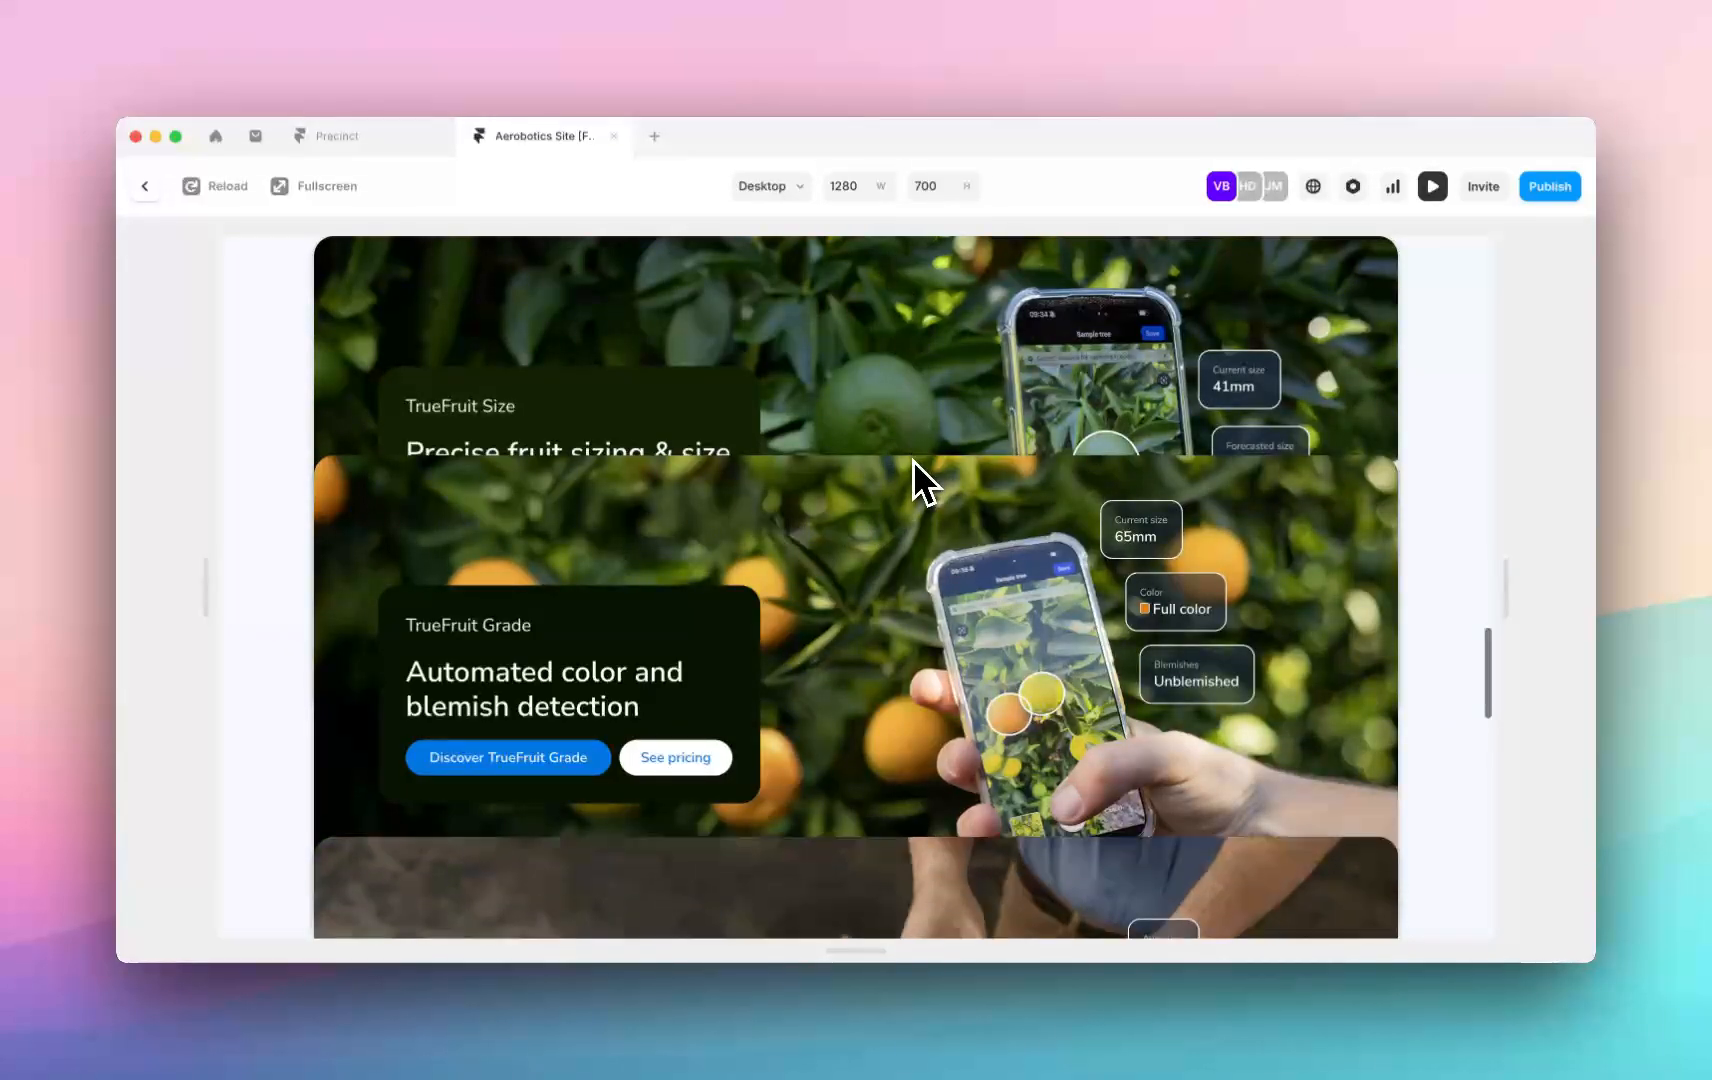
scroll(down, 3)
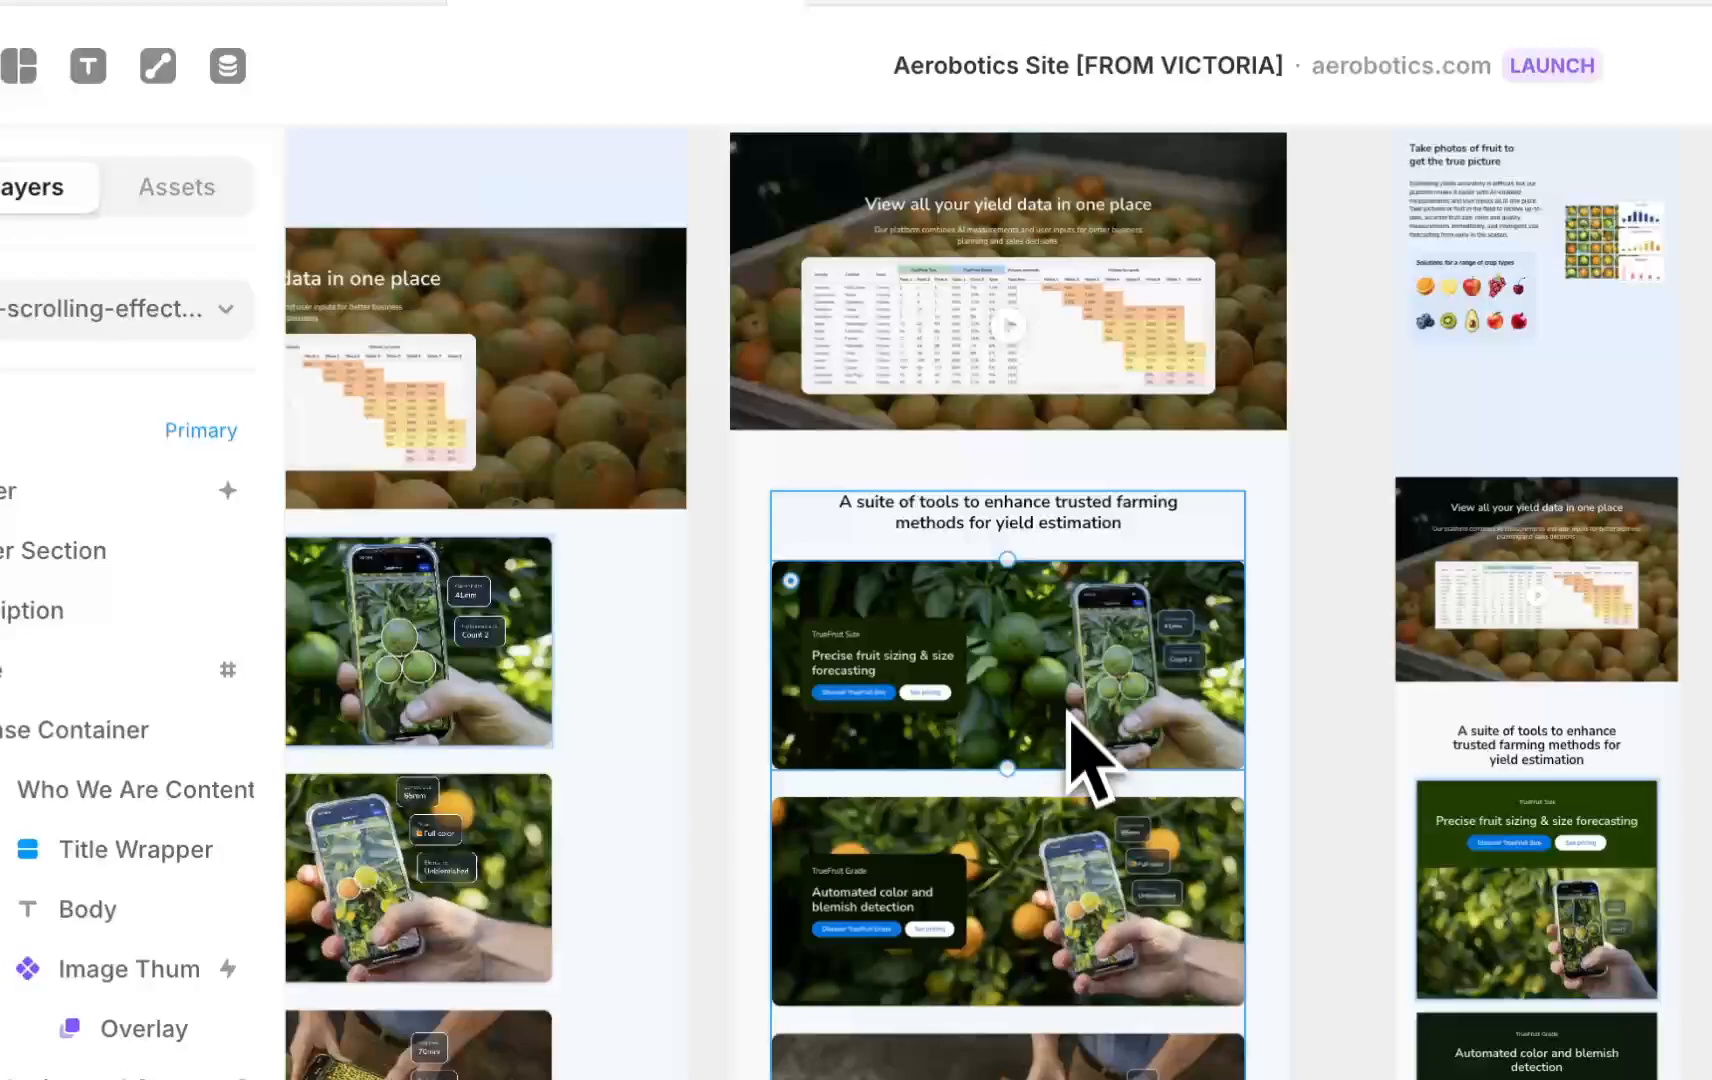
scroll(up, 3)
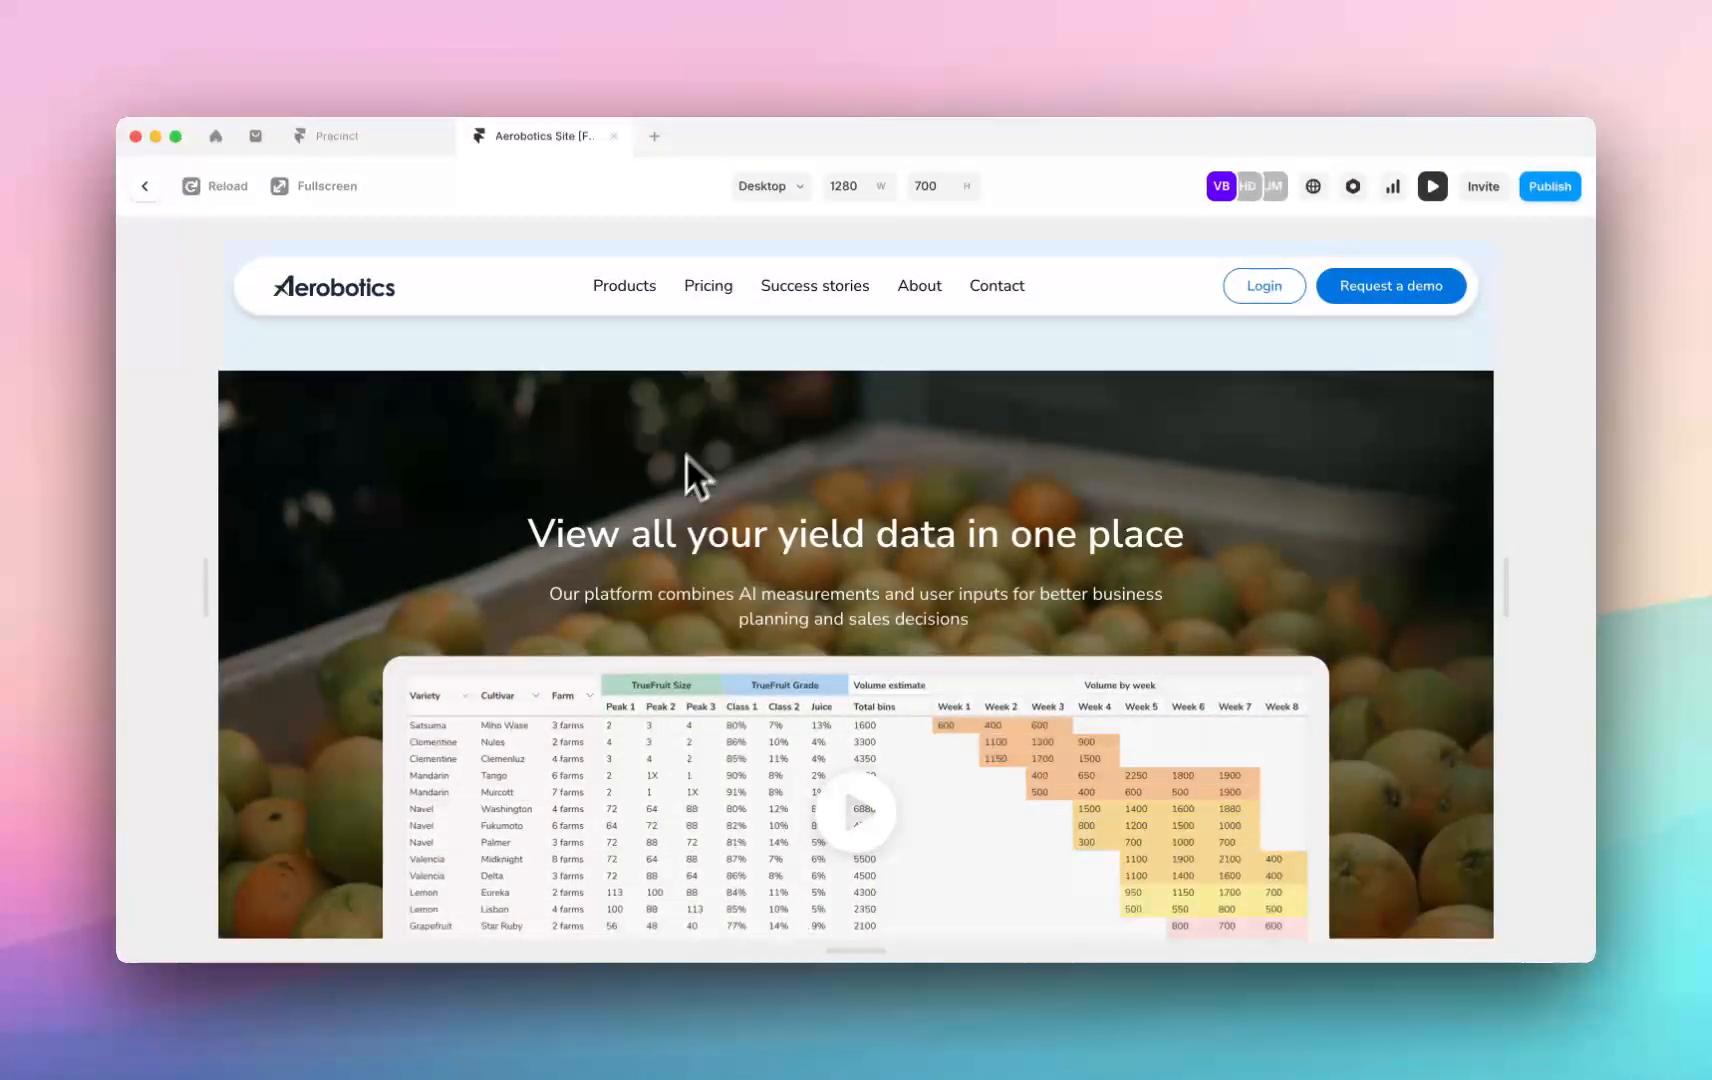
scroll(down, 3)
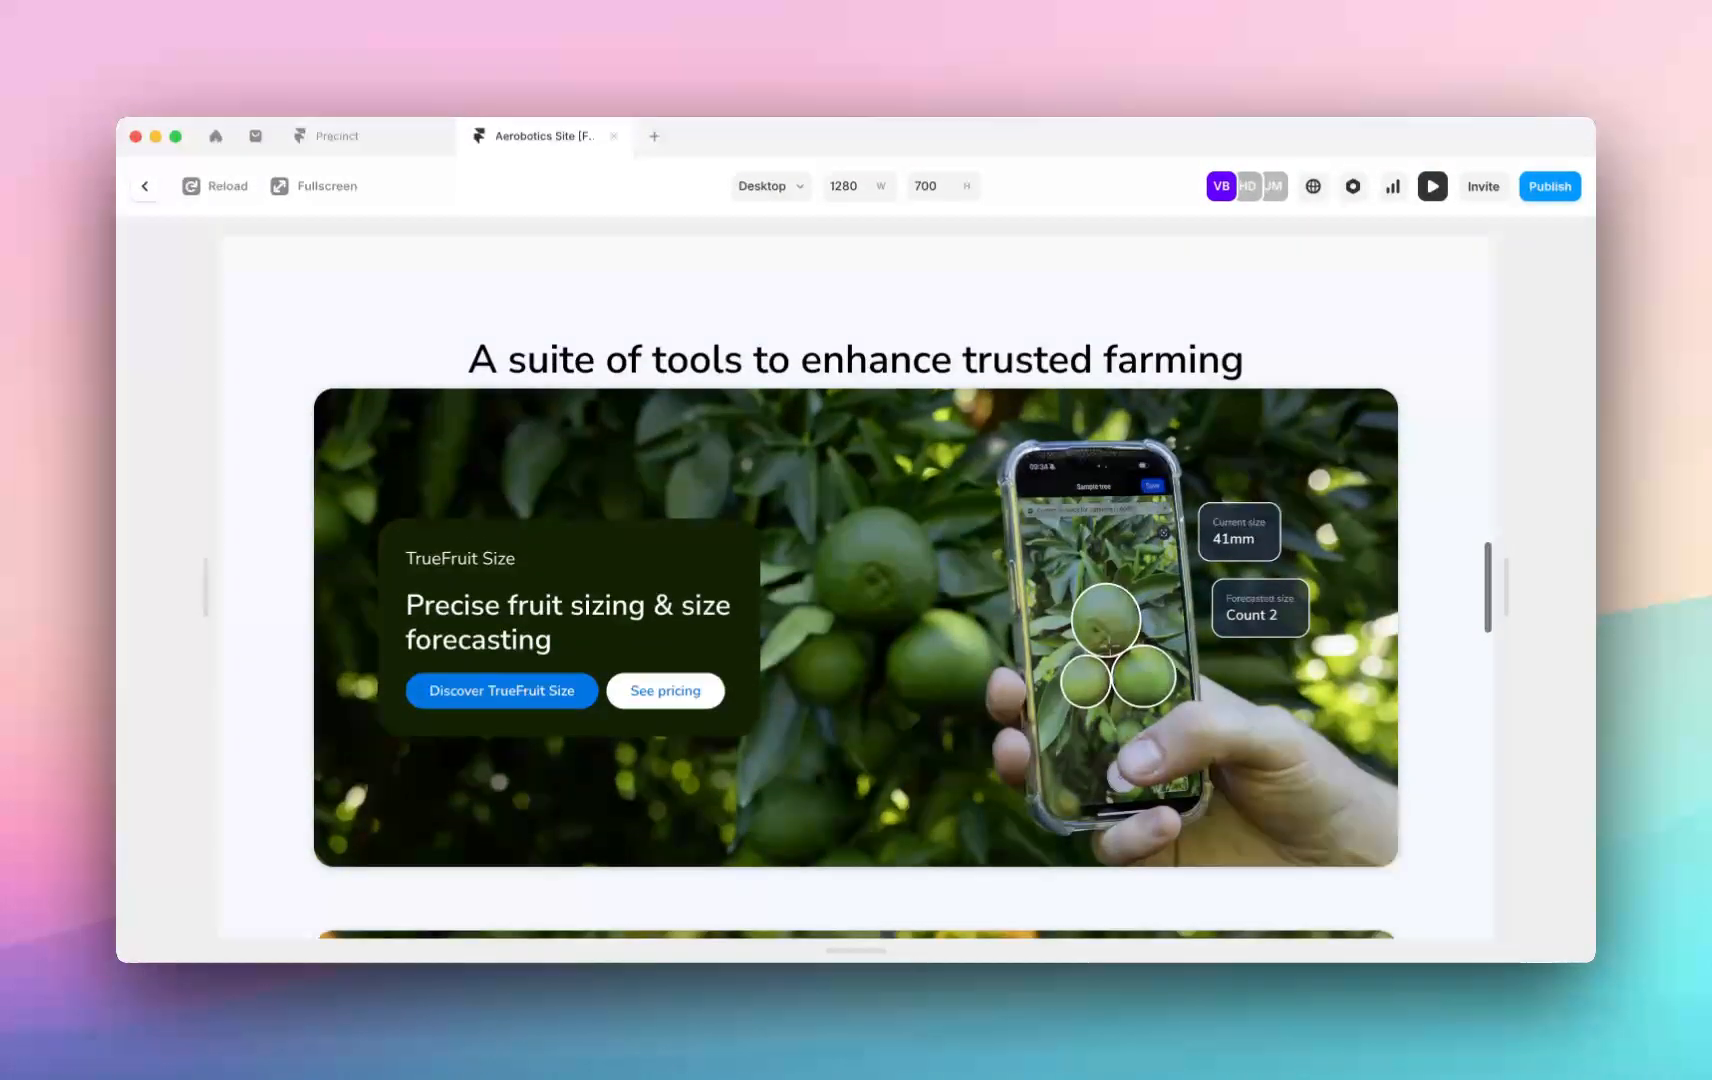
scroll(down, 3)
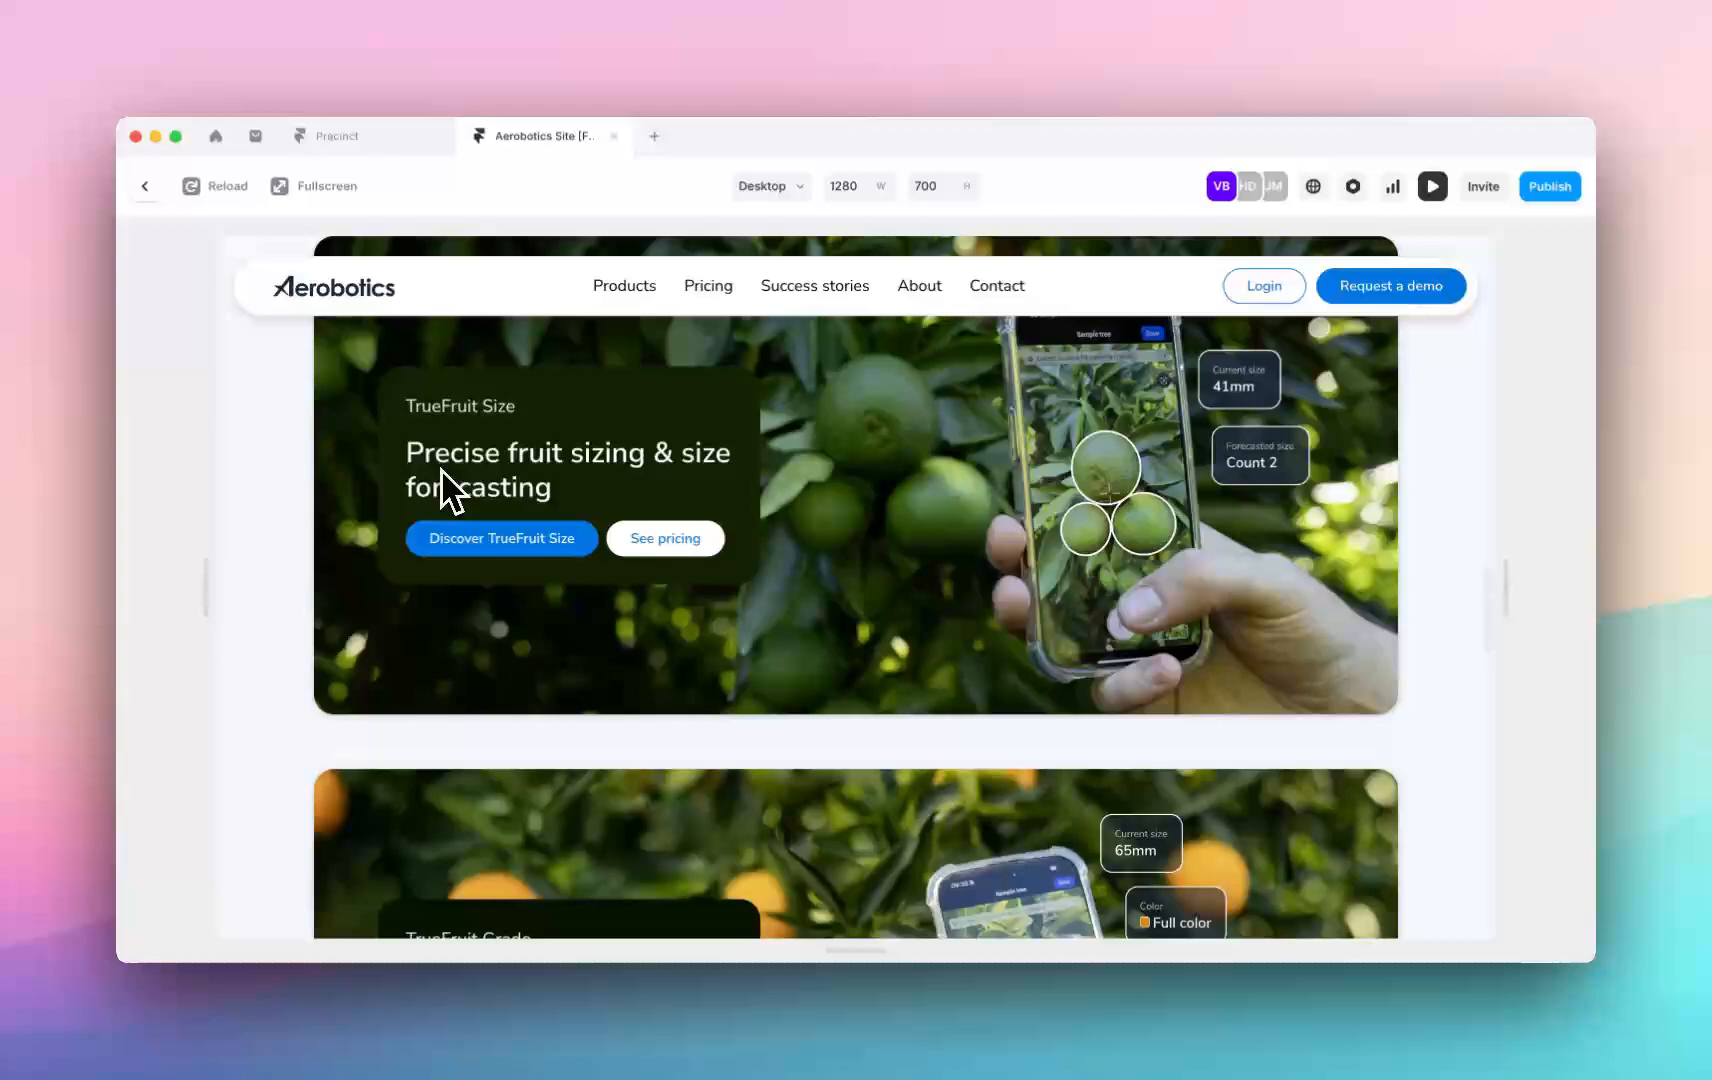
mouse_move(970, 434)
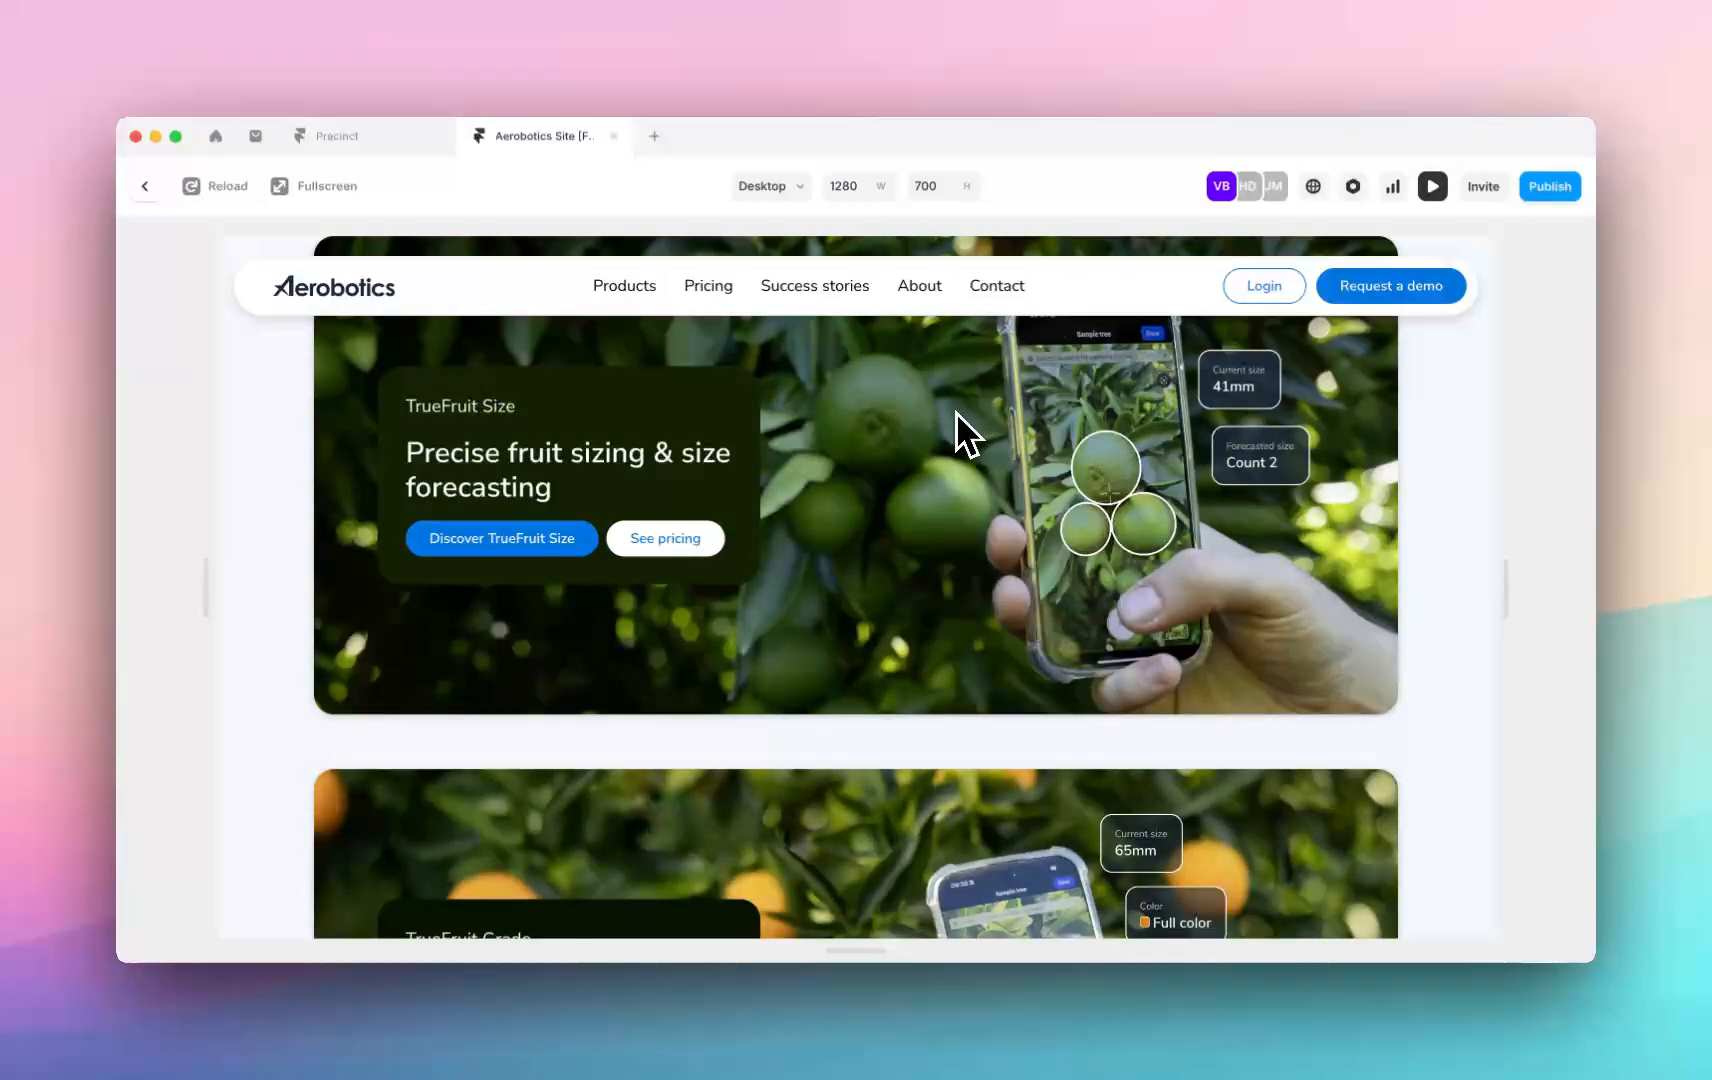
mouse_move(268, 312)
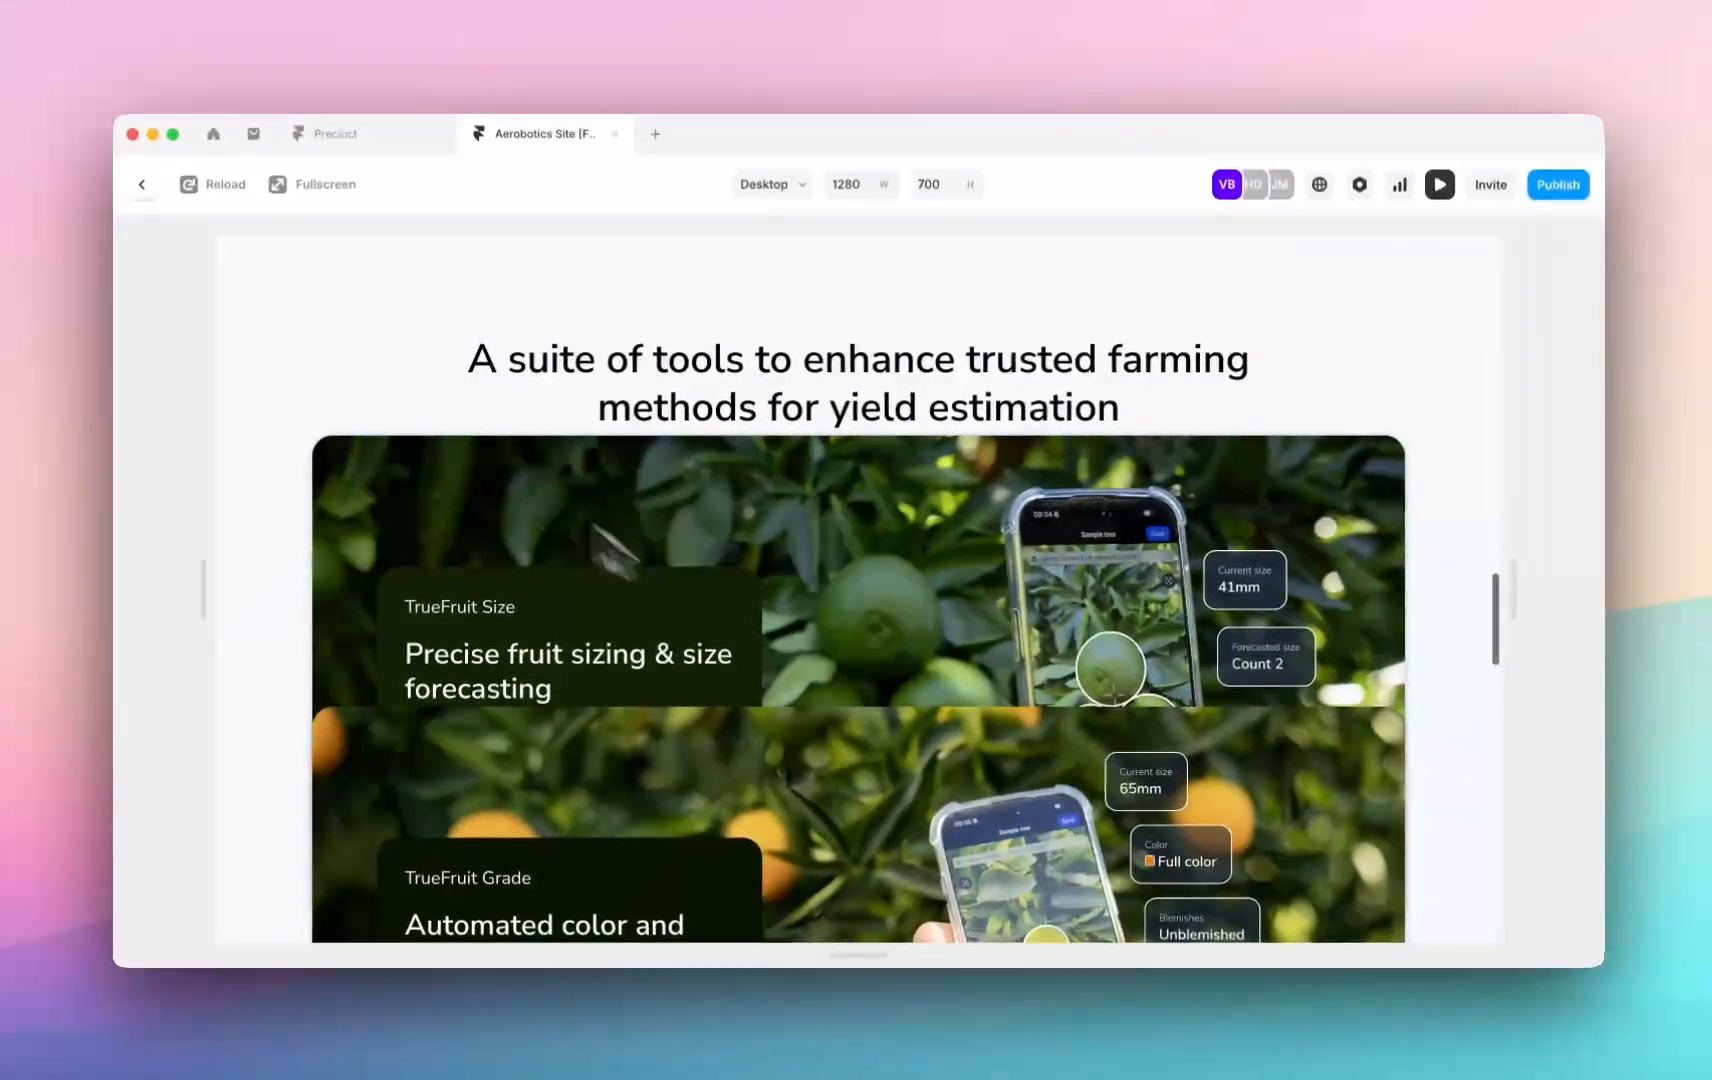
Scroll the tools section in preview, adjusting a sticky top offset so the three cards overlap
scroll(down, 3)
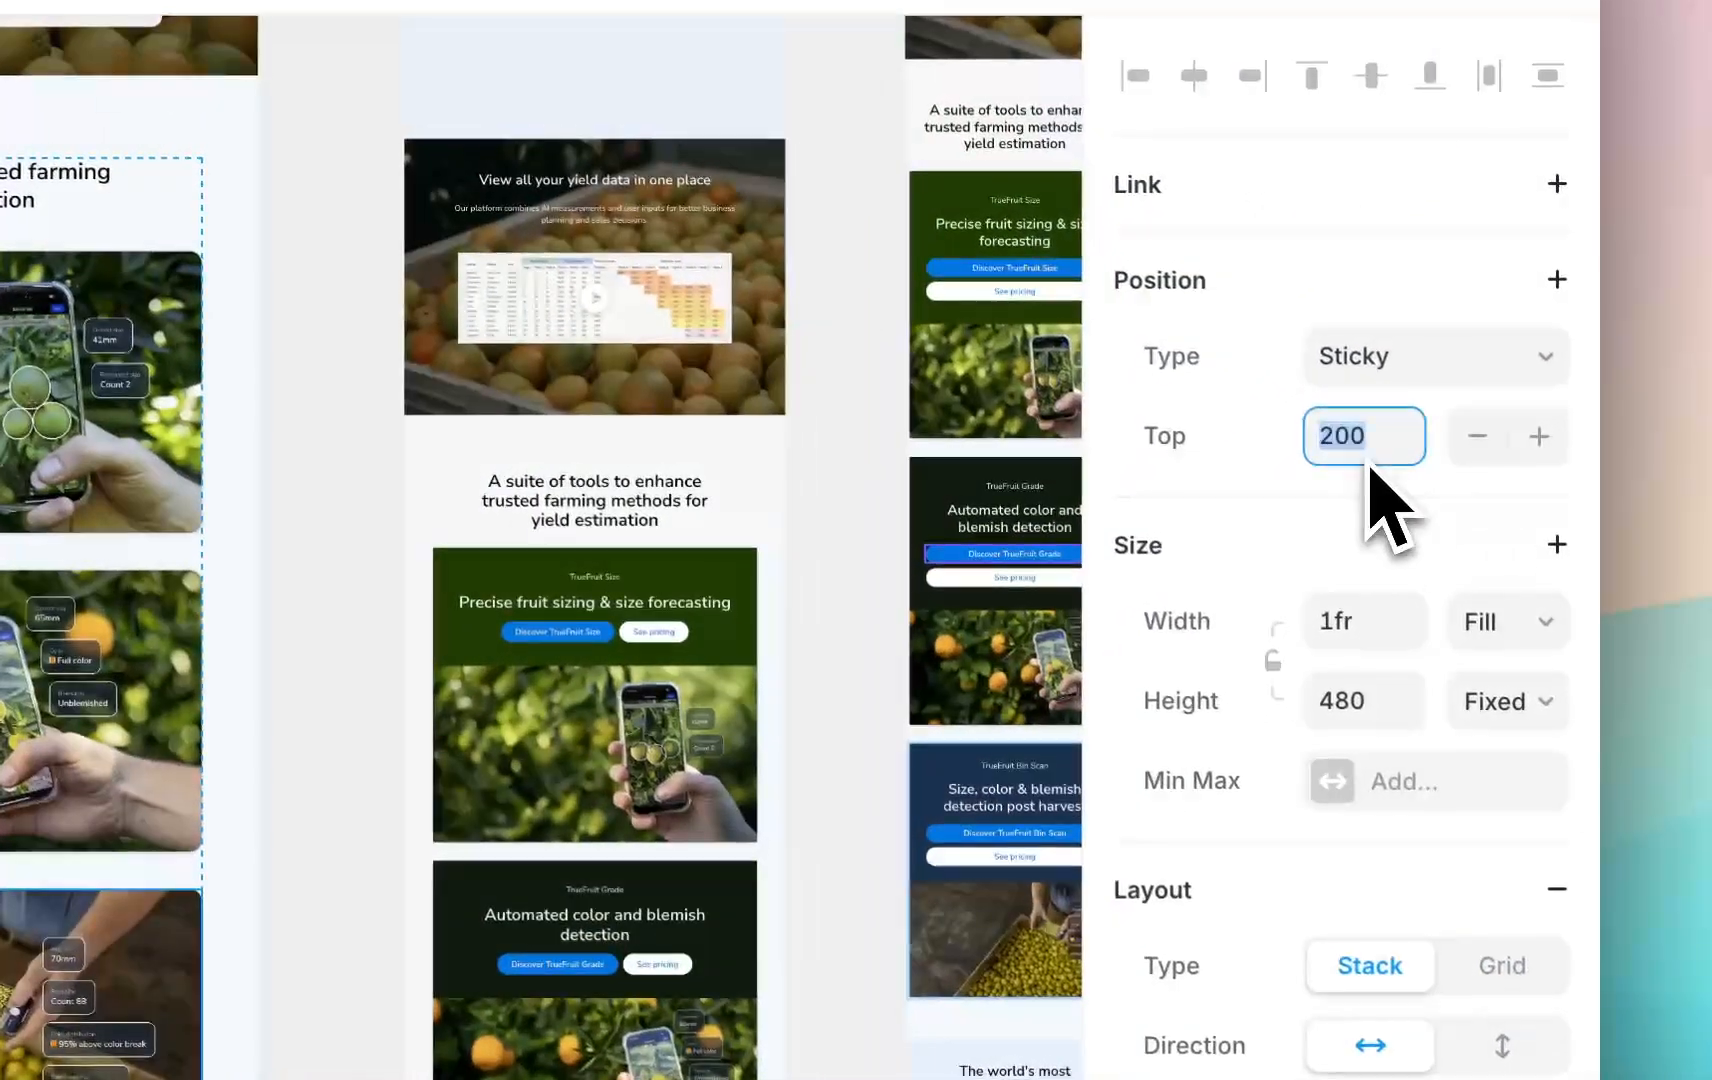
click(1538, 436)
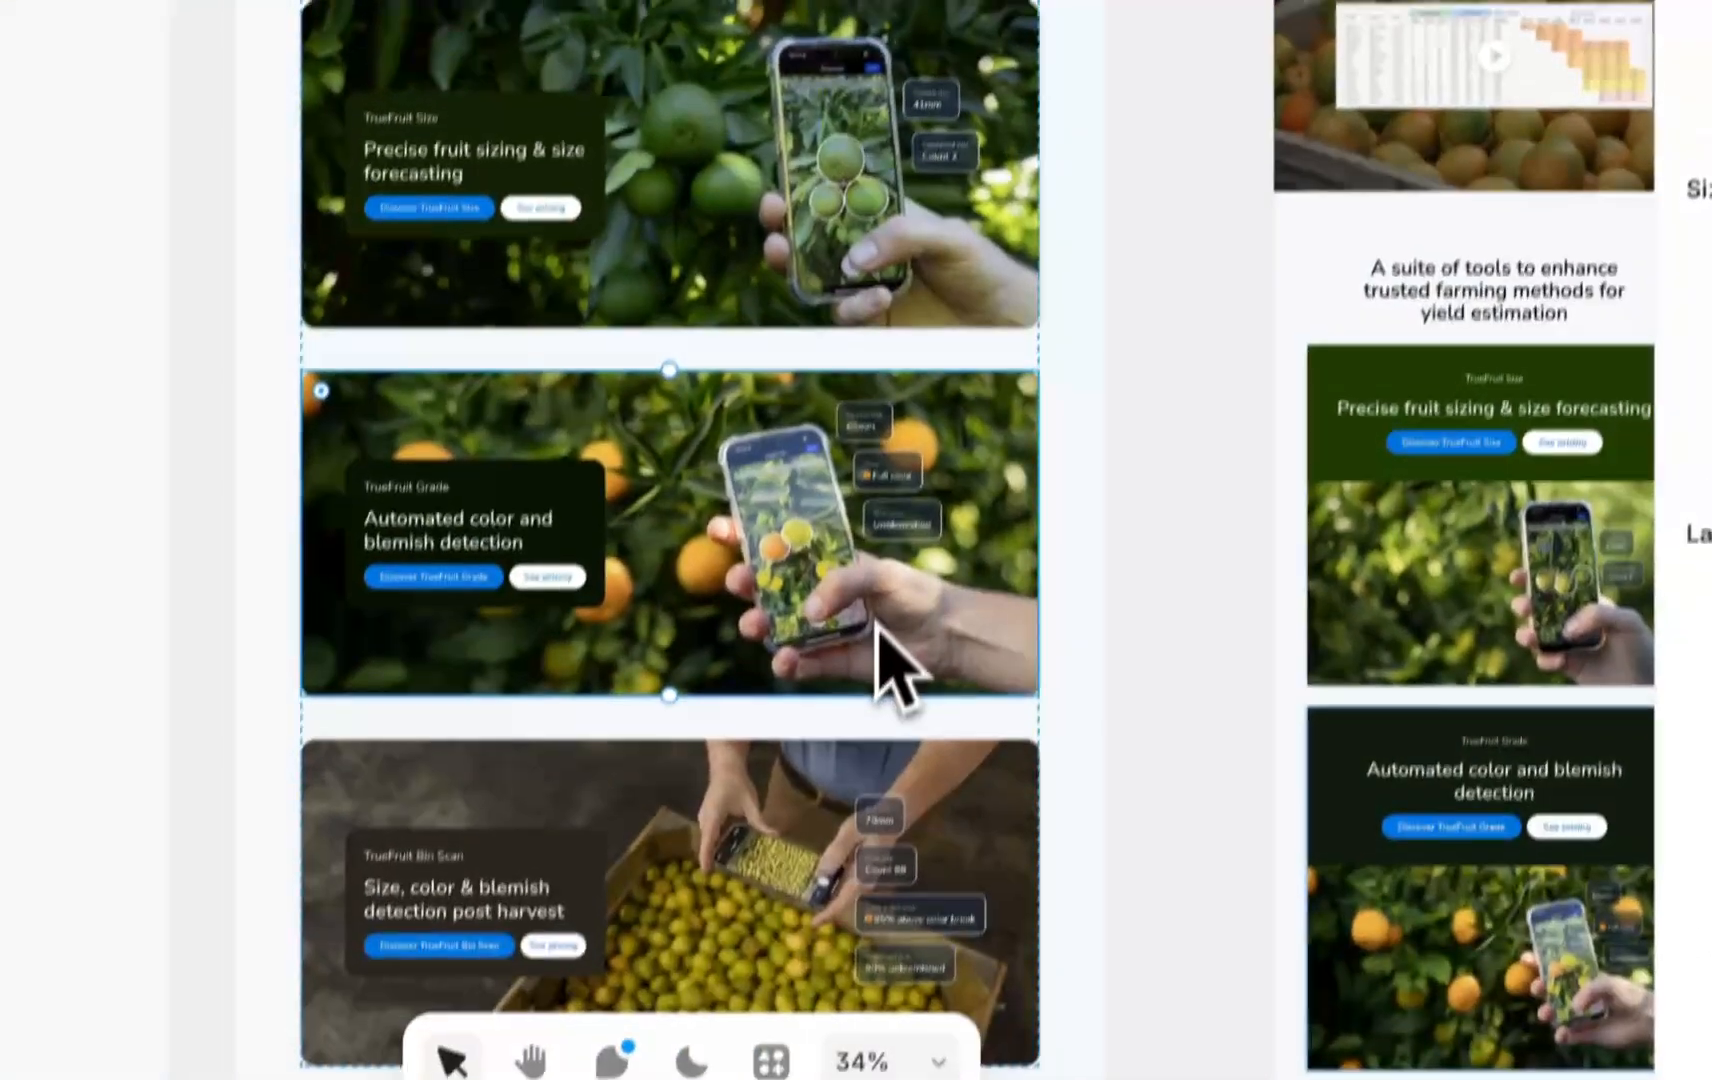
scroll(down, 3)
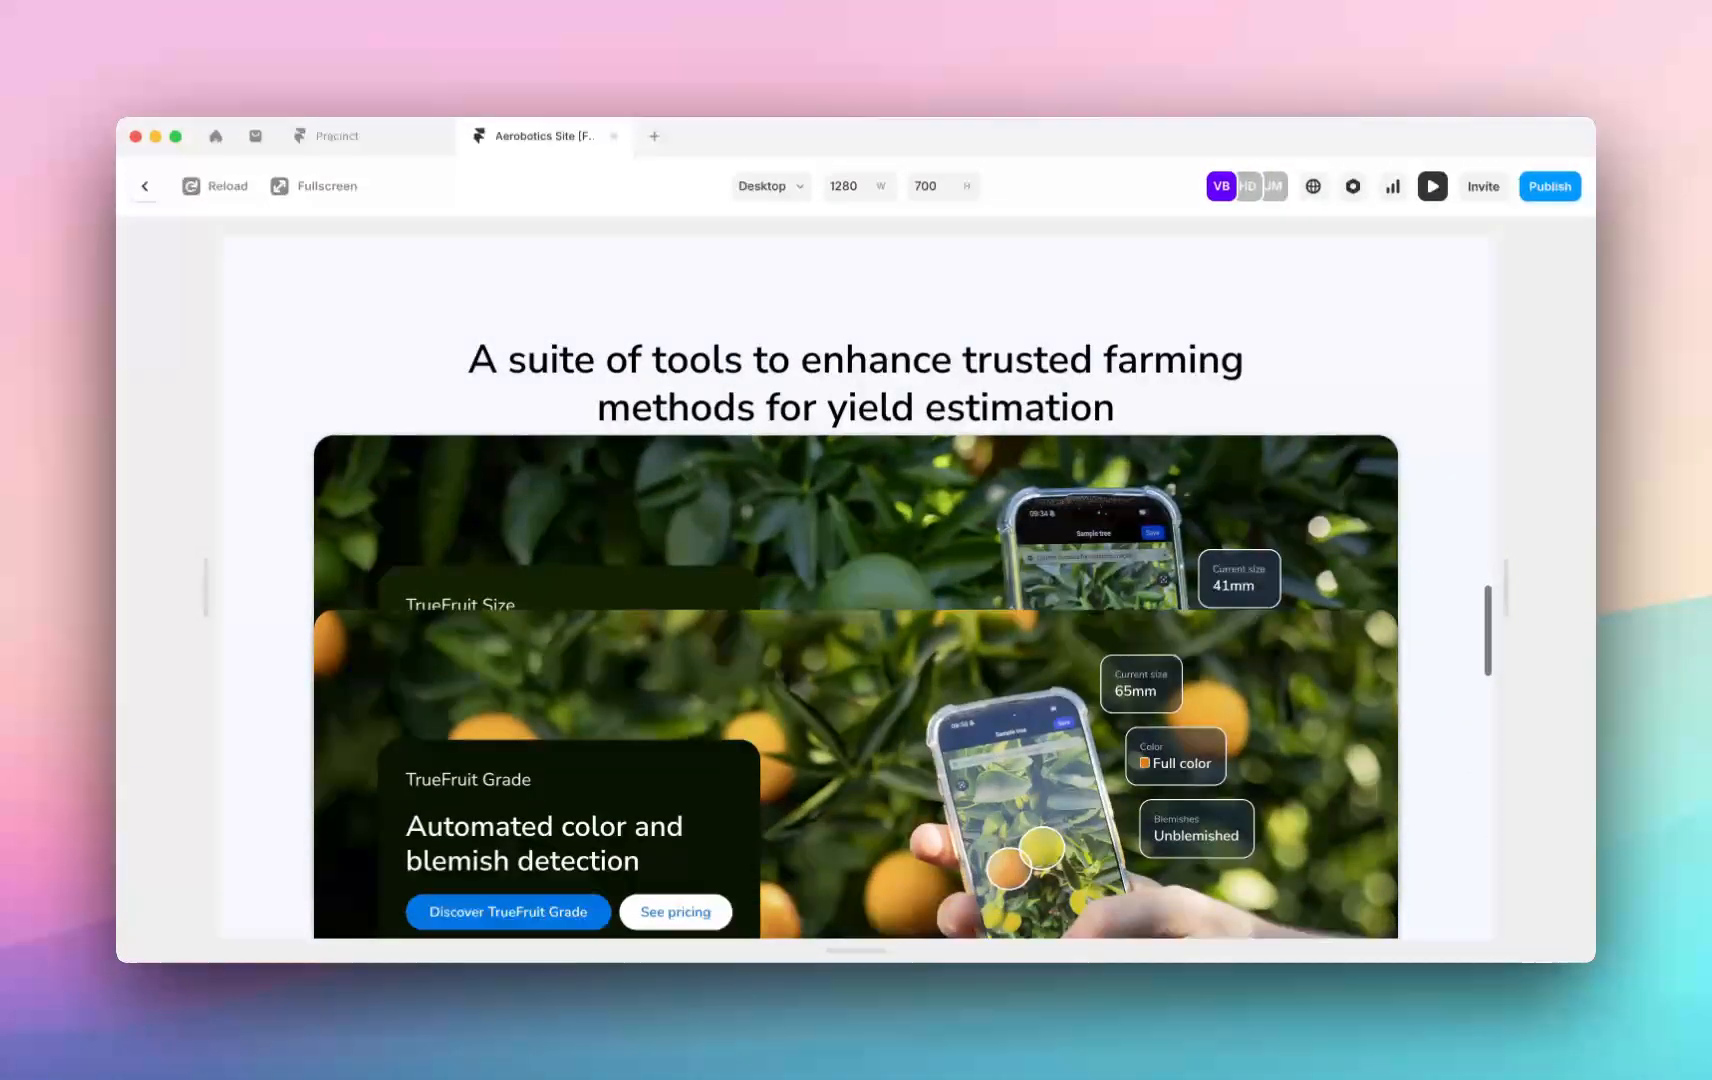
scroll(down, 3)
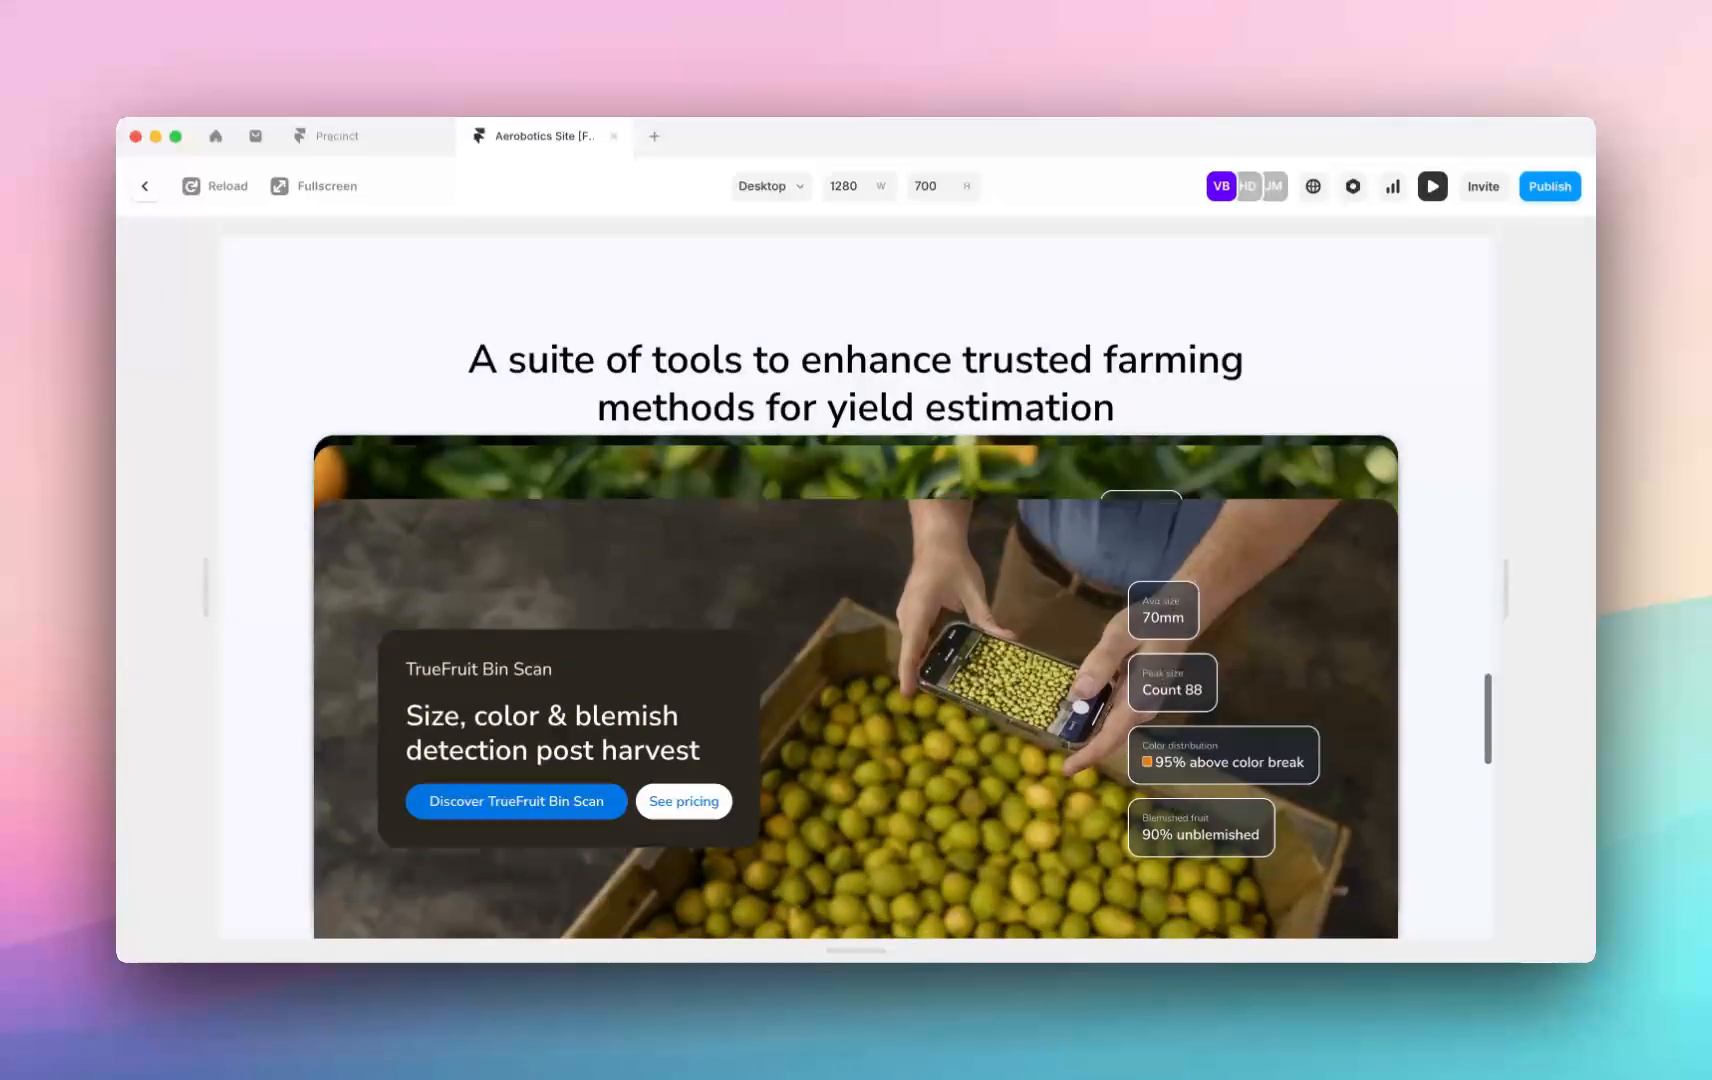
scroll(down, 3)
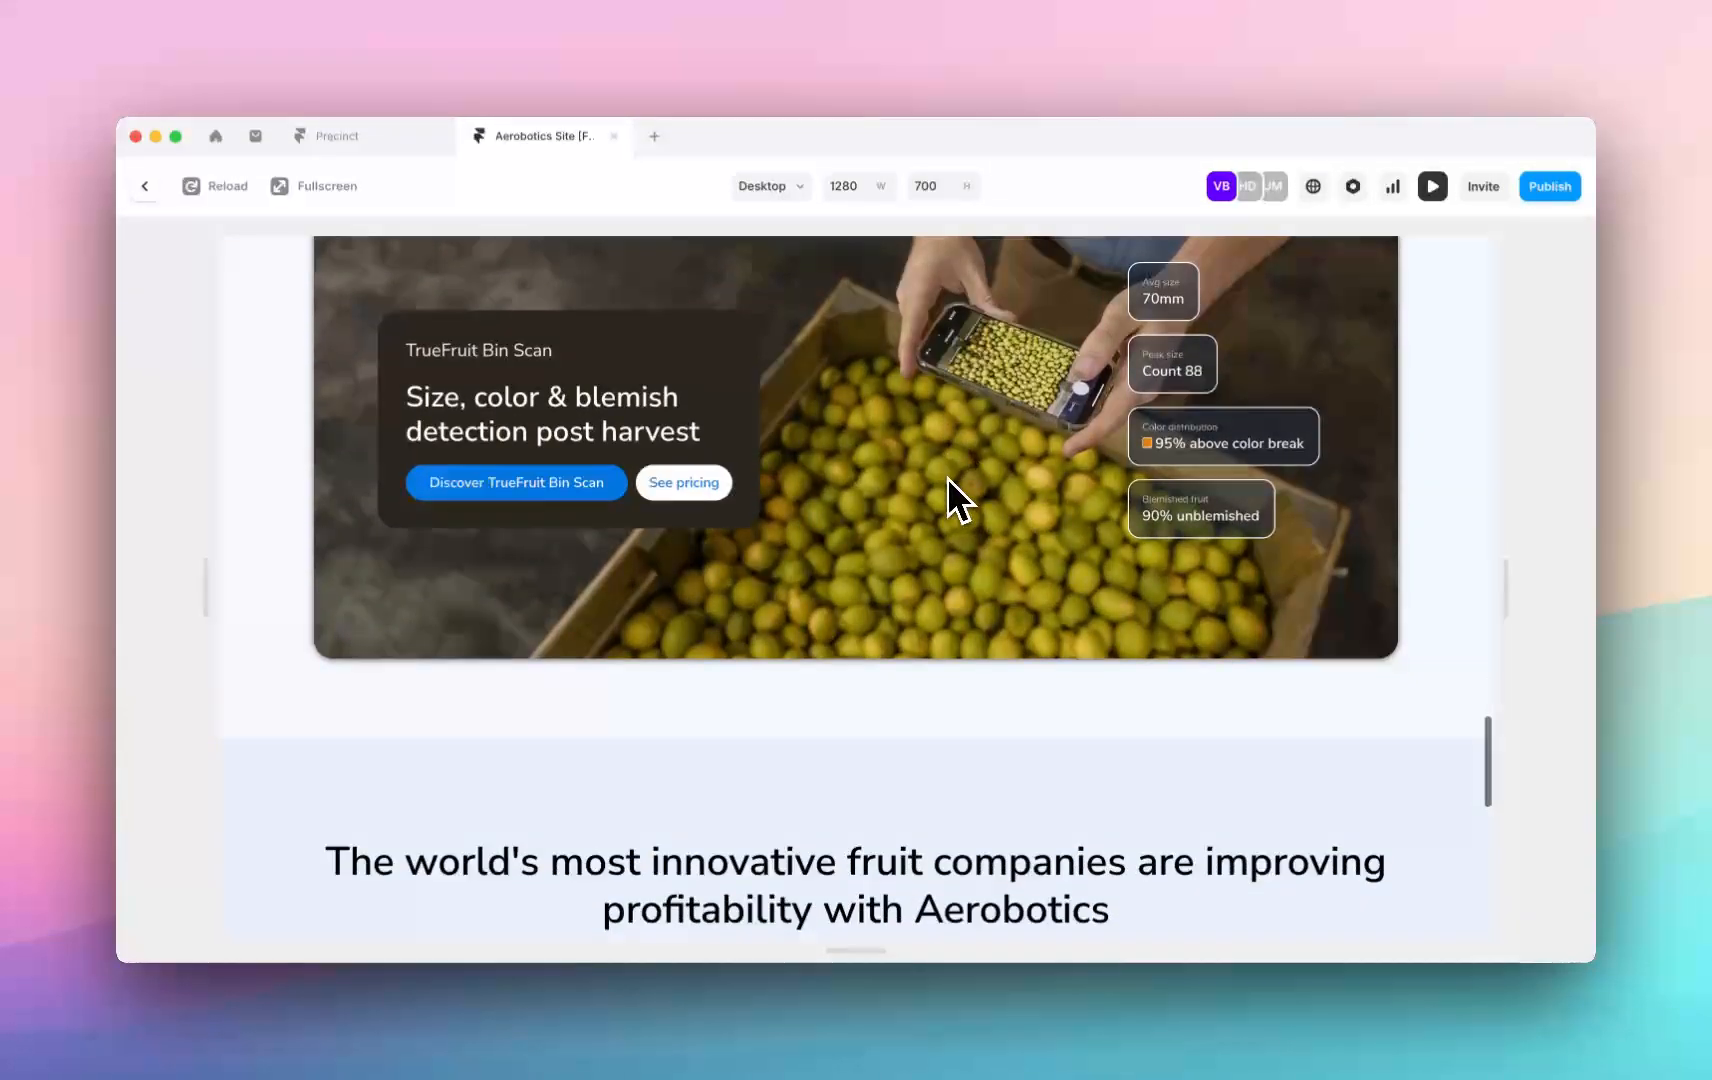
scroll(up, 3)
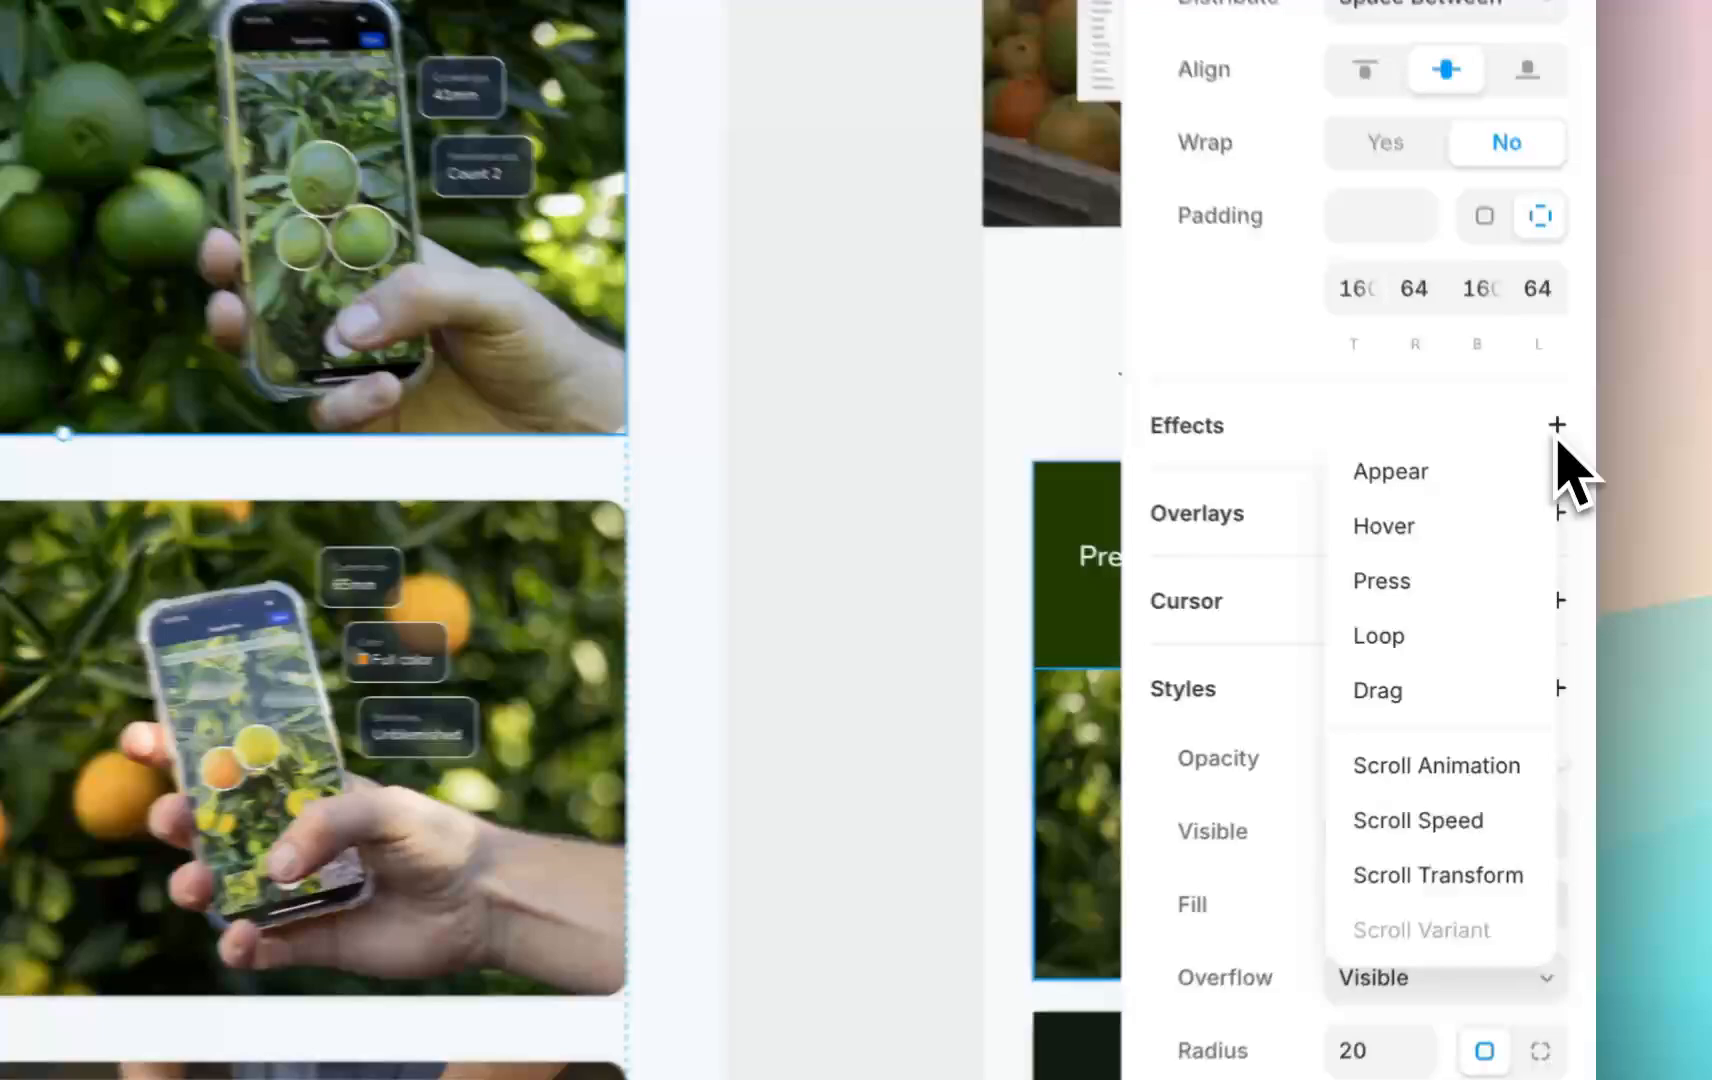
Add a Hover effect with Scale 1.1 to each product card
click(1384, 526)
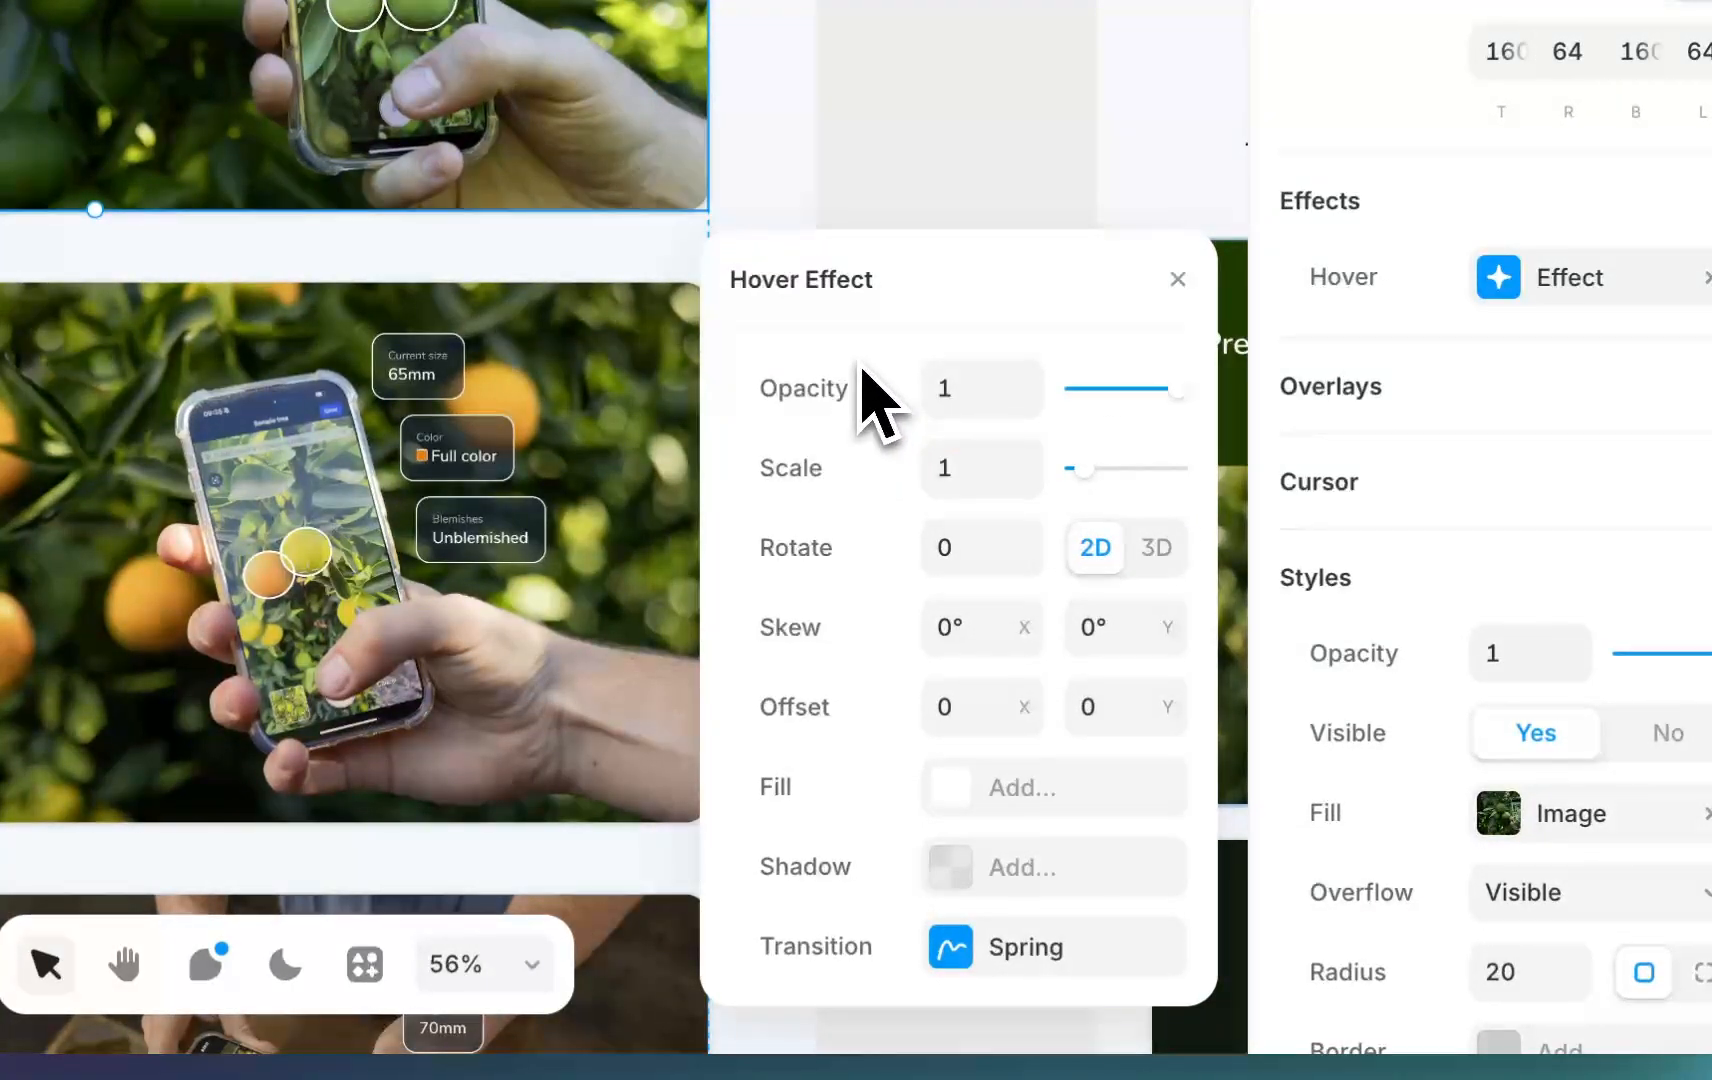
mouse_move(1048, 650)
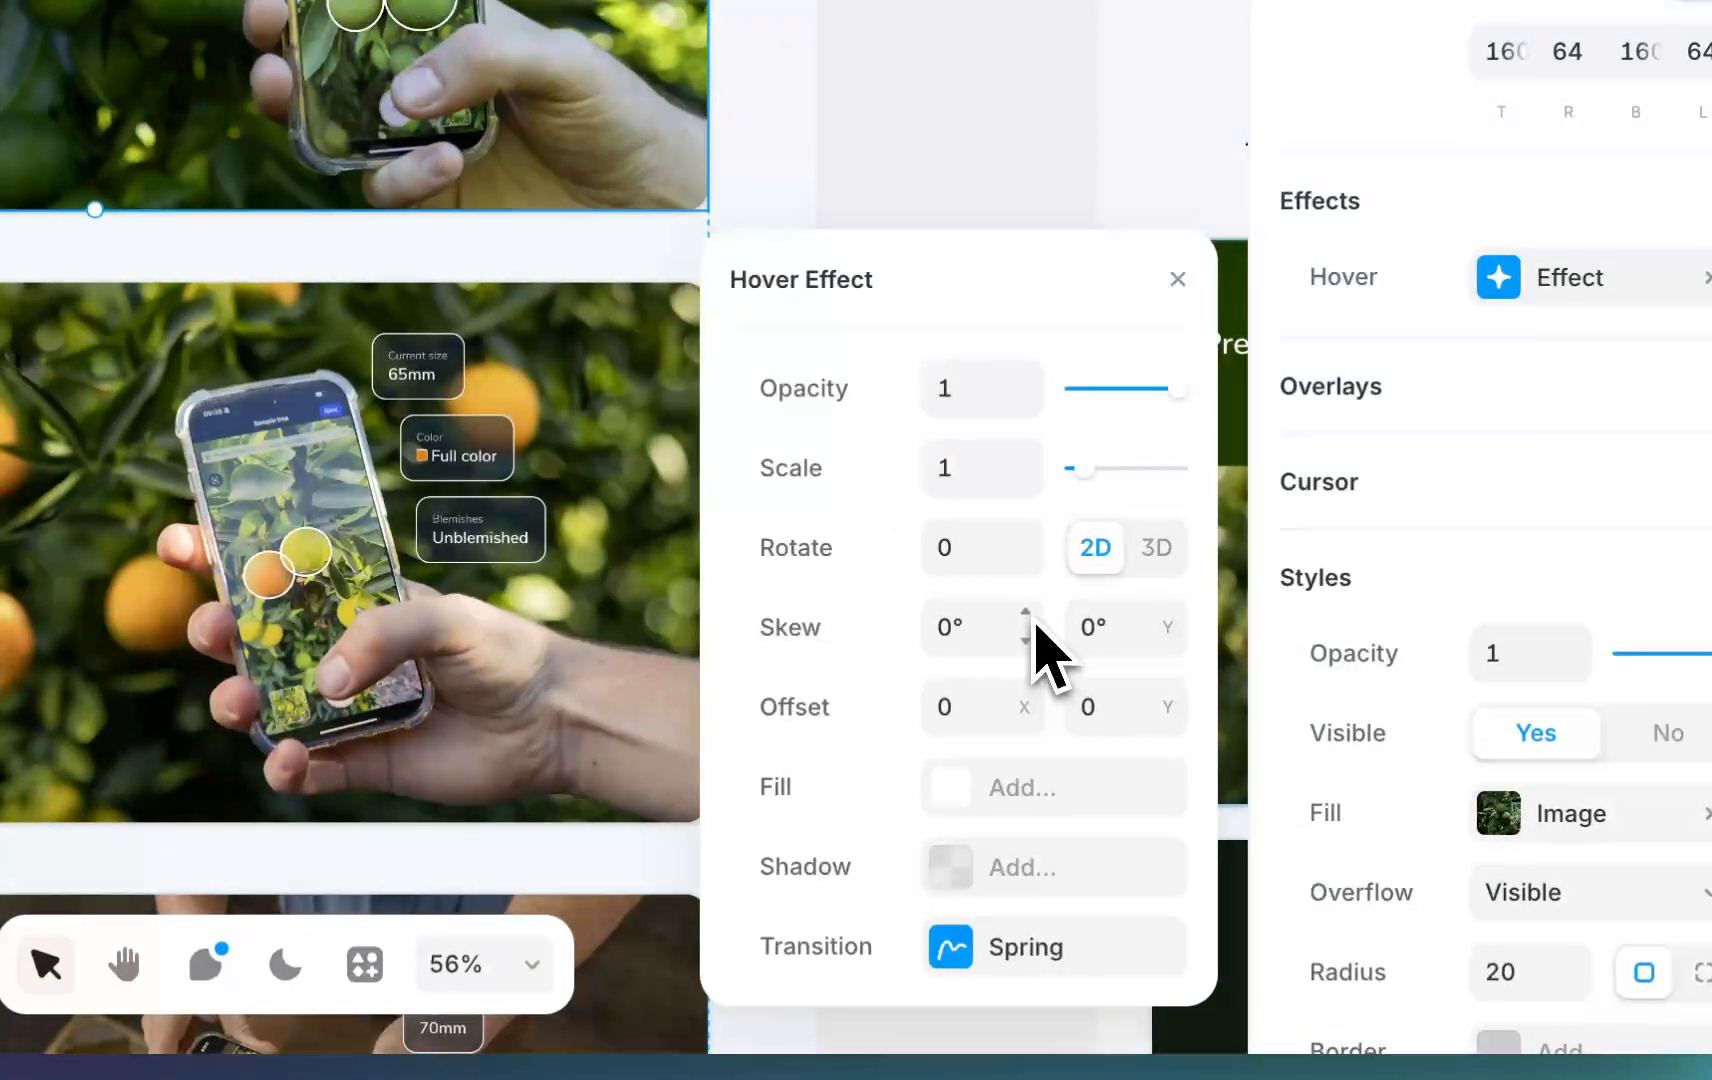
click(1024, 612)
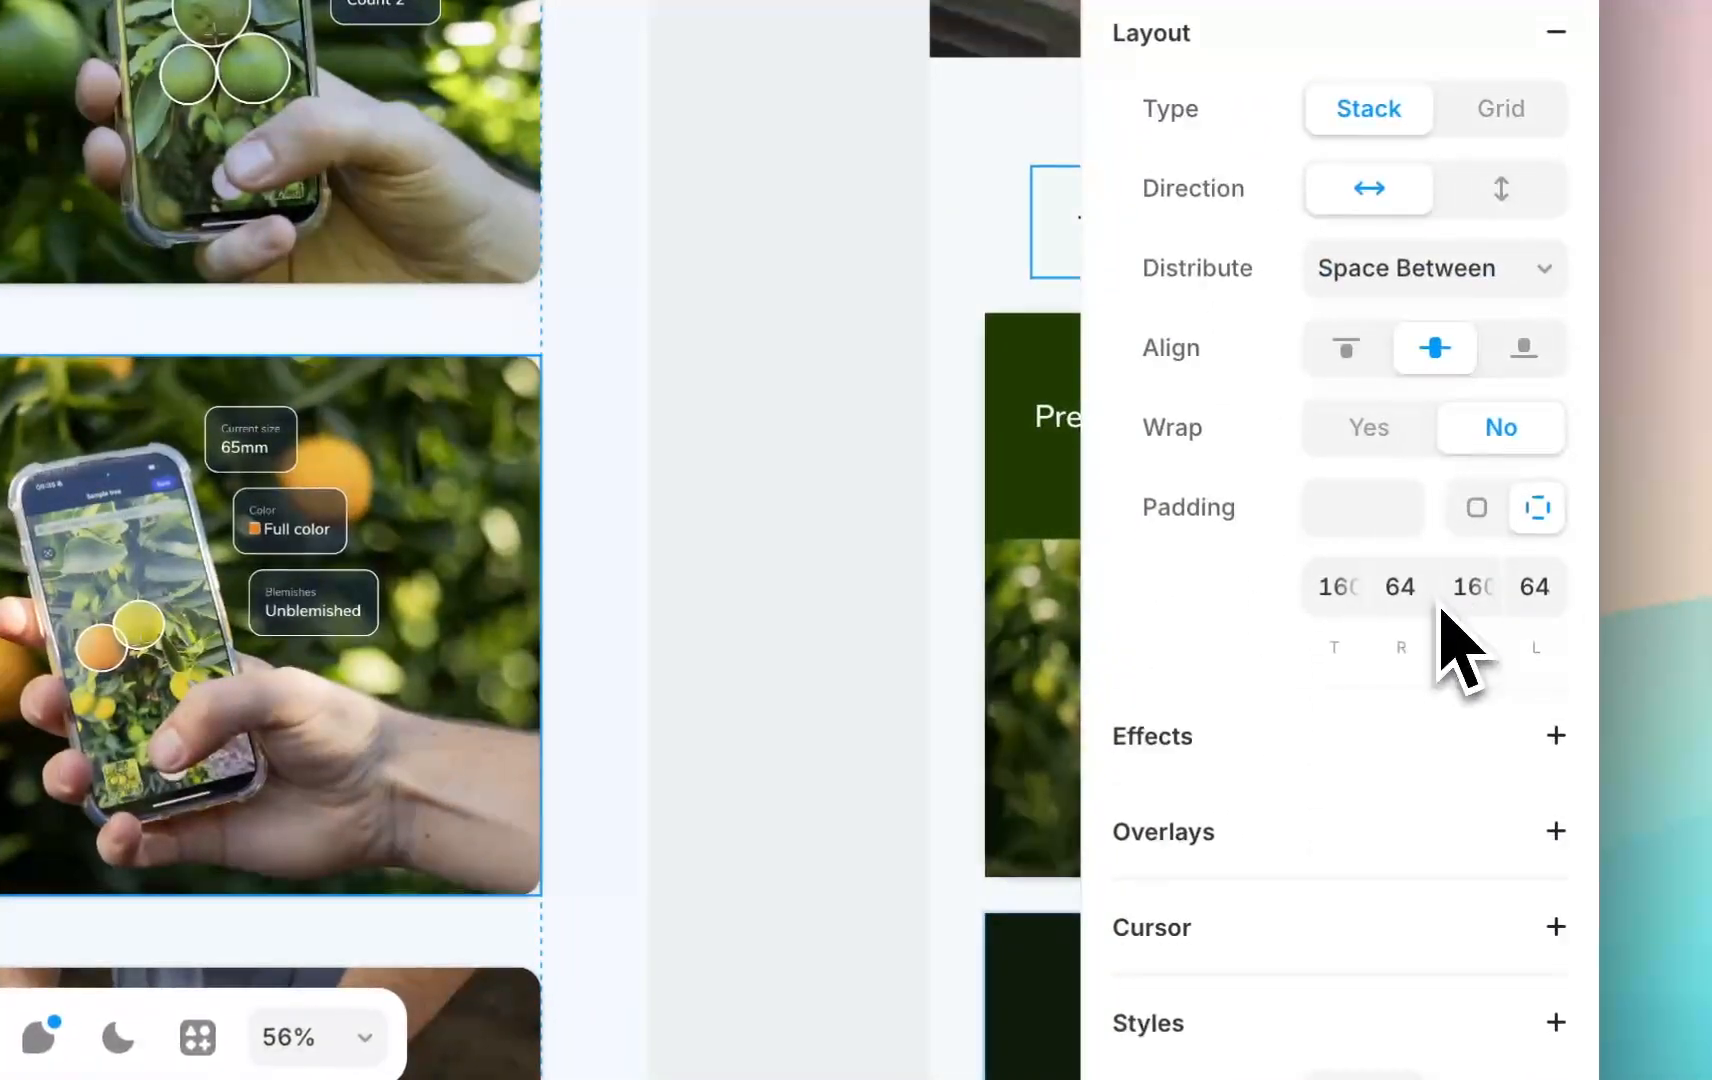
click(1554, 734)
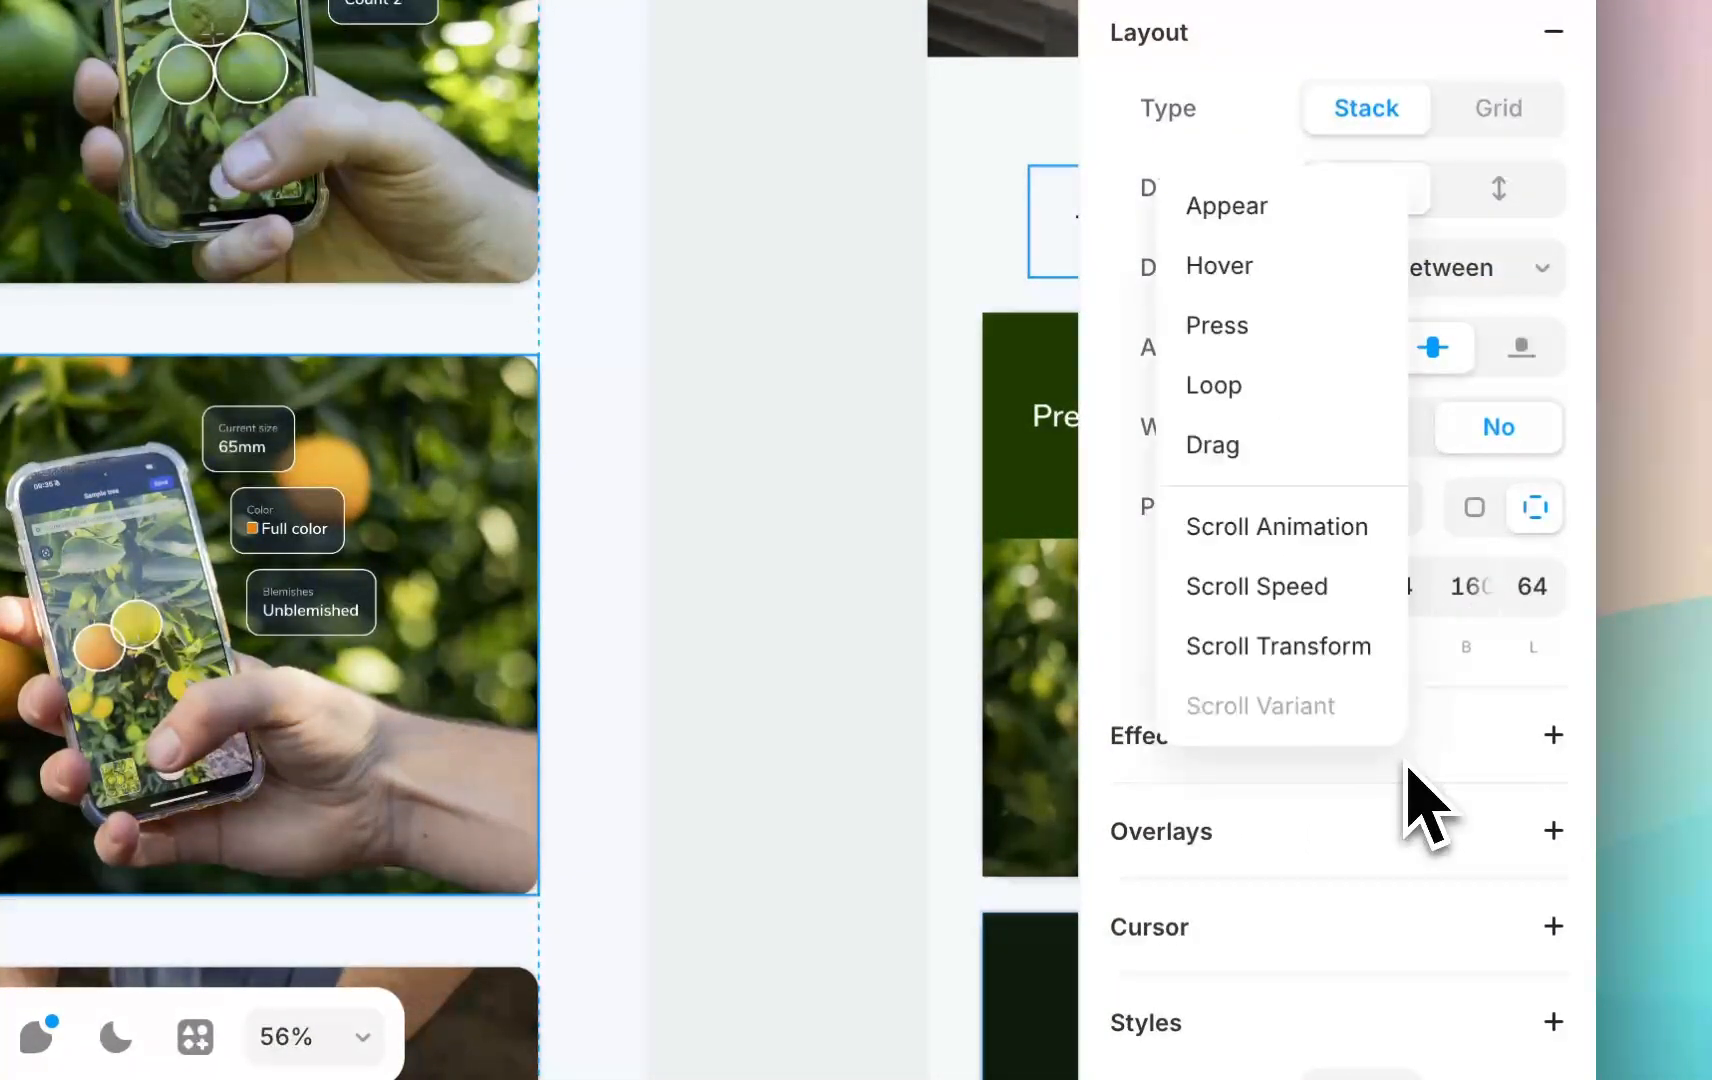
click(1218, 266)
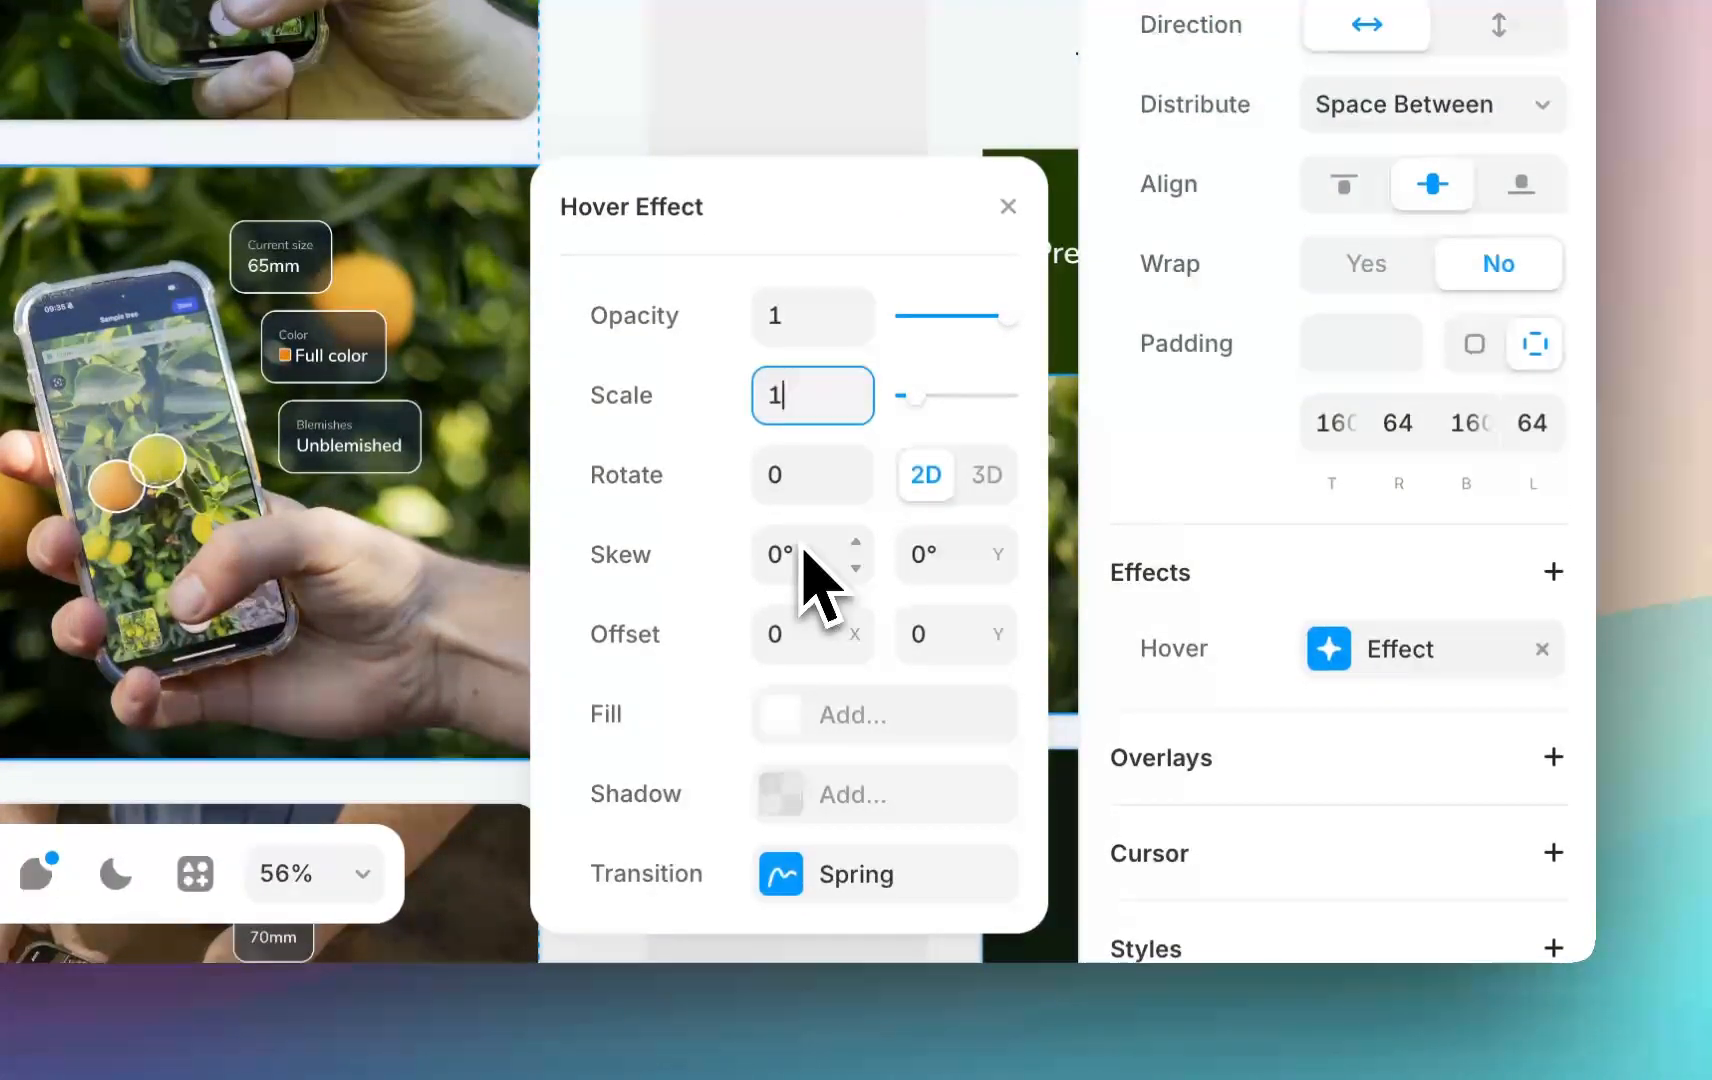
click(812, 476)
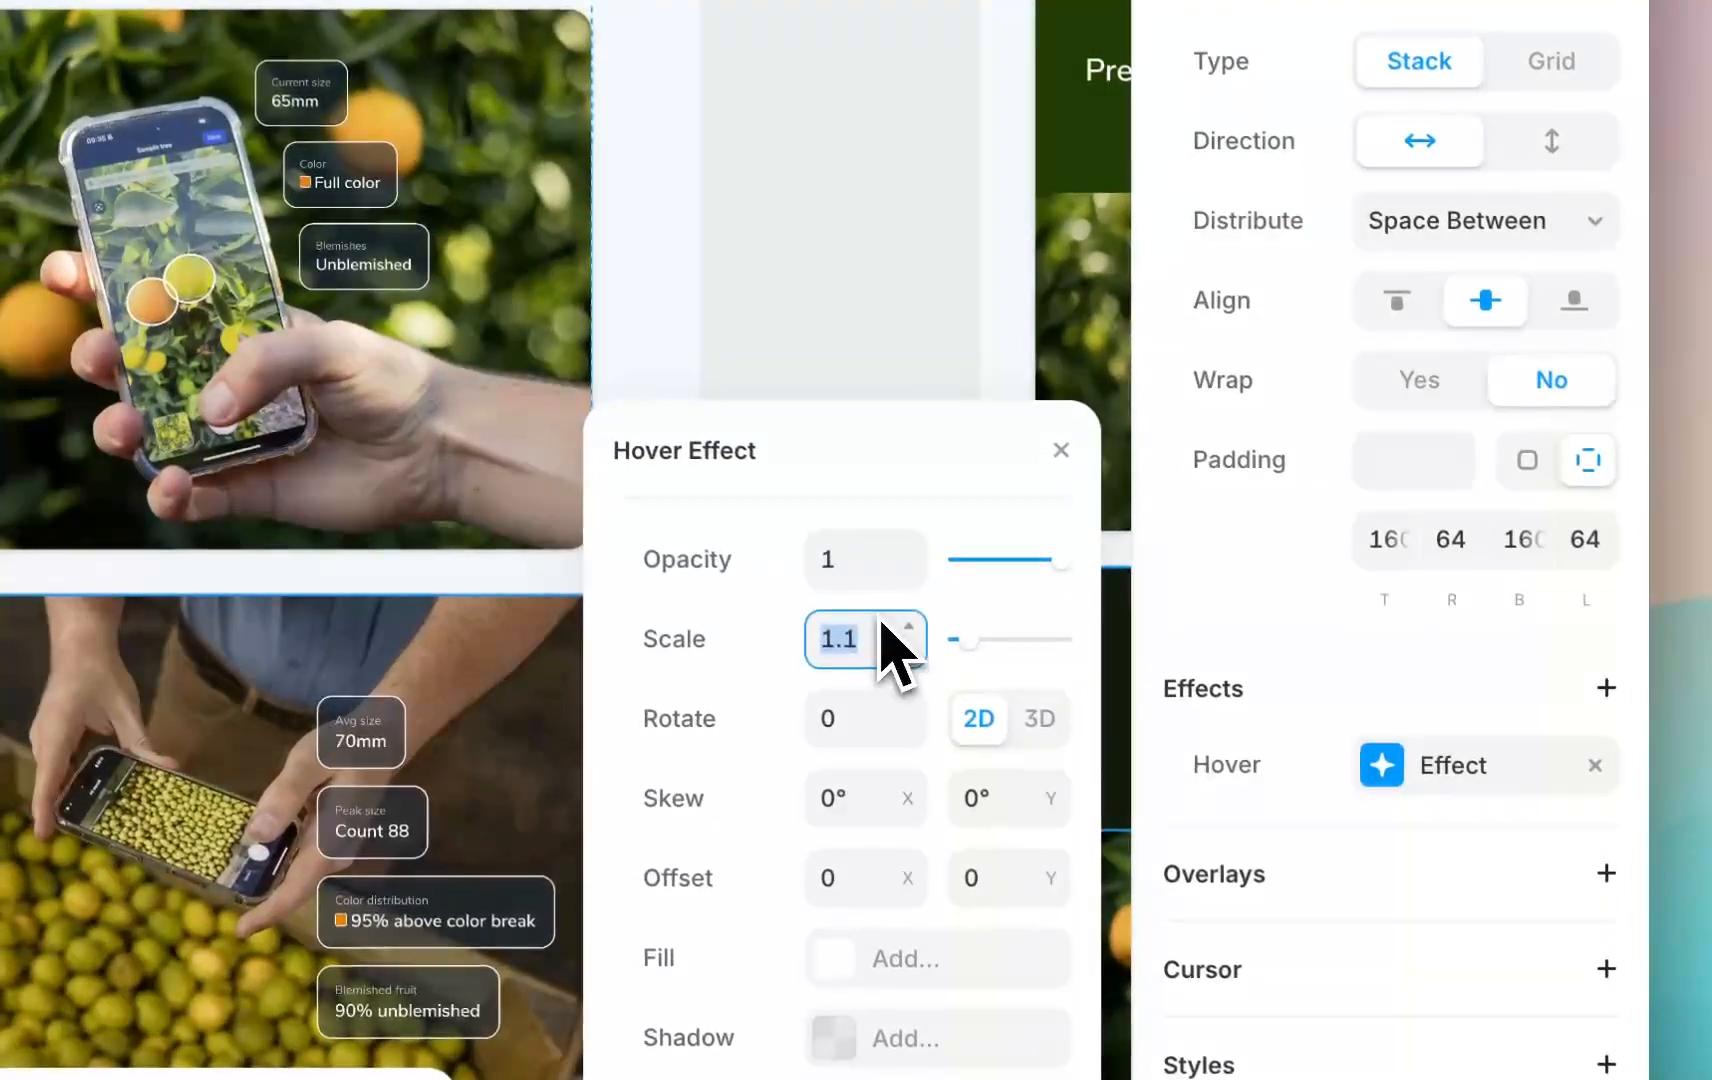
click(910, 654)
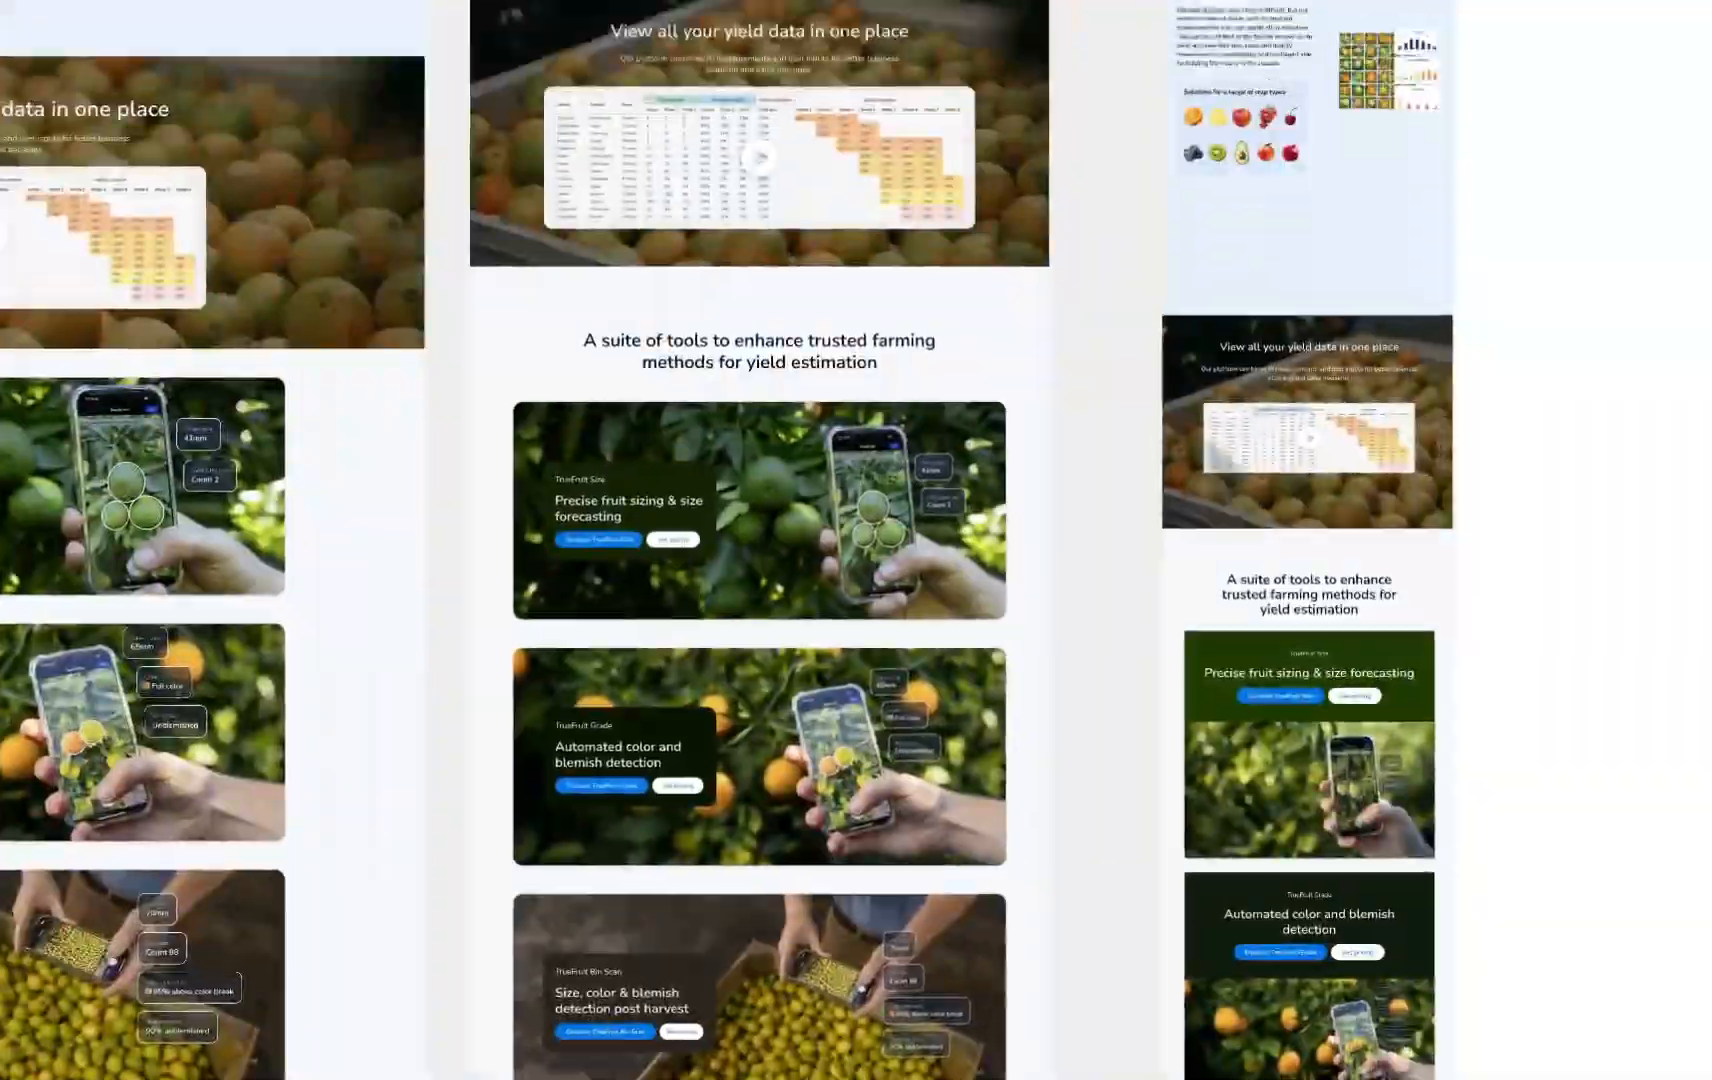
scroll(up, 3)
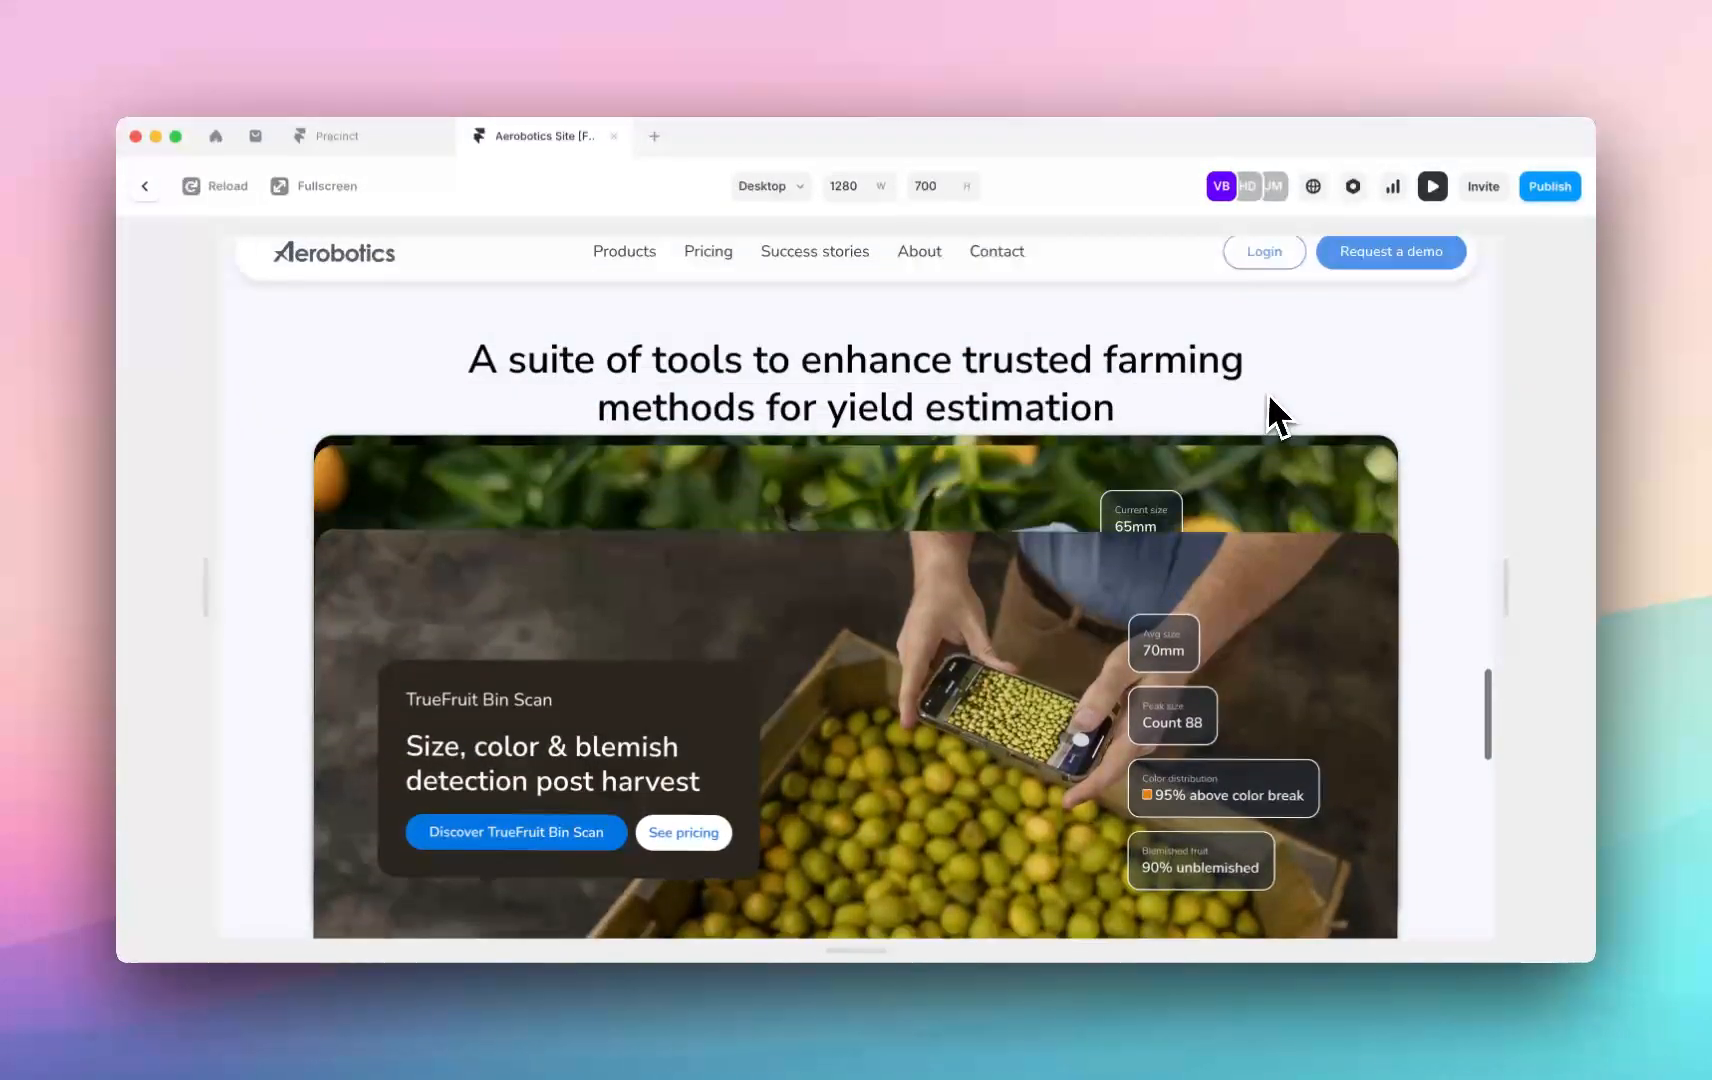
scroll(down, 3)
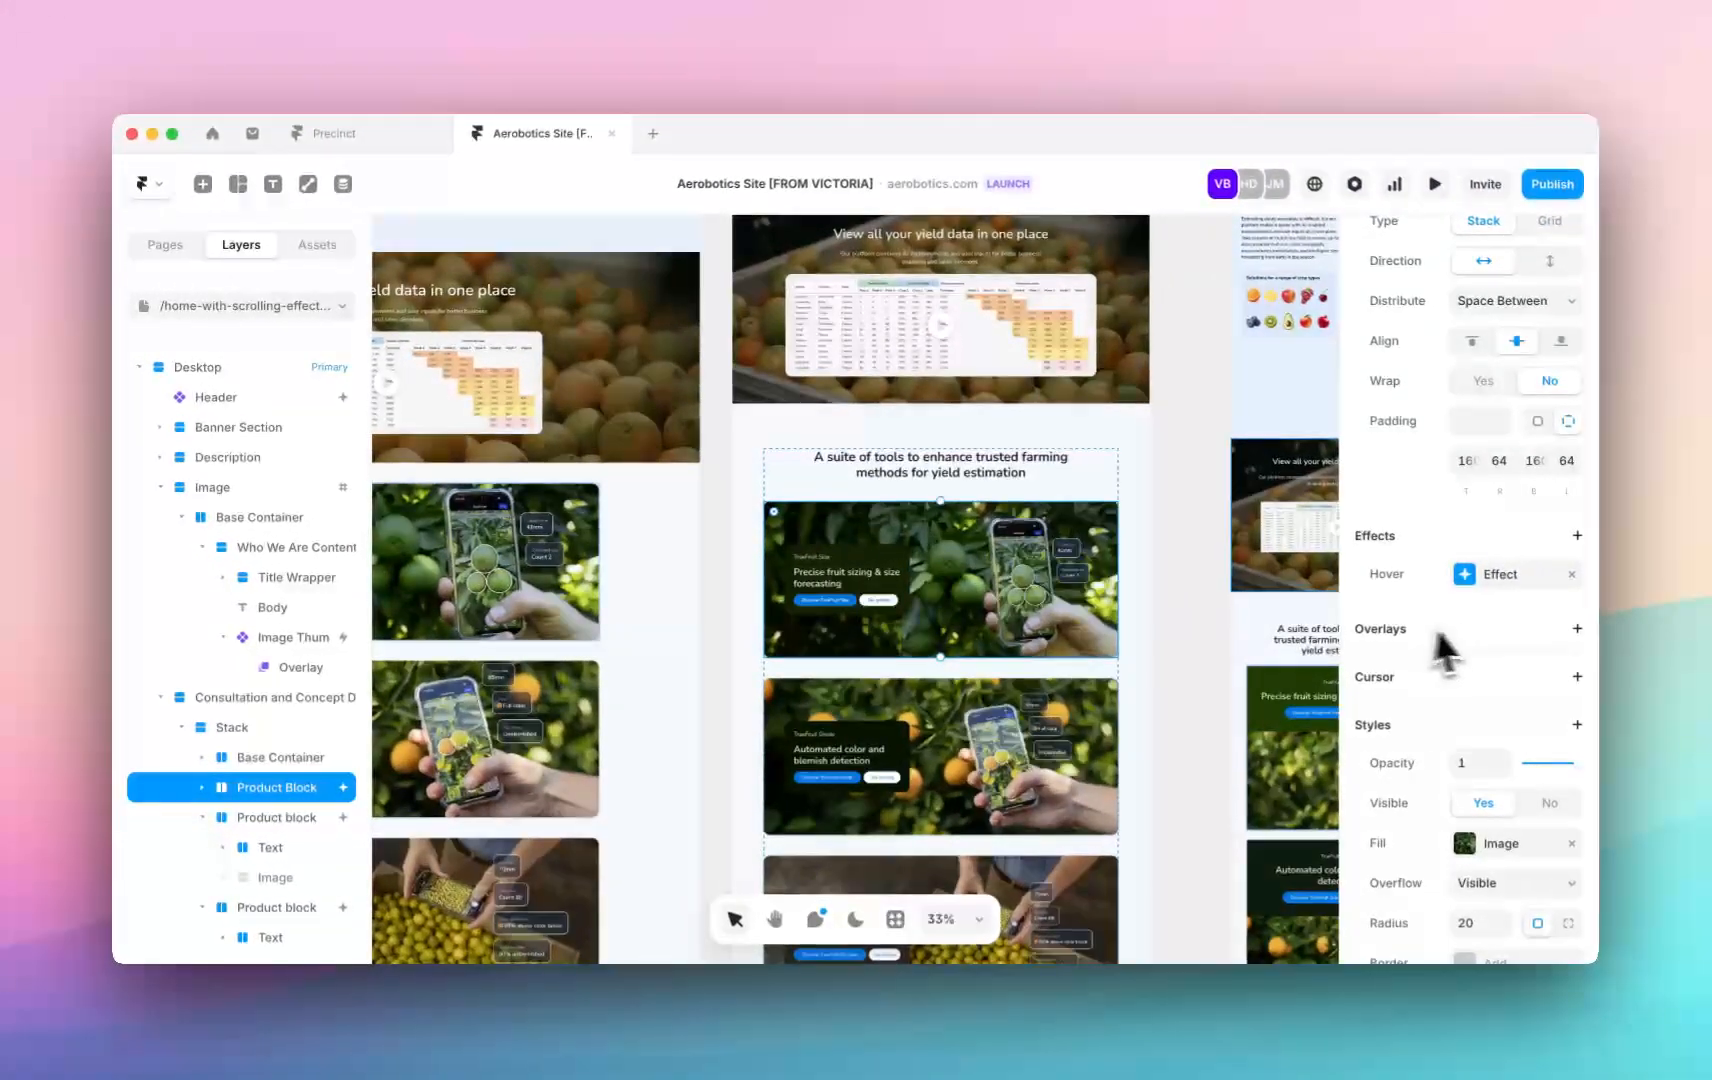
Set the selected card's Rotate transform to -0.2 degrees and check it in preview
scroll(down, 3)
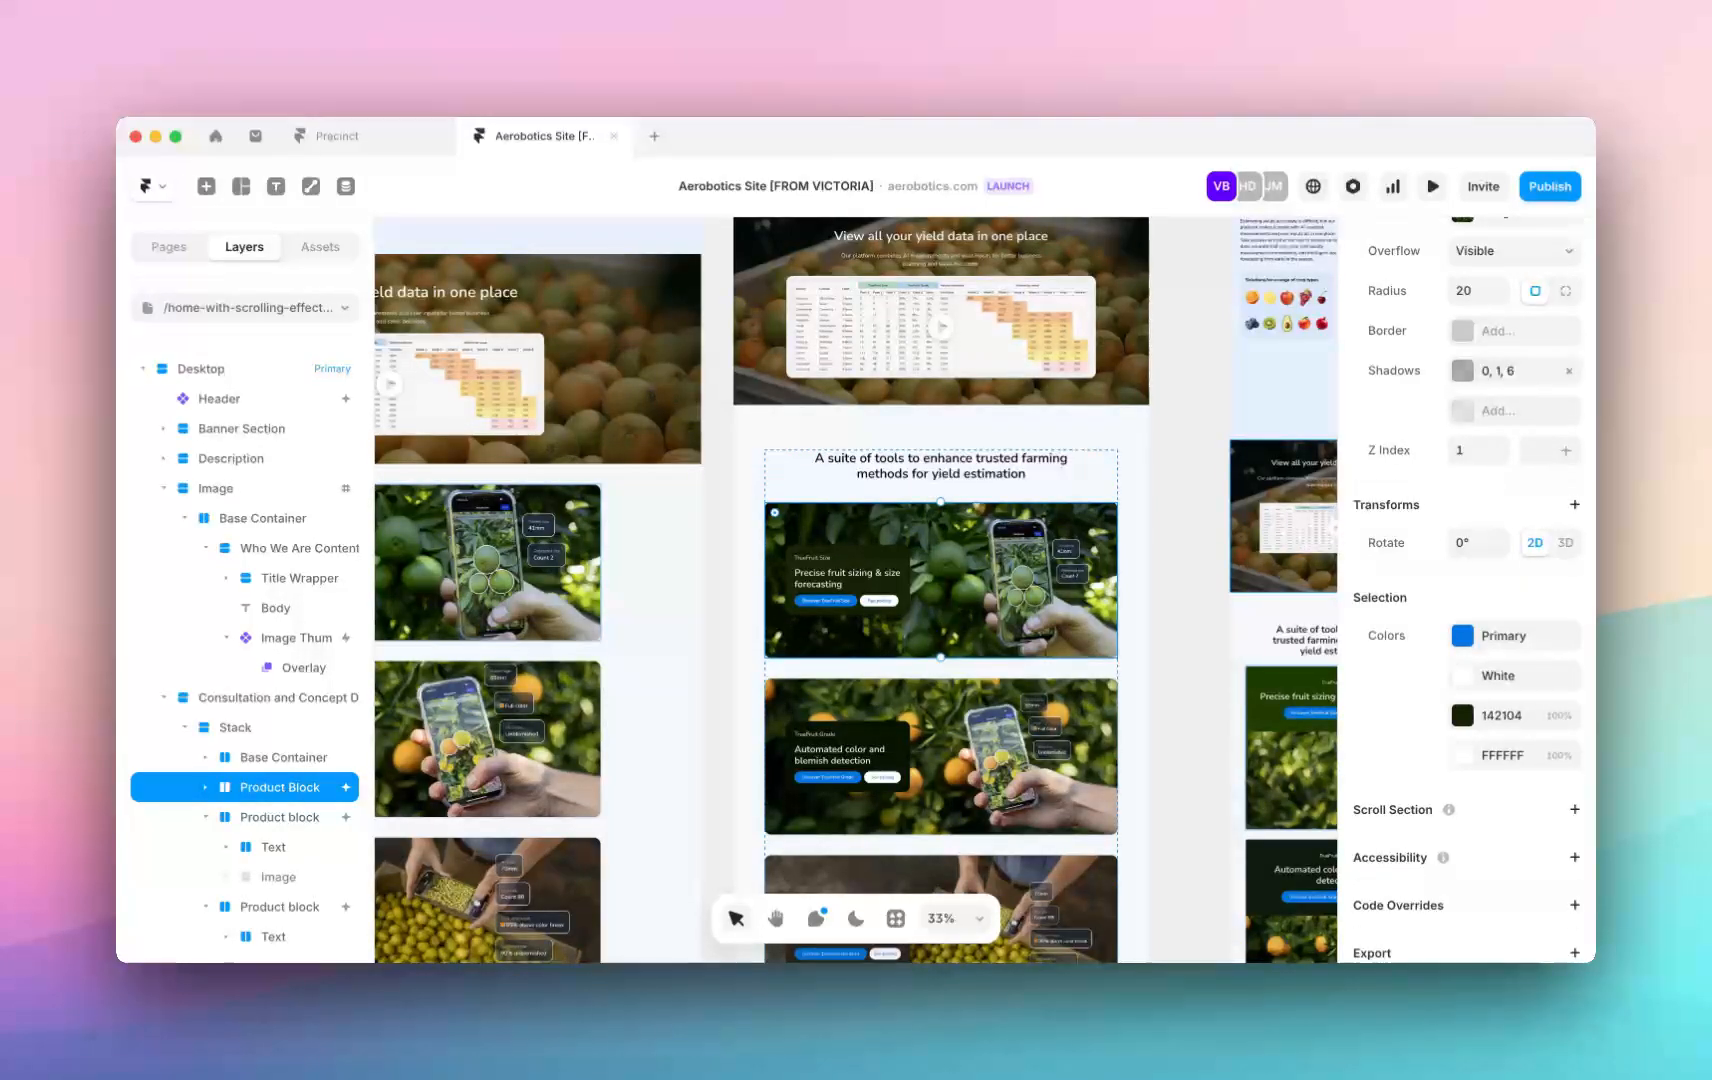
mouse_move(1490, 590)
text(0.)
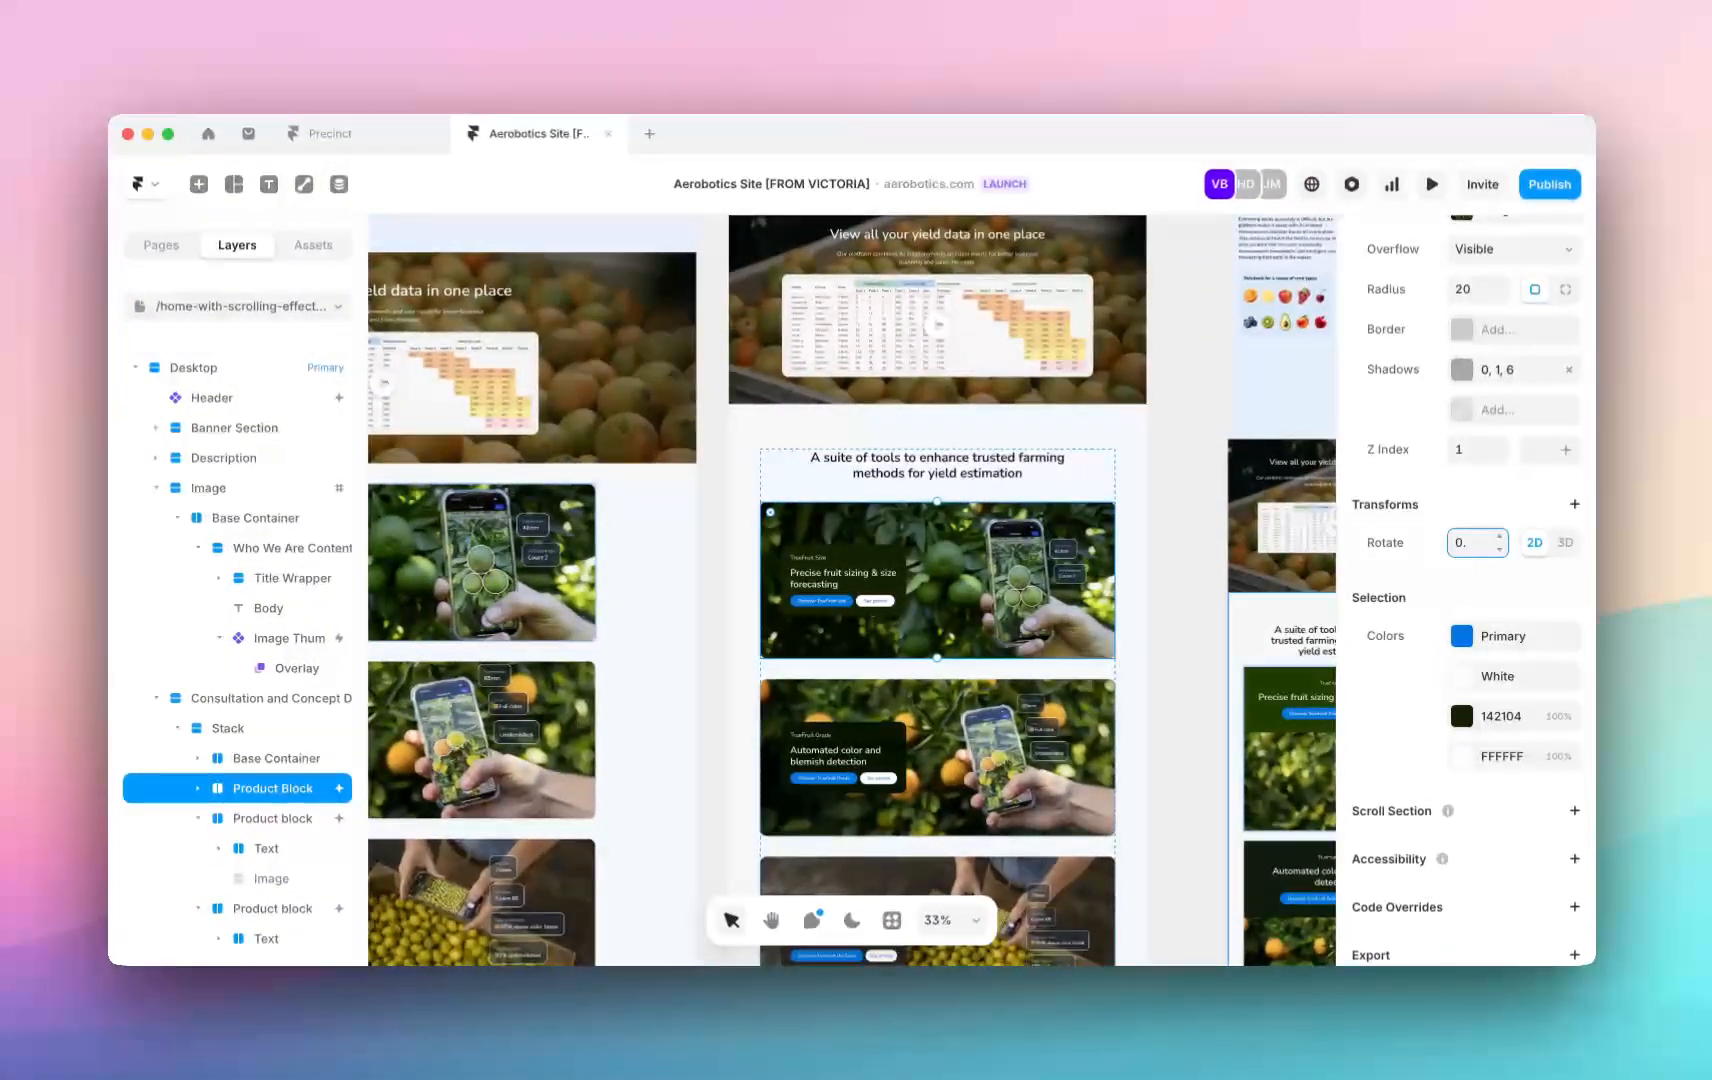
text(-0.2)
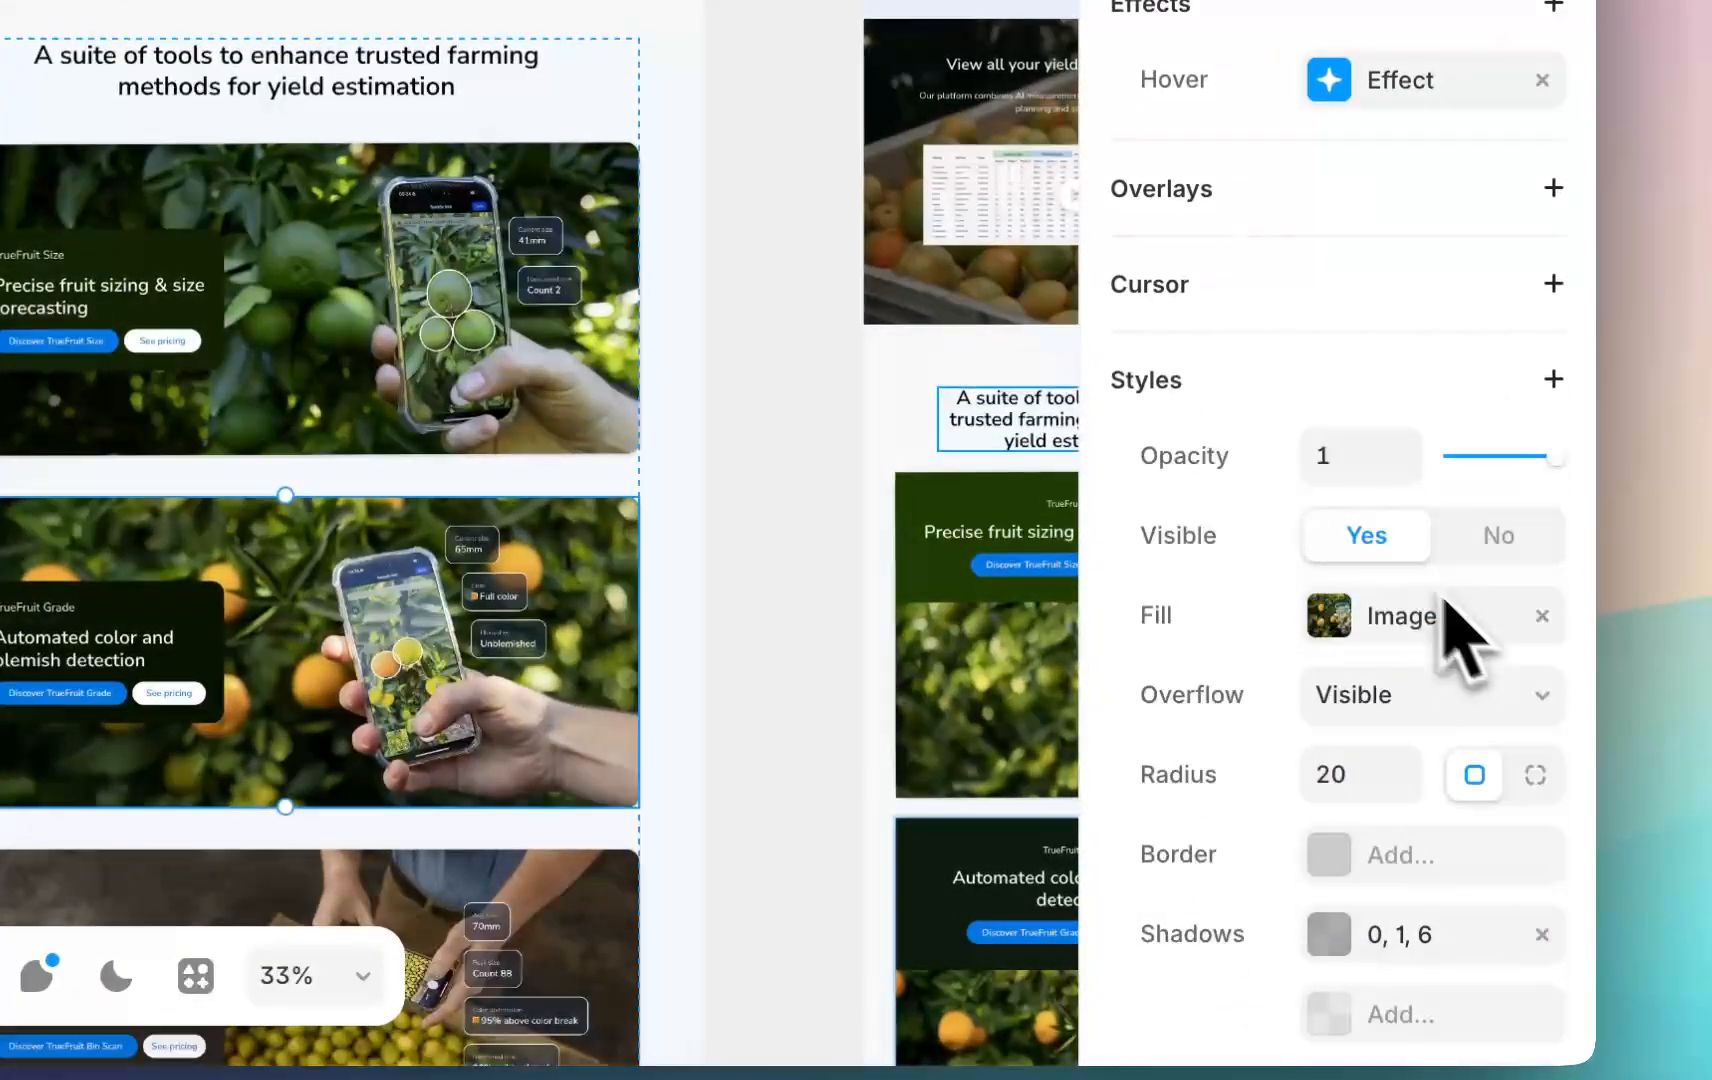
scroll(down, 3)
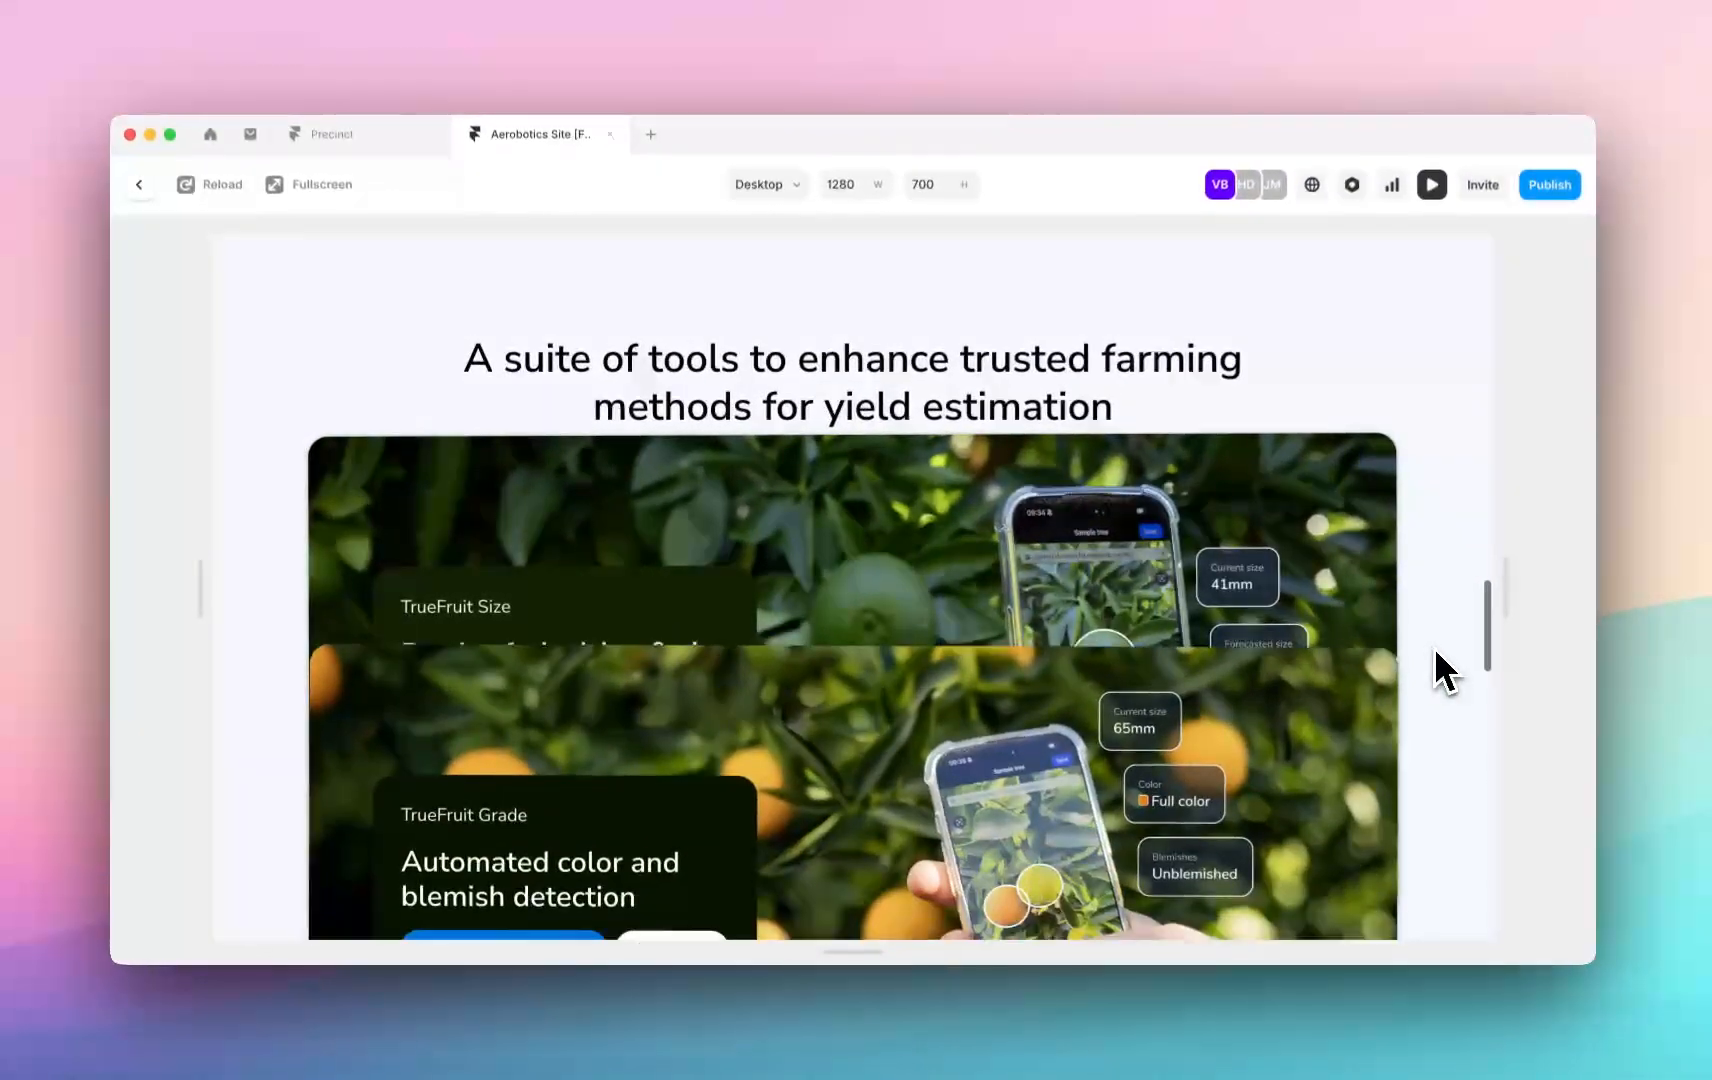
scroll(down, 3)
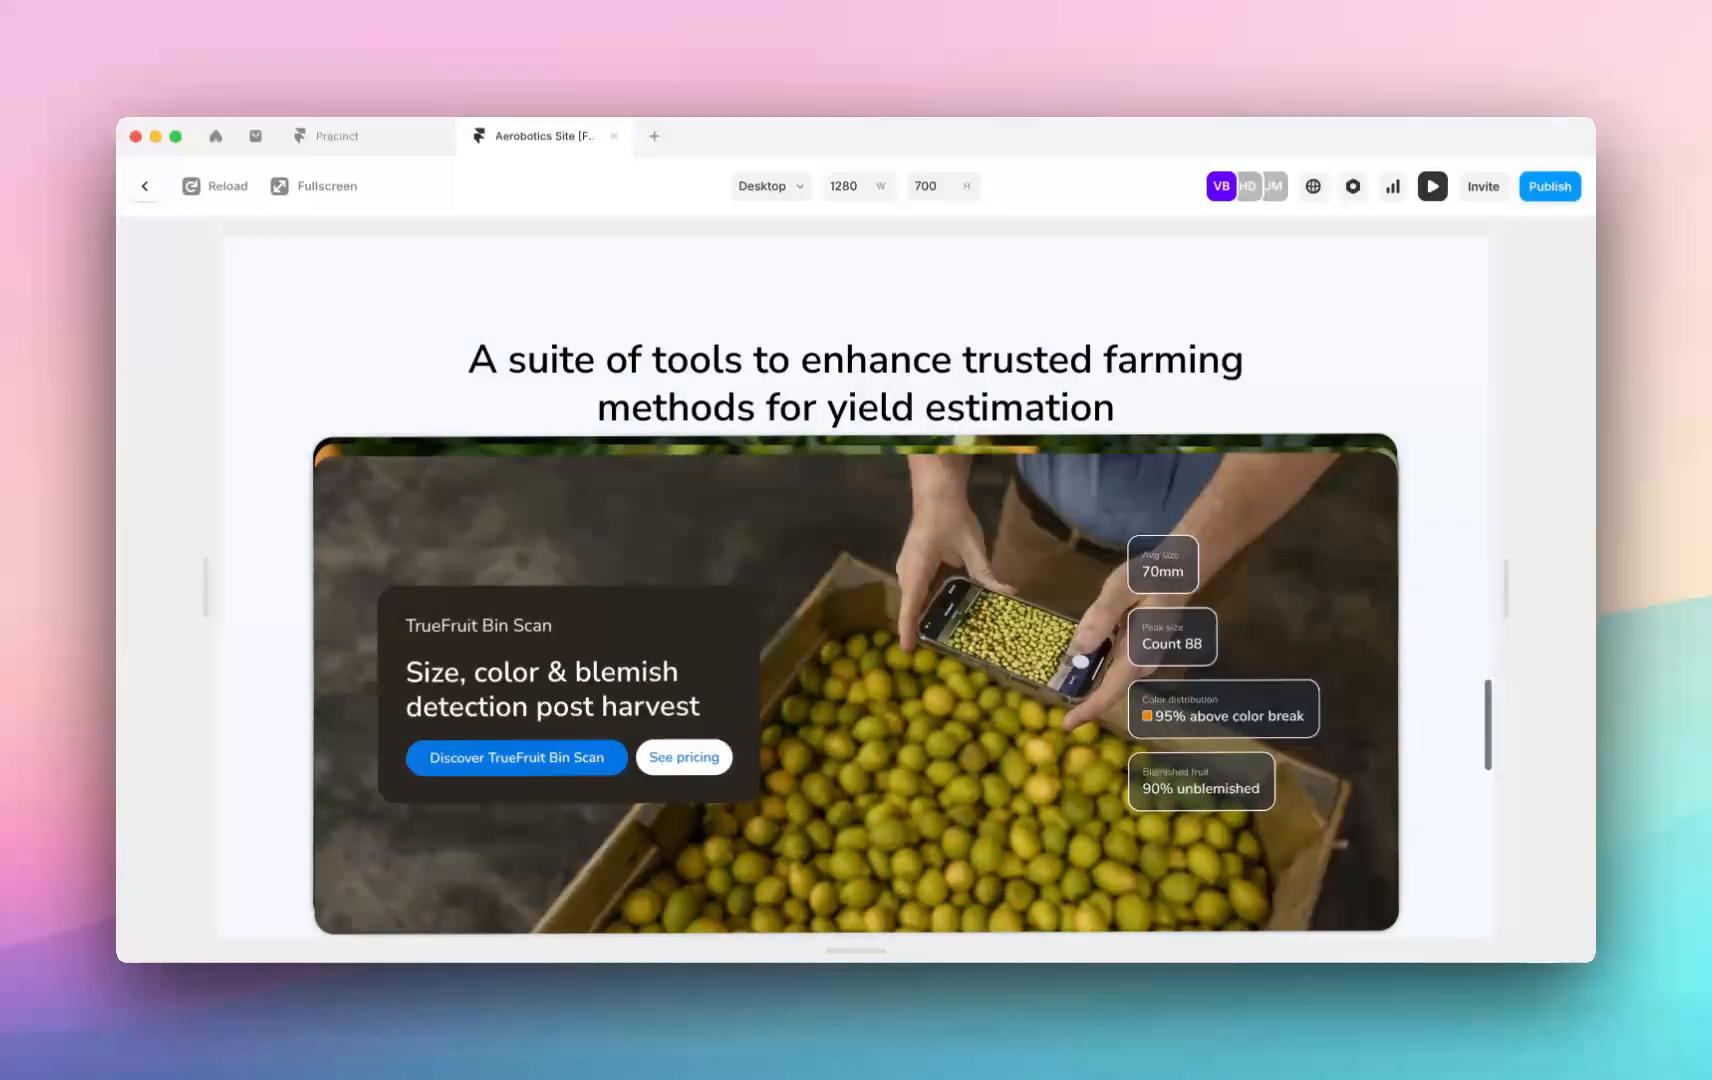
scroll(up, 3)
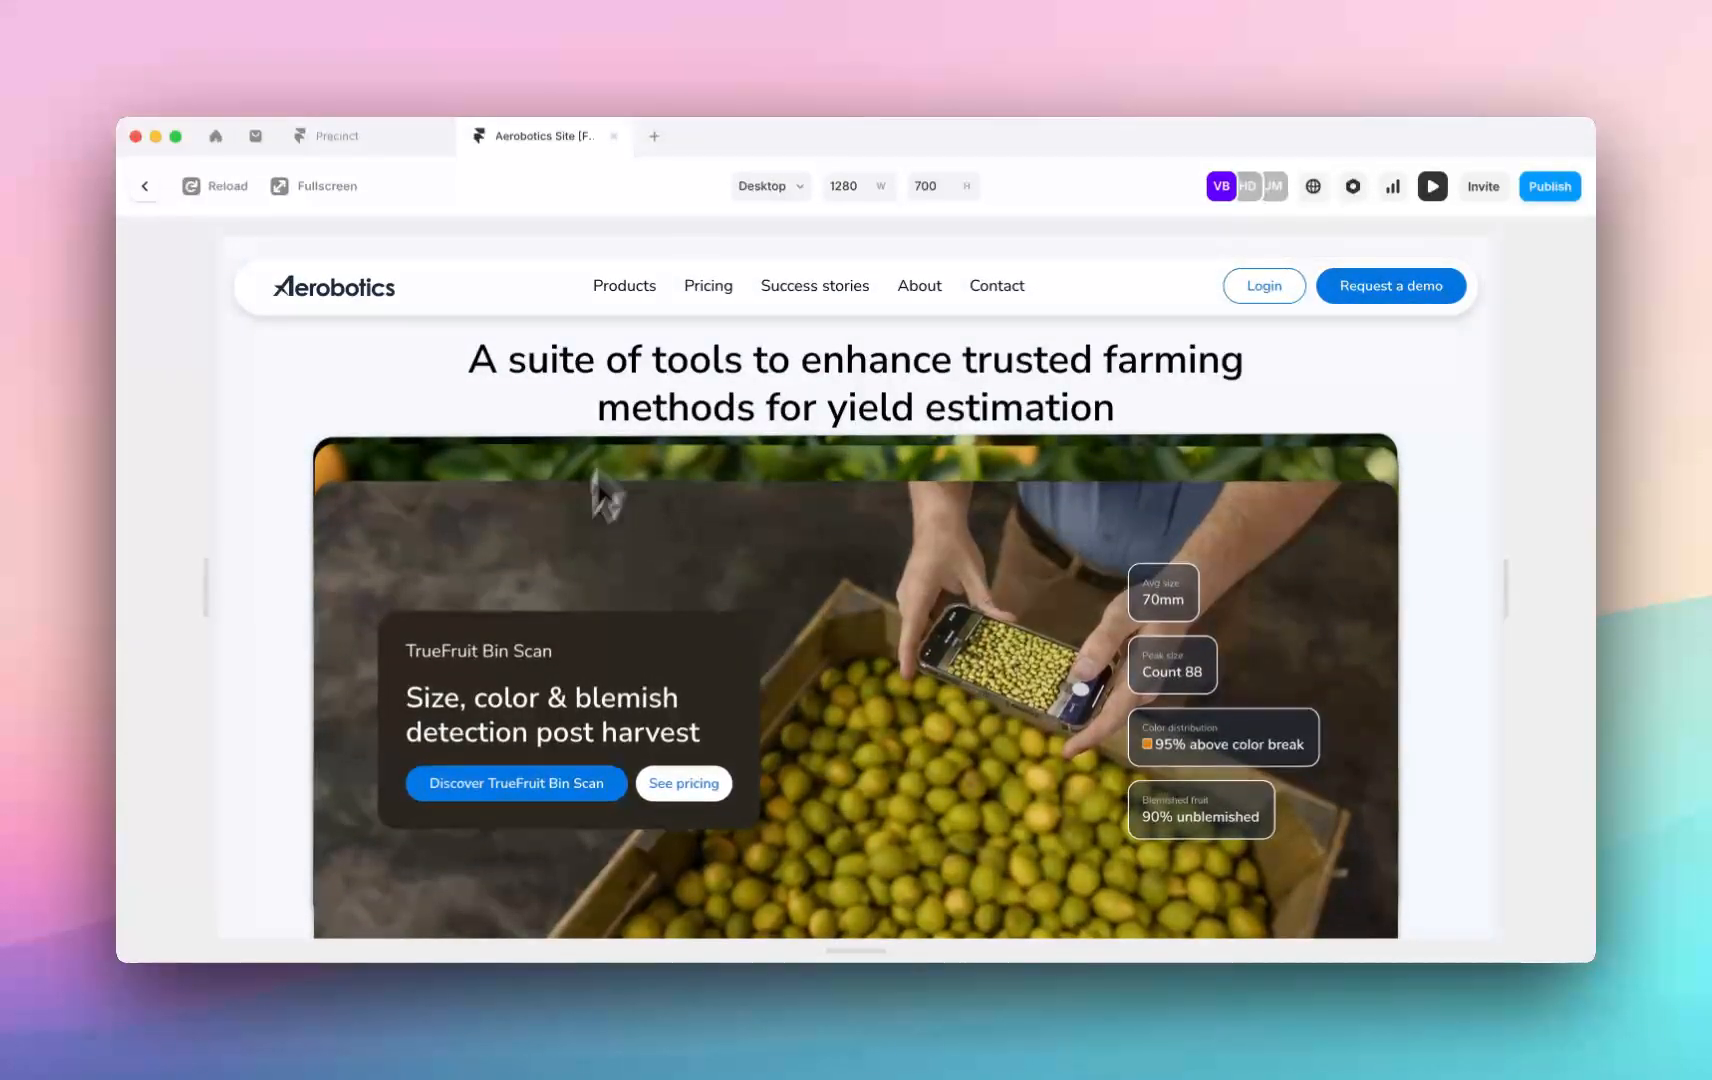
scroll(up, 3)
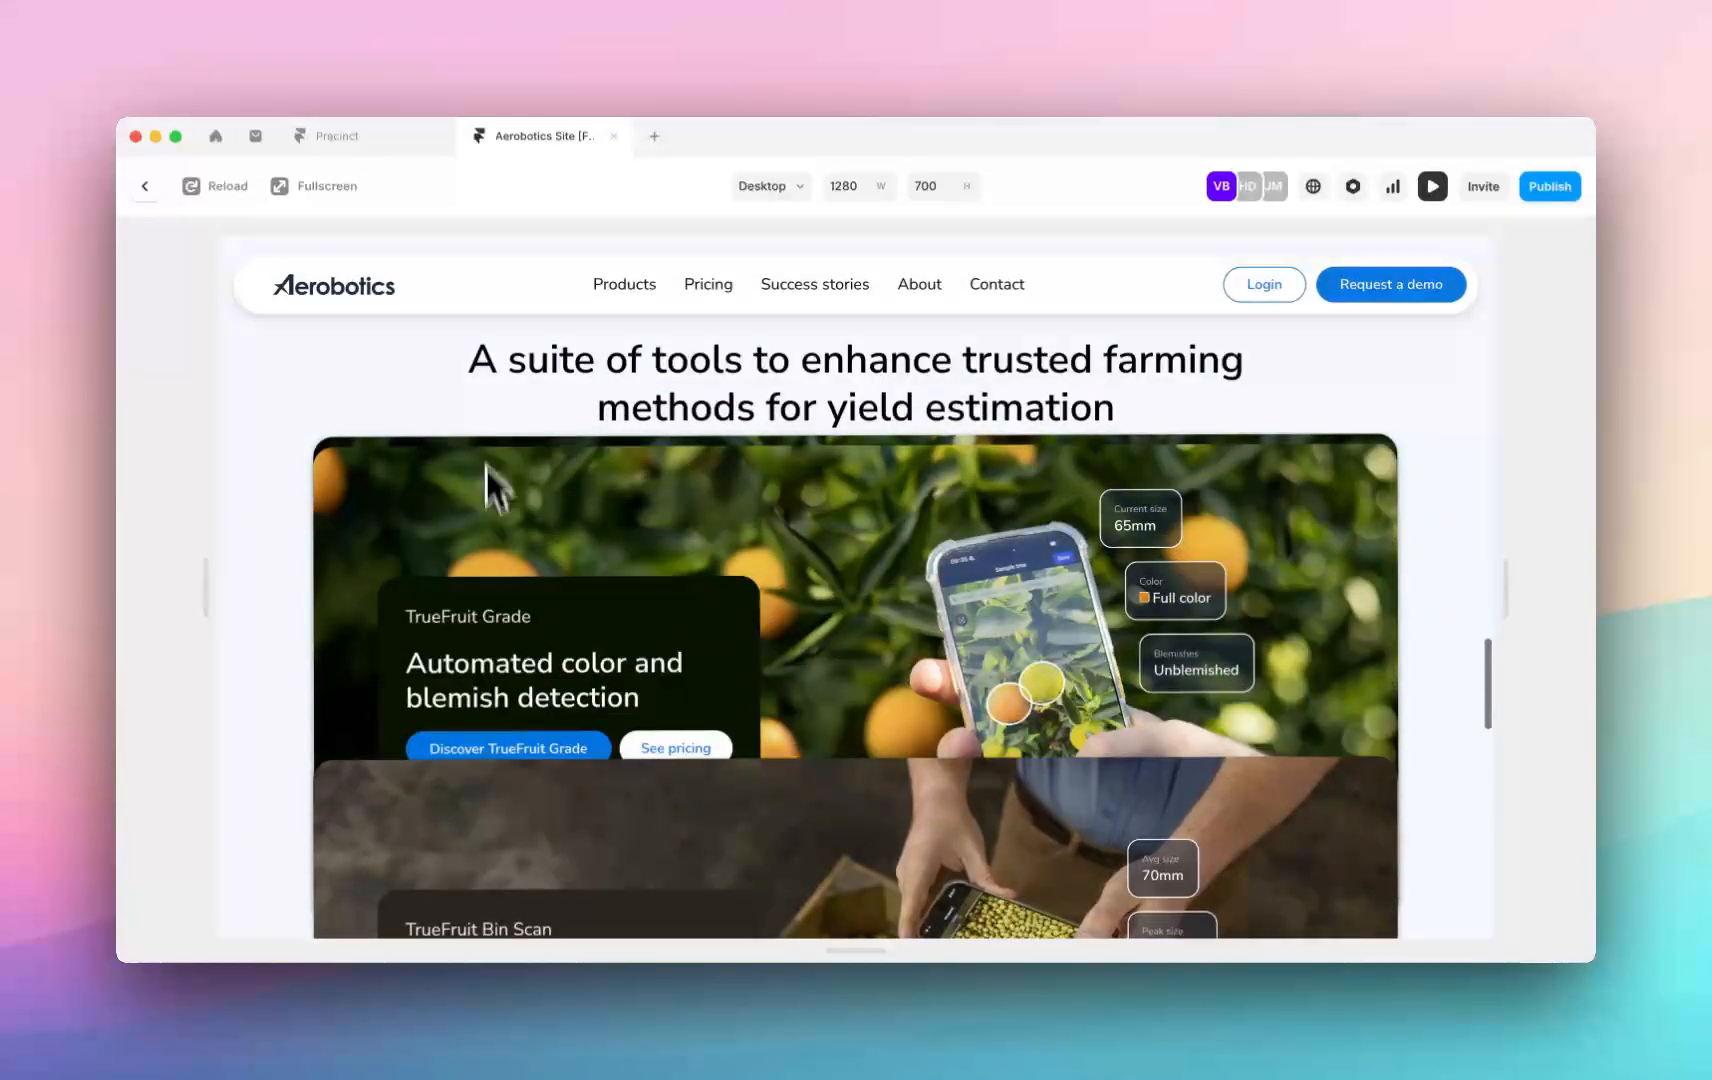
scroll(up, 3)
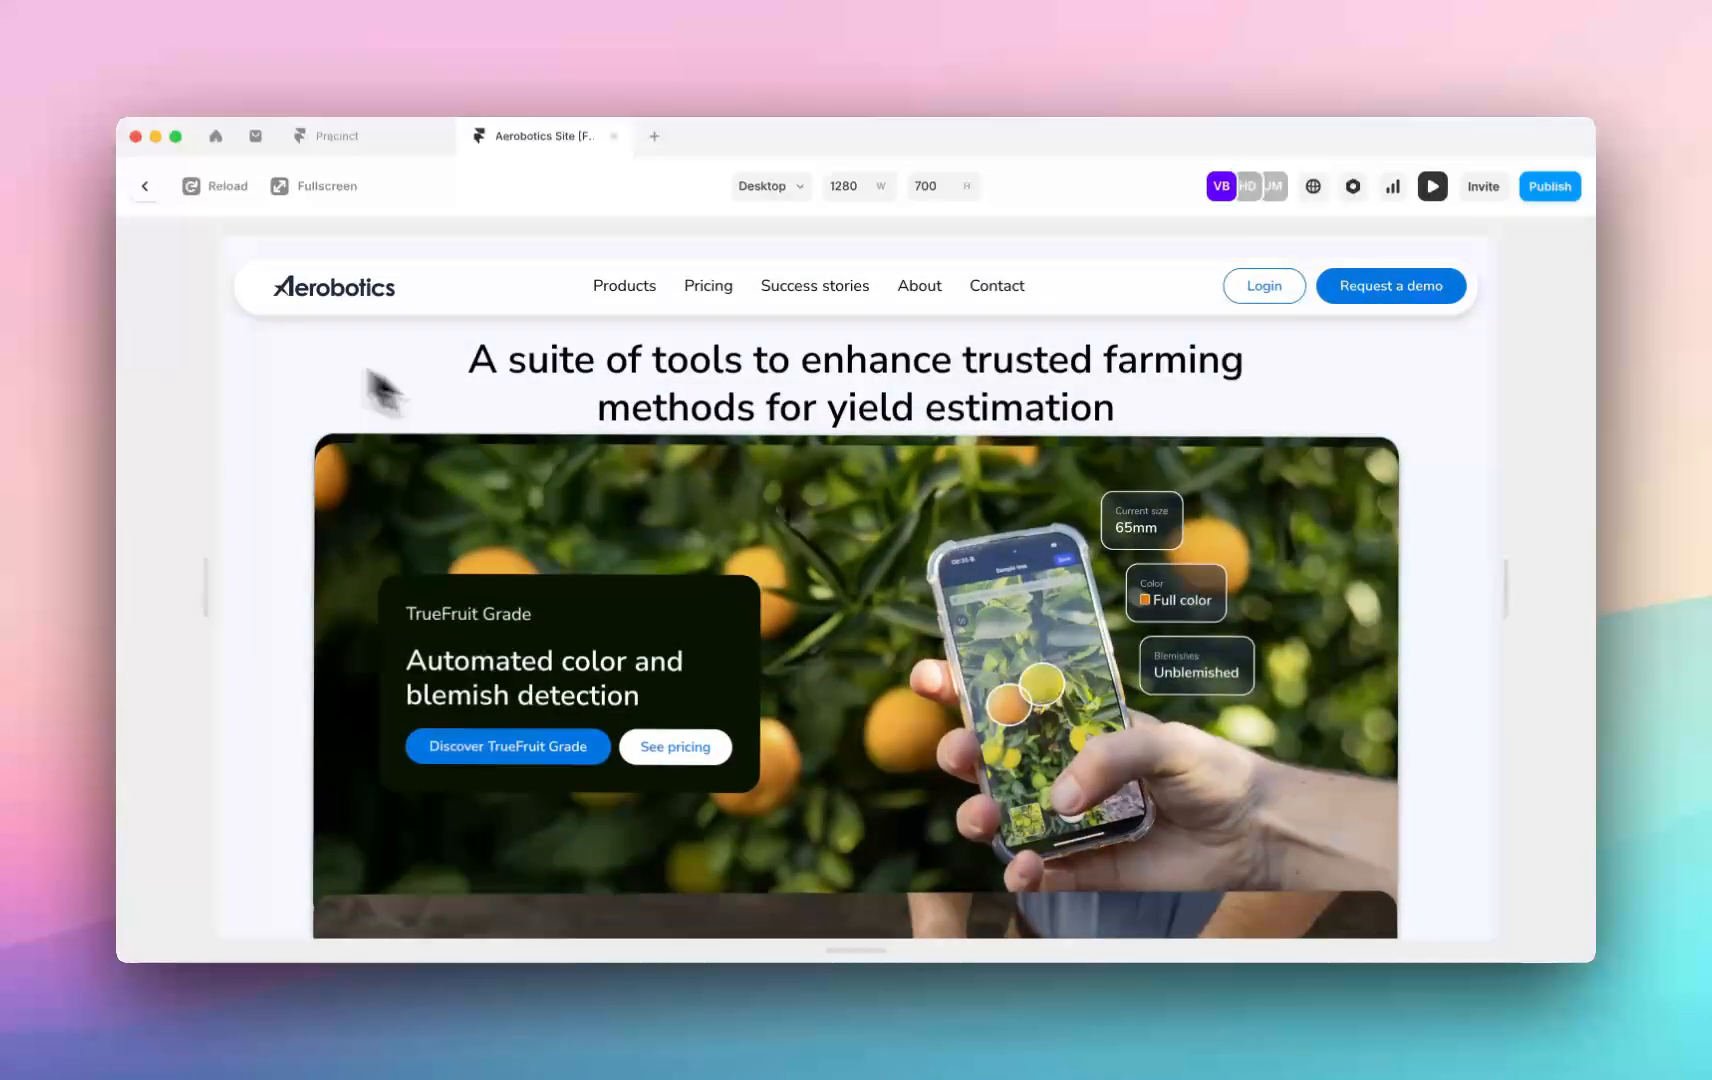
mouse_move(186, 234)
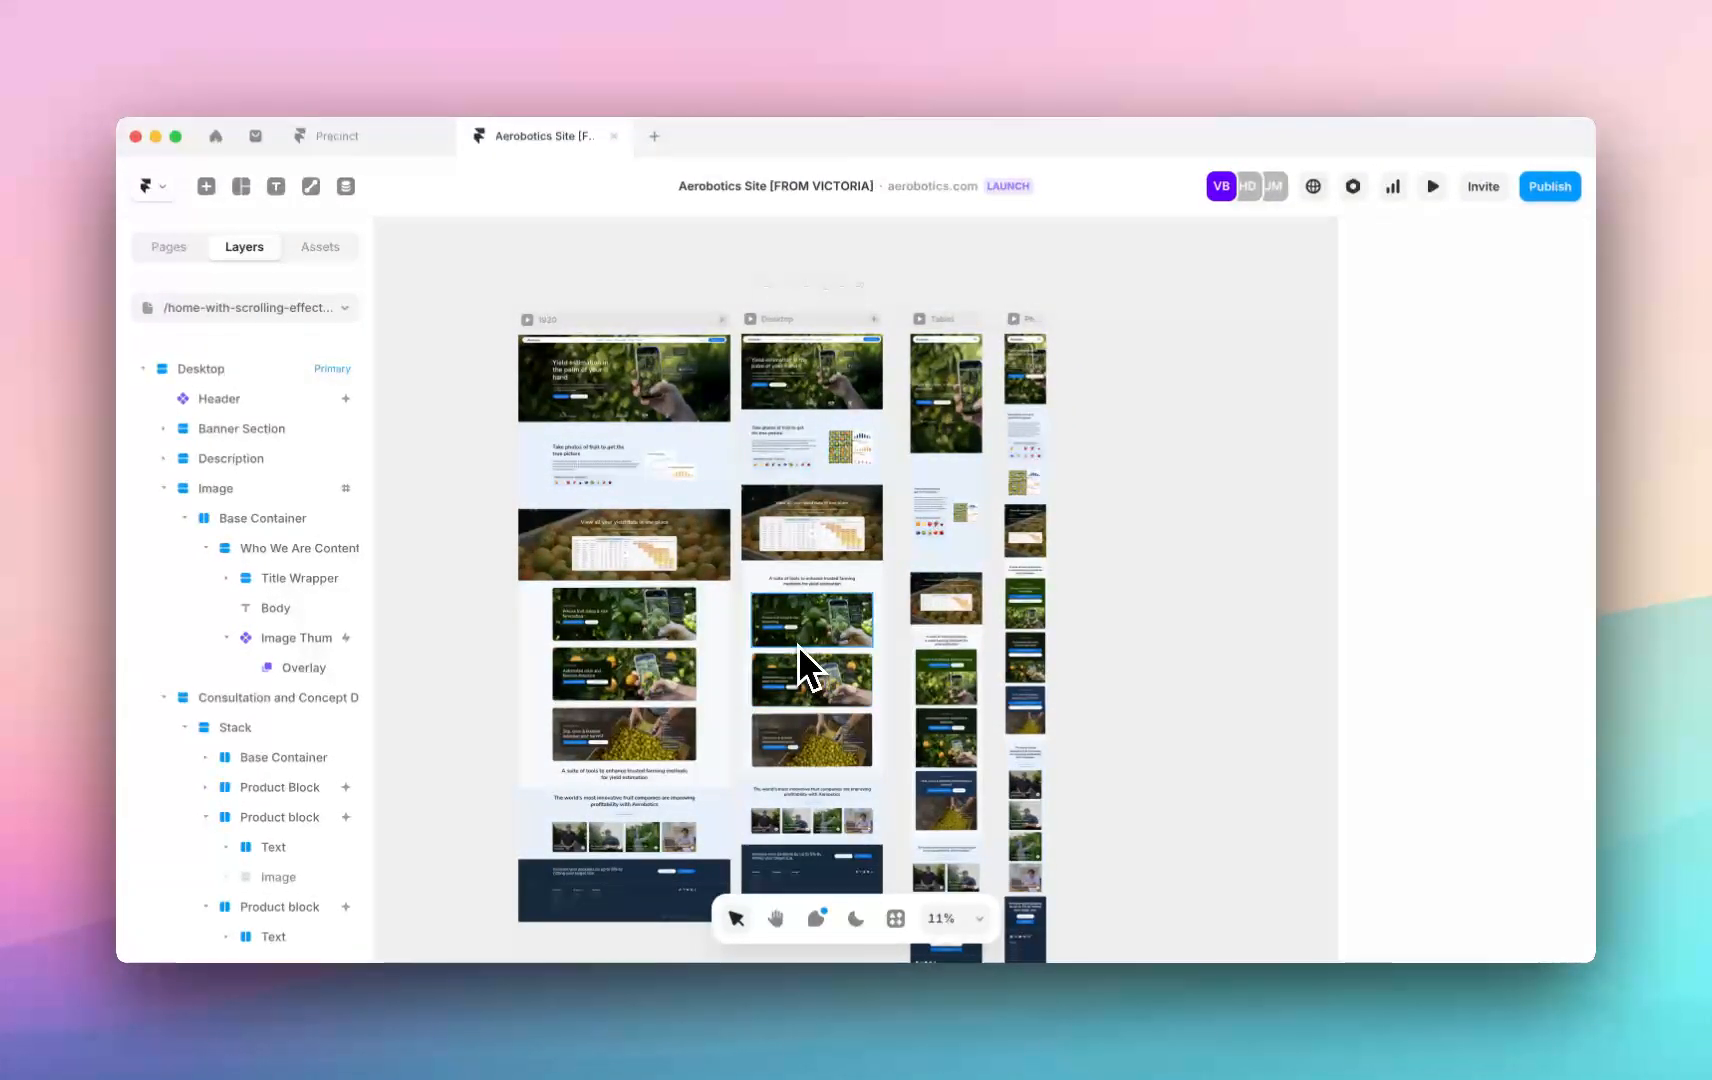
Switch to the Precinct project and scroll its dark stacked financing sections in preview
click(810, 680)
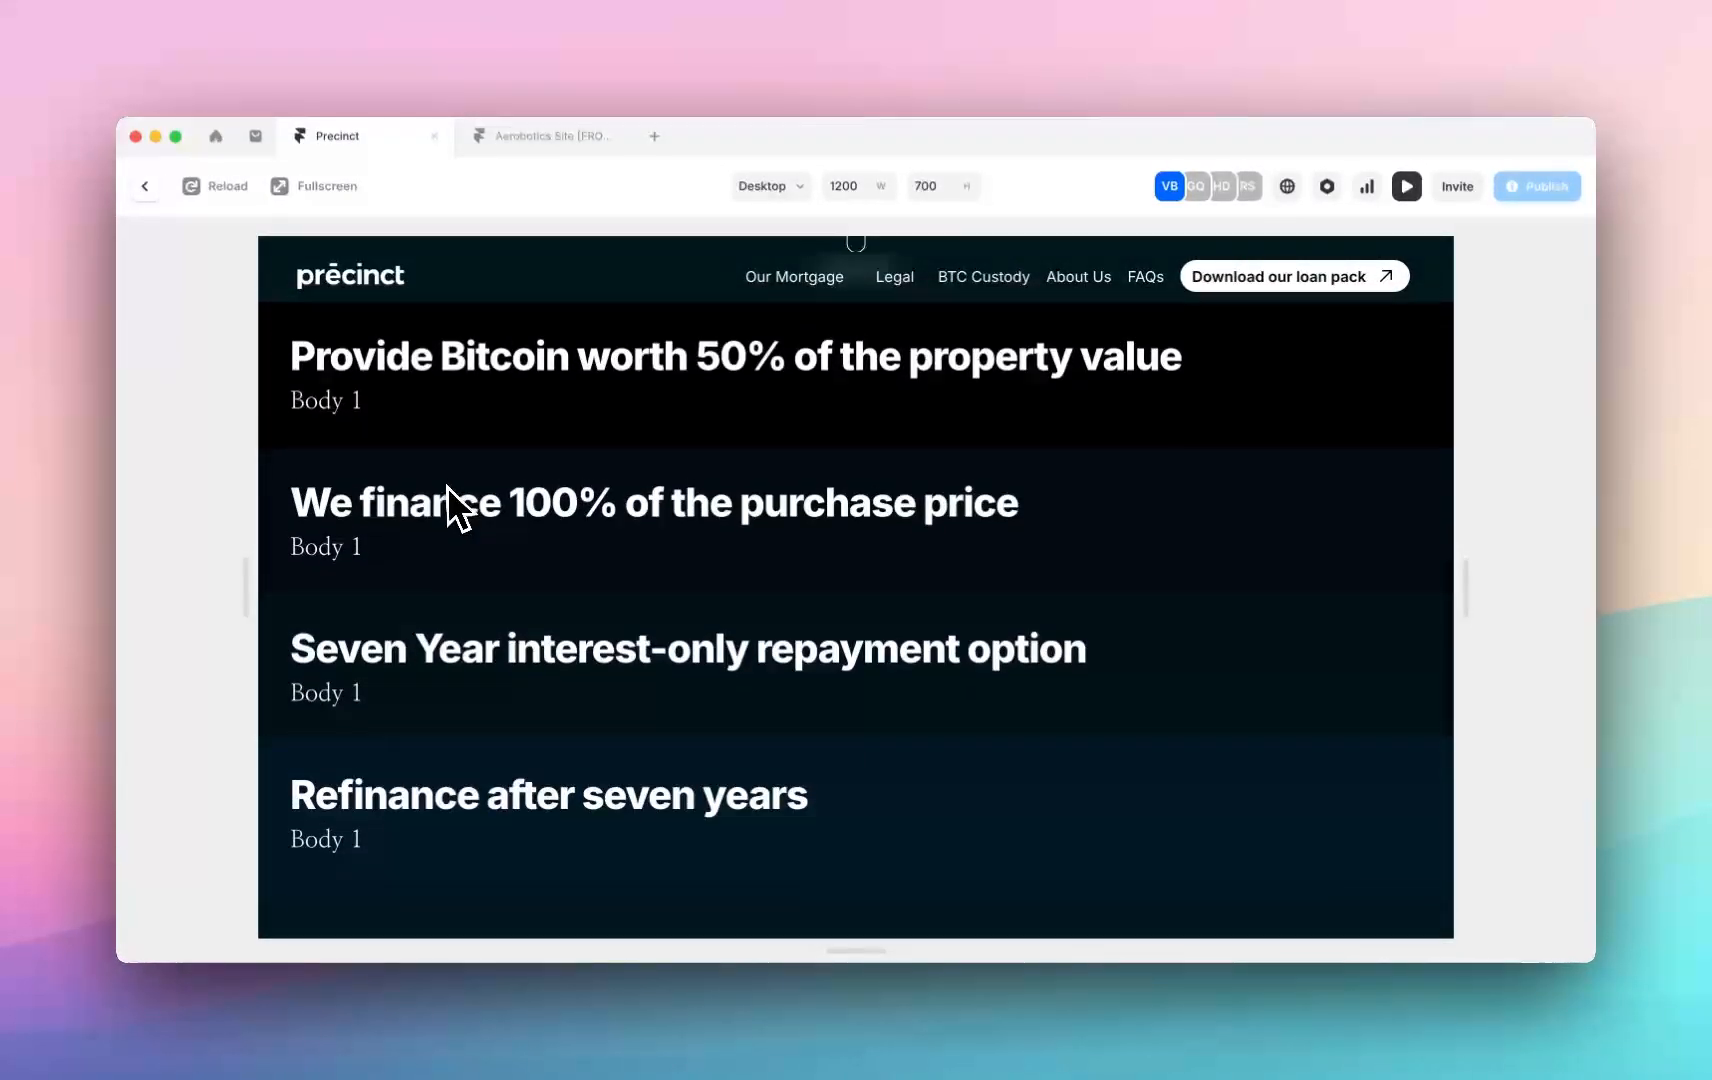
scroll(up, 3)
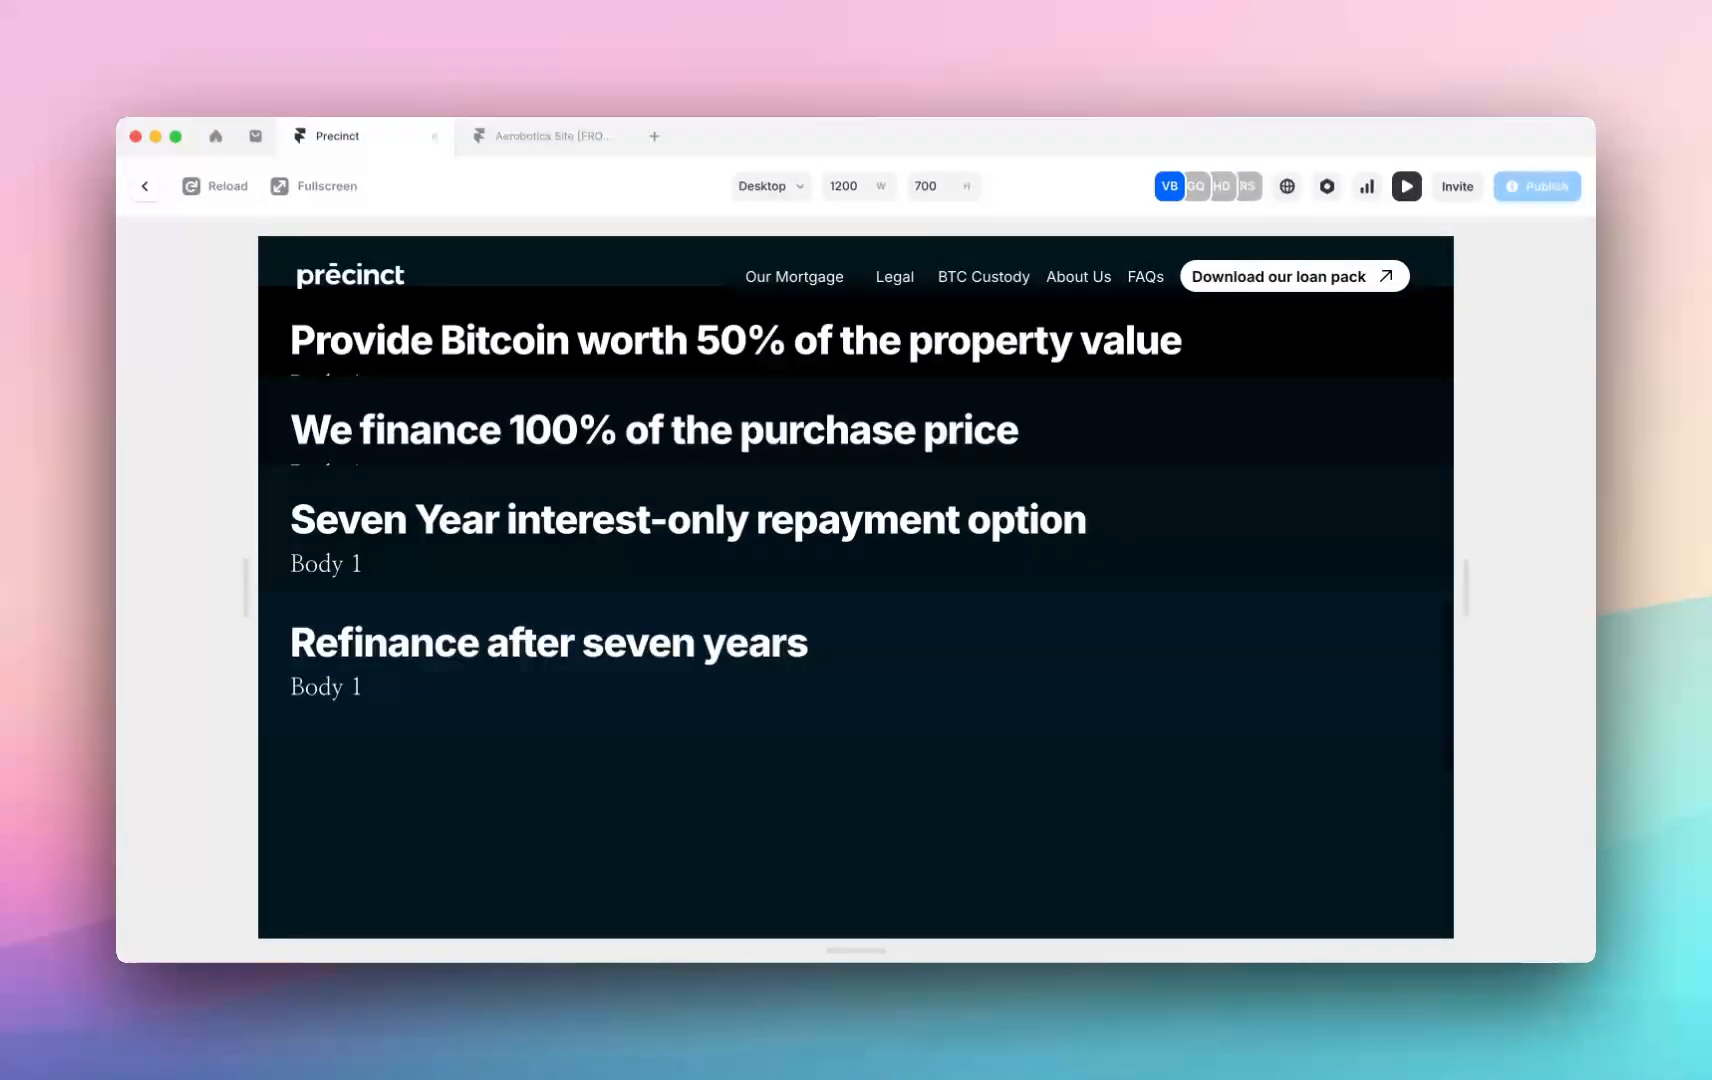